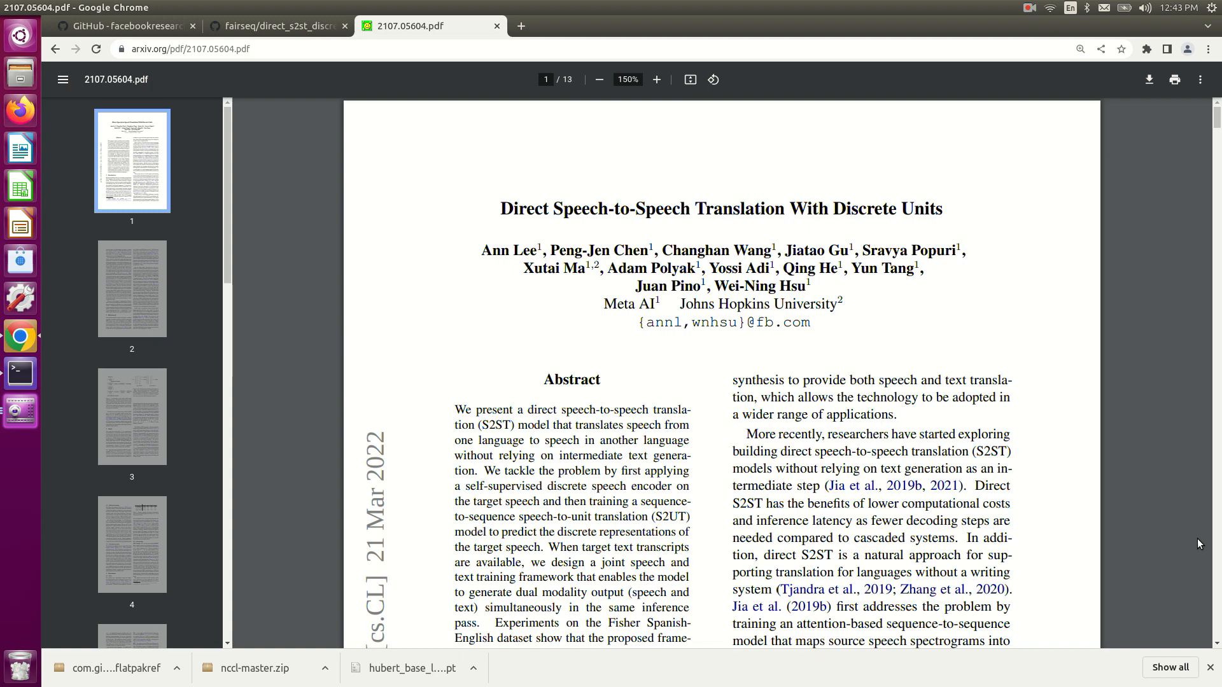
{"action": "mouse_move", "coordinate": [610, 204]}
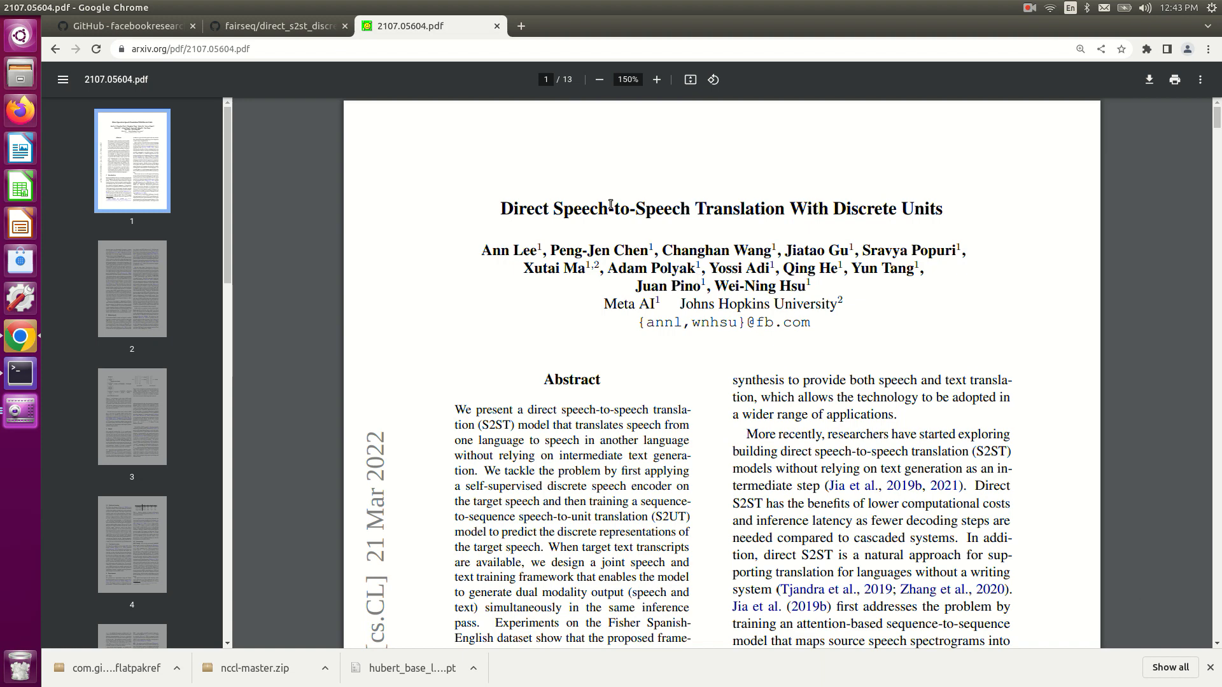
{"action": "mouse_move", "coordinate": [732, 214]}
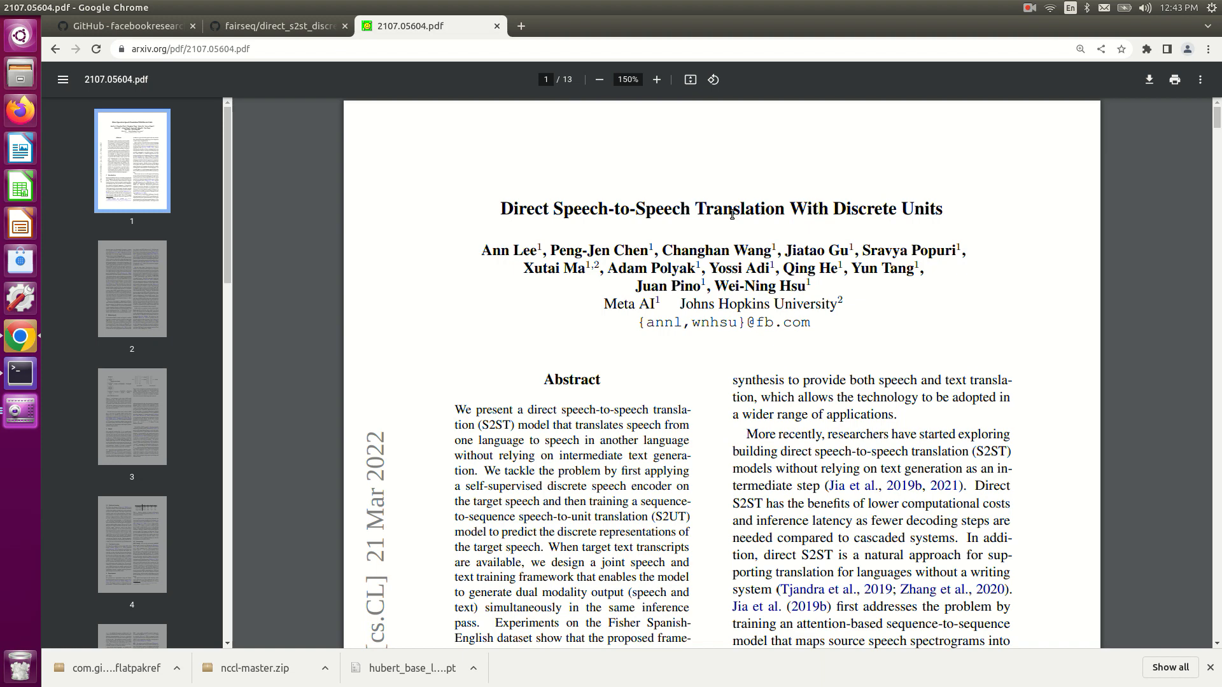
{"action": "mouse_move", "coordinate": [177, 29]}
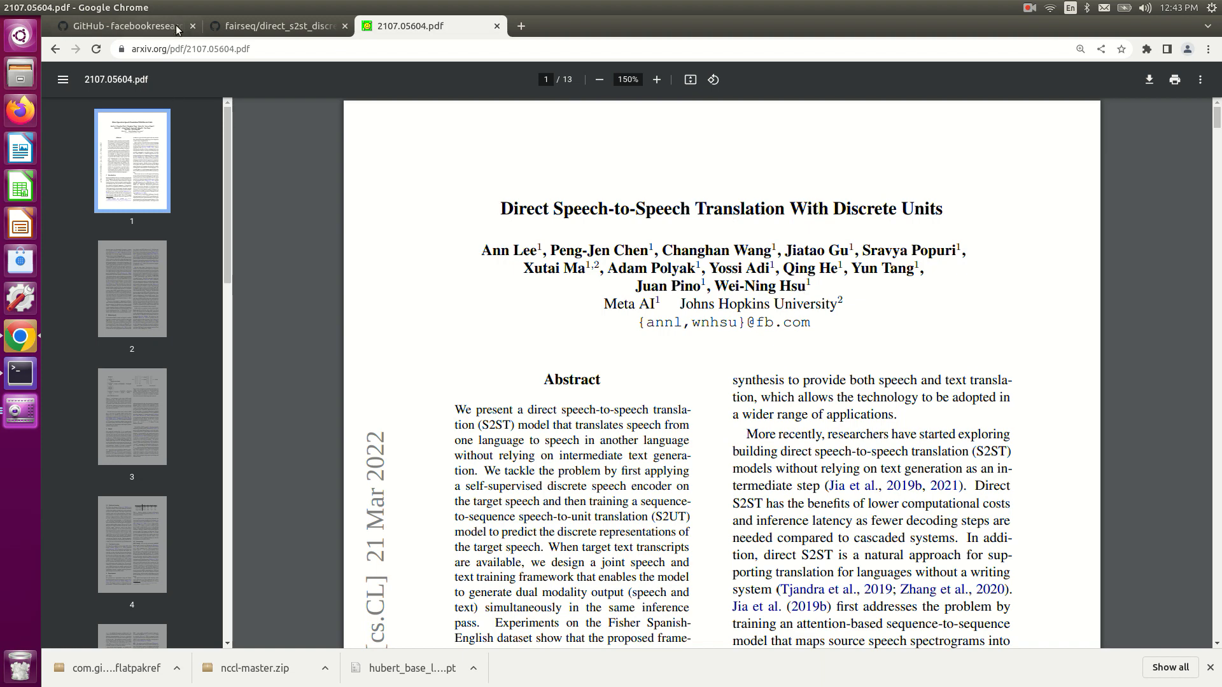
Step: Open the fairseq direct_s2st_discrete_units guide, skim its sections, and return to the top
{"action": "left_click", "coordinate": [276, 25]}
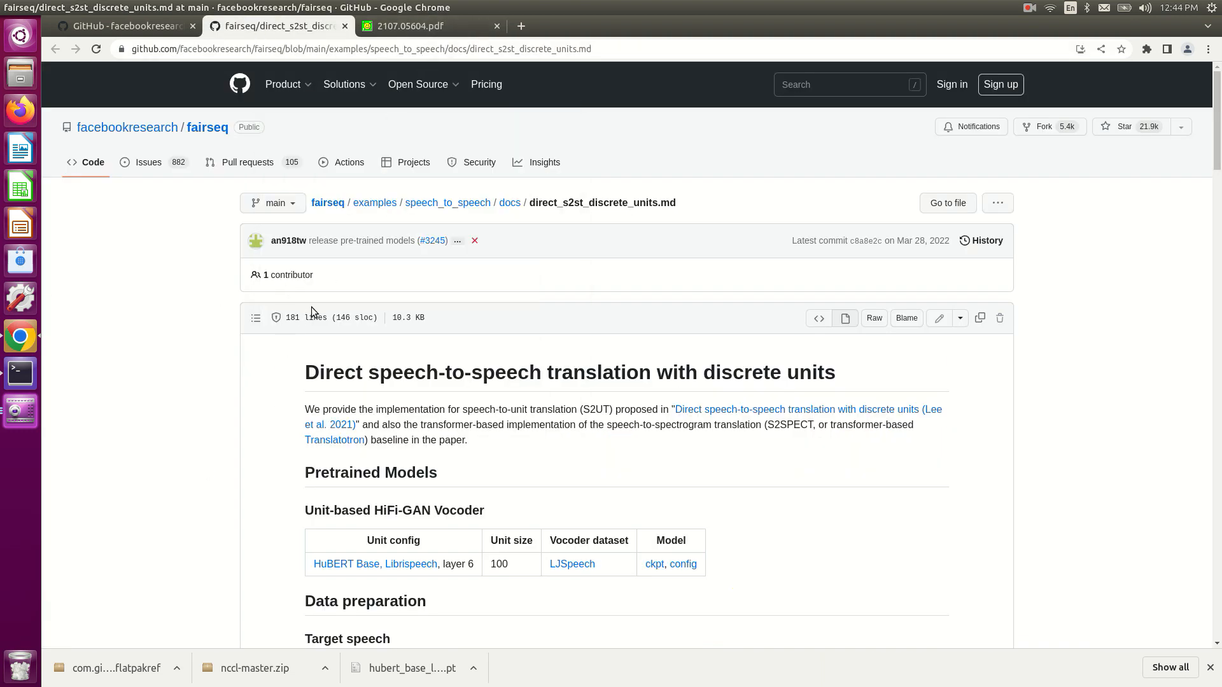
{"action": "scroll", "scroll_direction": "down", "scroll_amount": 3}
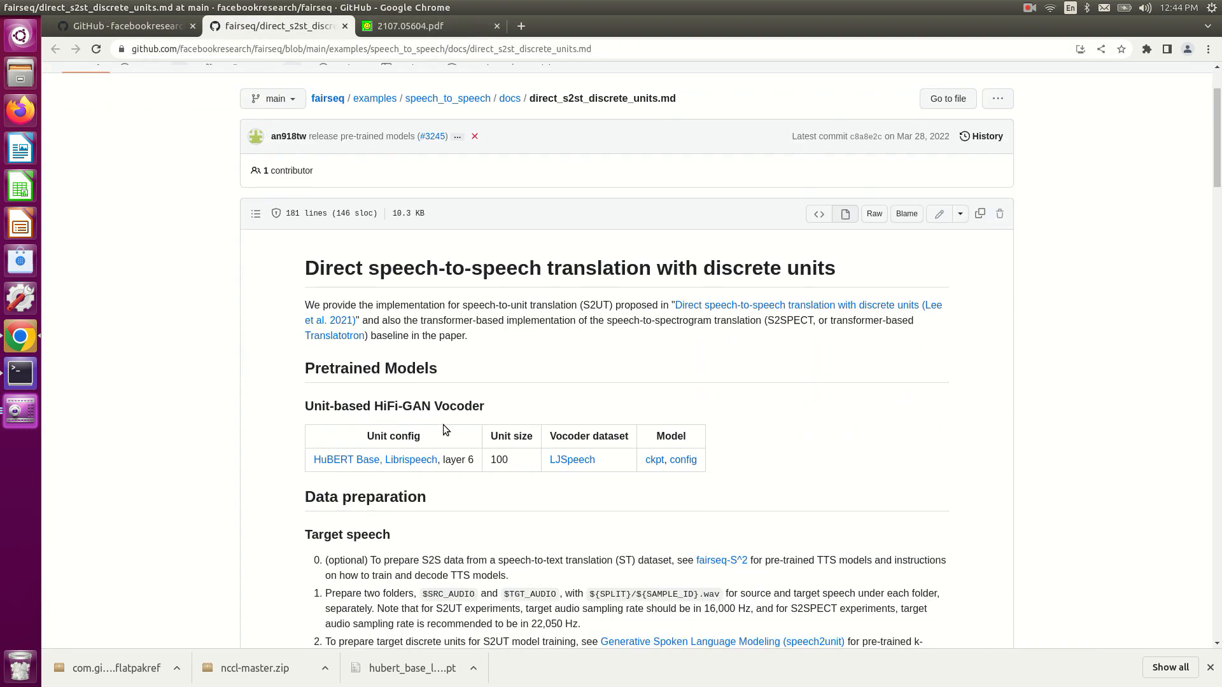
{"action": "scroll", "scroll_direction": "down", "scroll_amount": 3}
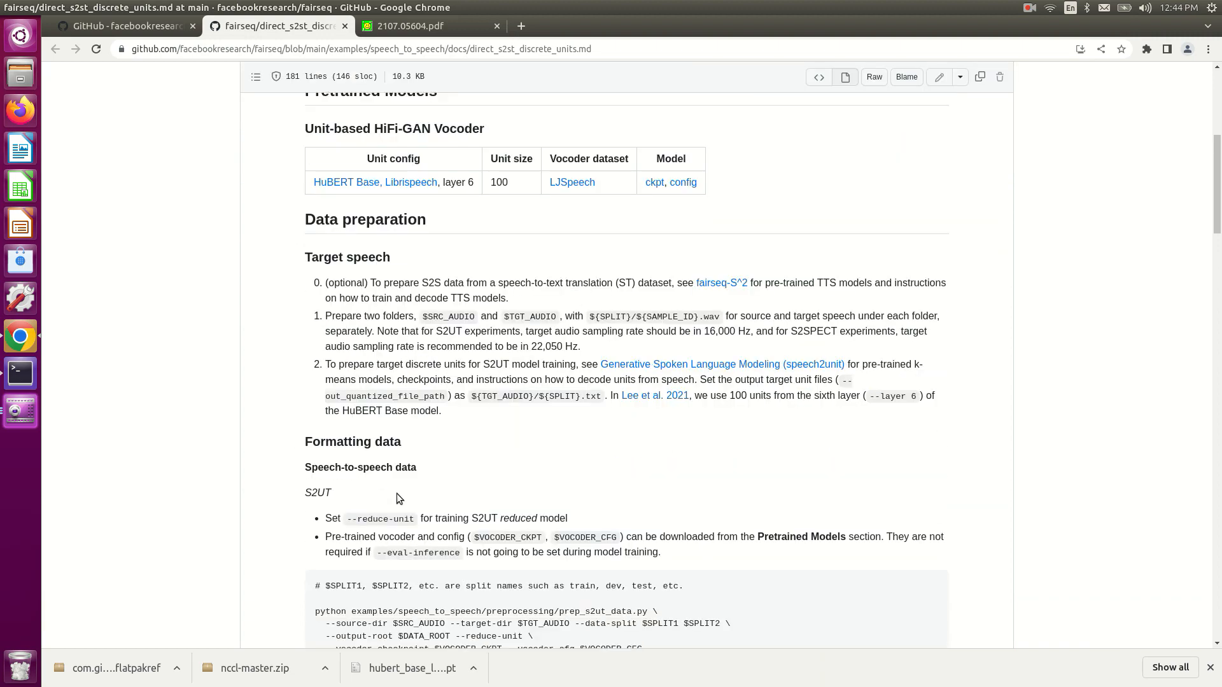
{"action": "scroll", "scroll_direction": "down", "scroll_amount": 3}
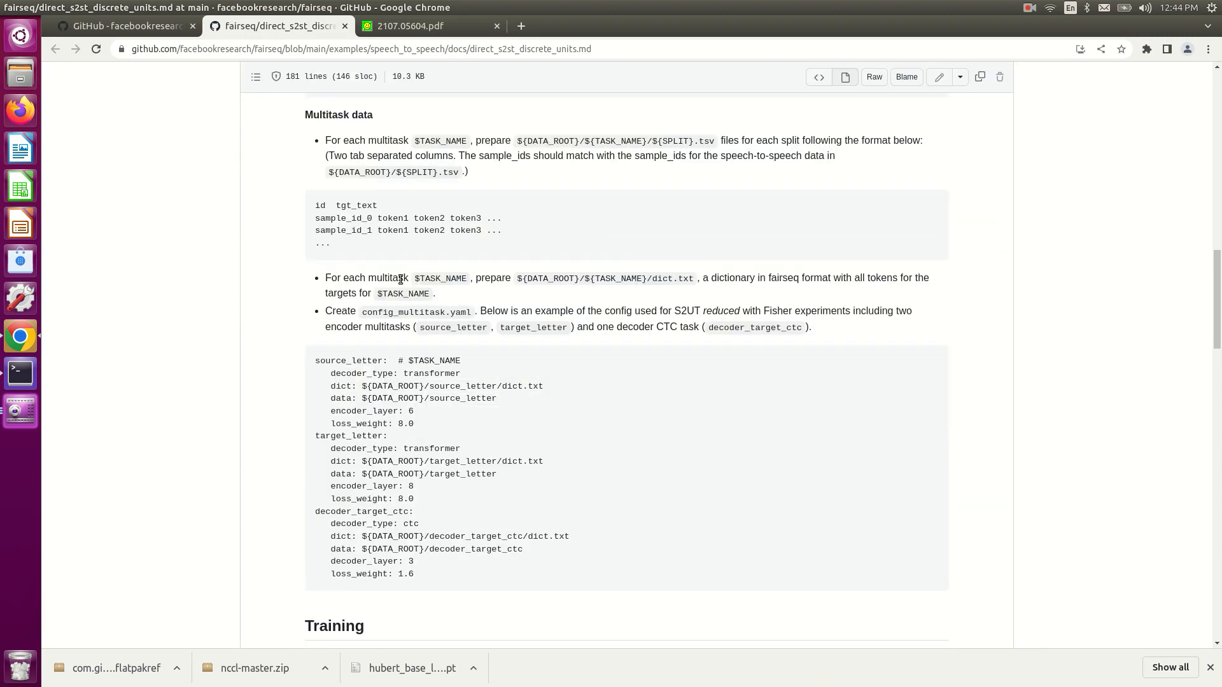
{"action": "scroll", "scroll_direction": "down", "scroll_amount": 3}
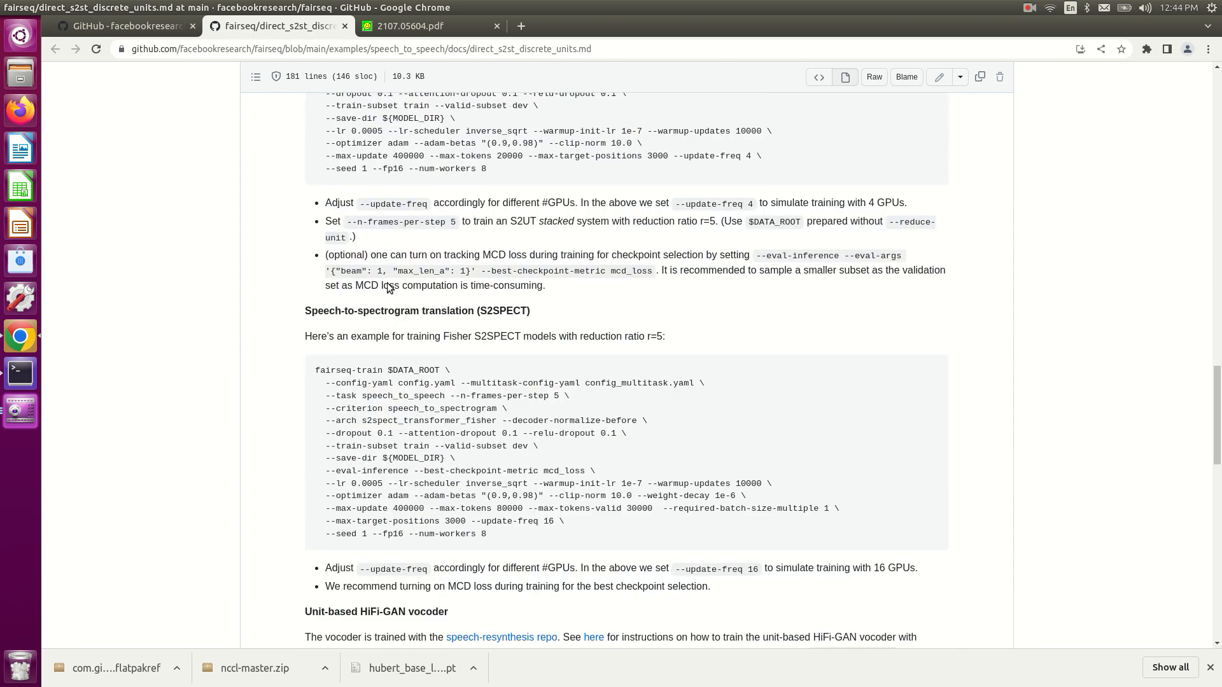
{"action": "scroll", "scroll_direction": "up", "scroll_amount": 3}
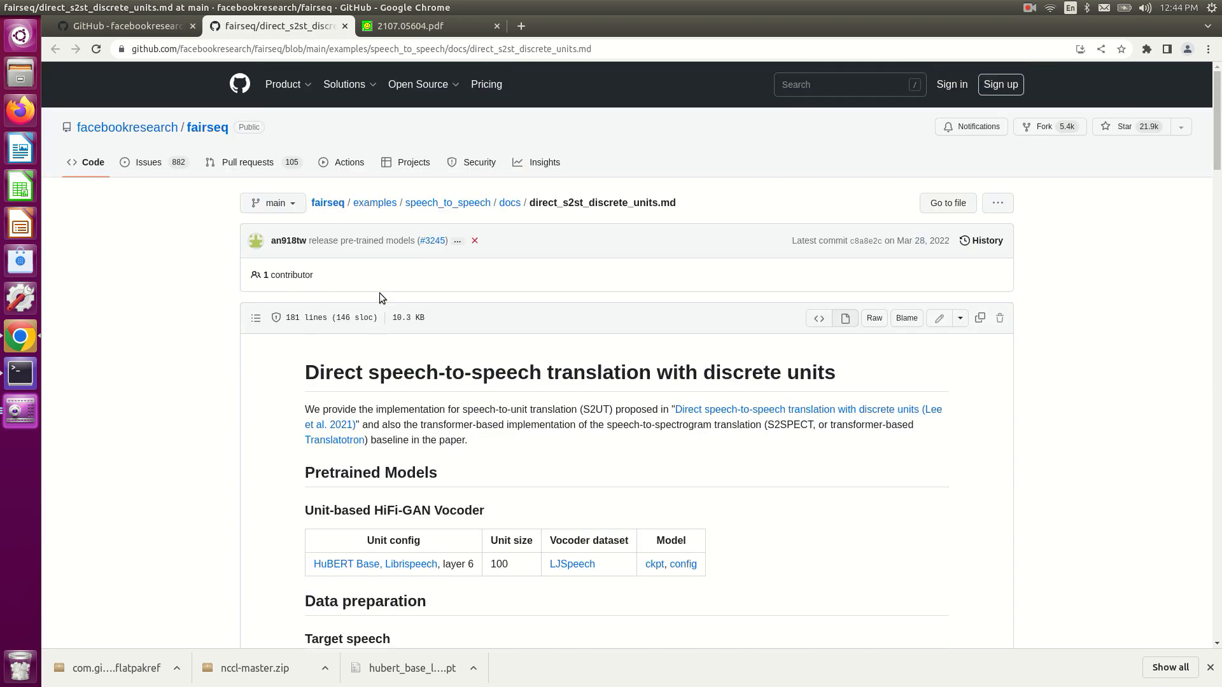
{"action": "mouse_move", "coordinate": [205, 144]}
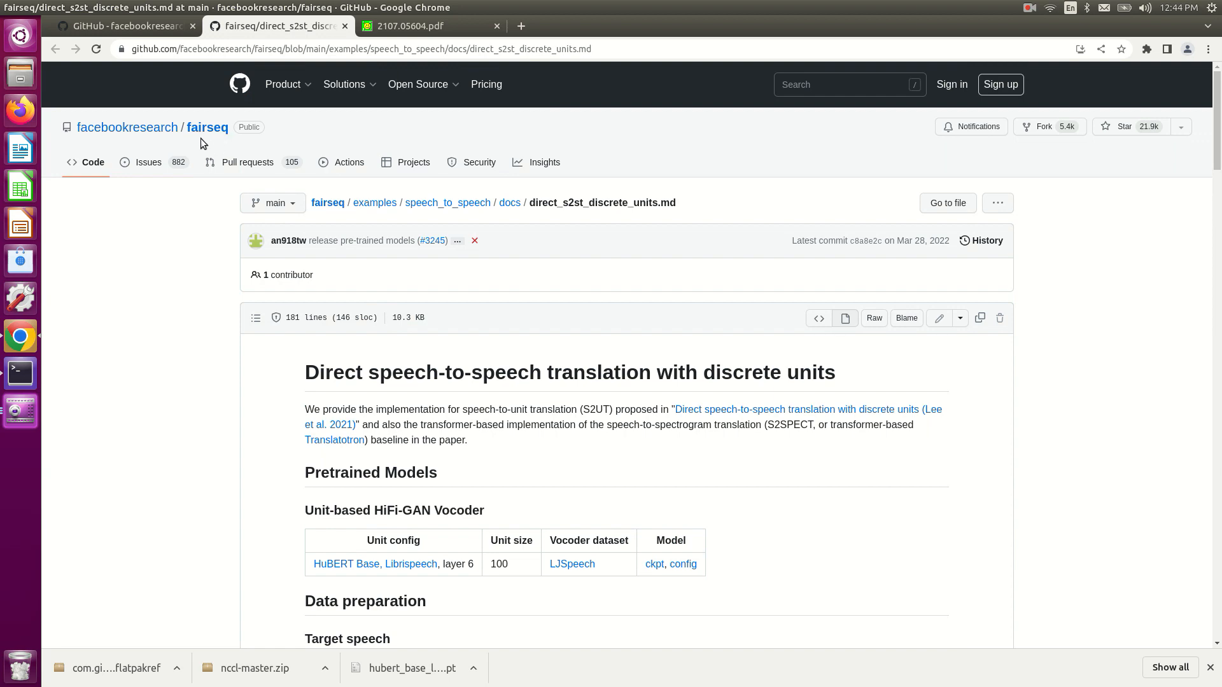
{"action": "mouse_move", "coordinate": [173, 66]}
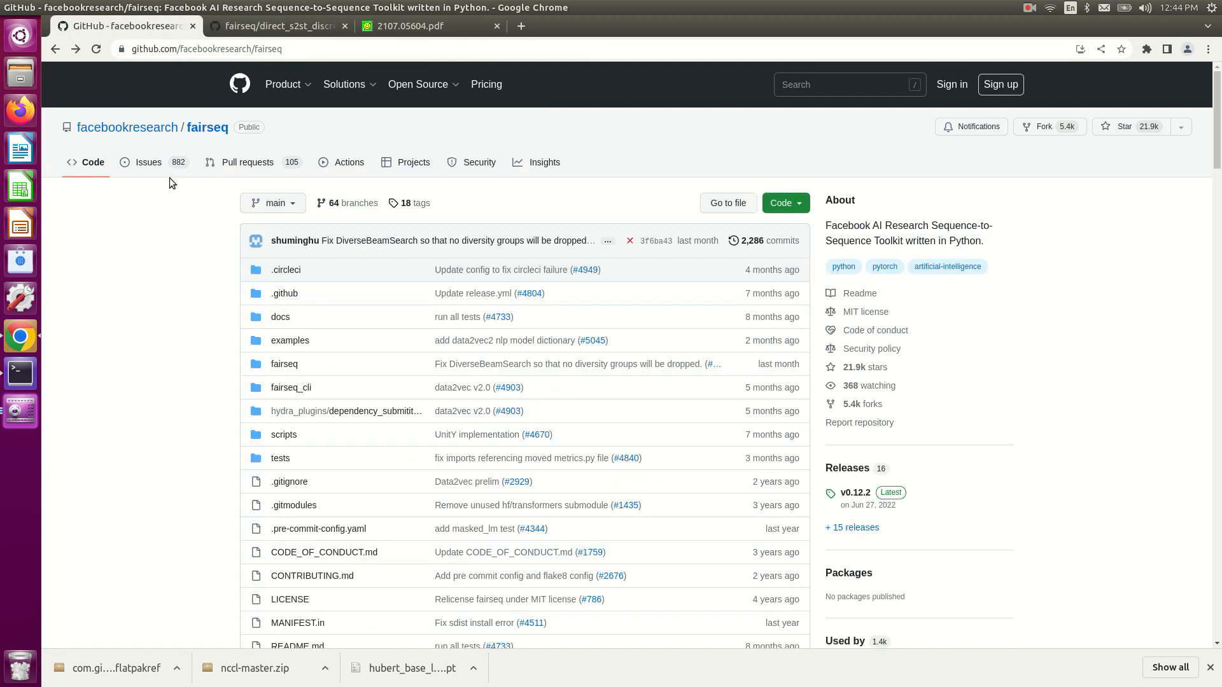
{"action": "mouse_move", "coordinate": [207, 140]}
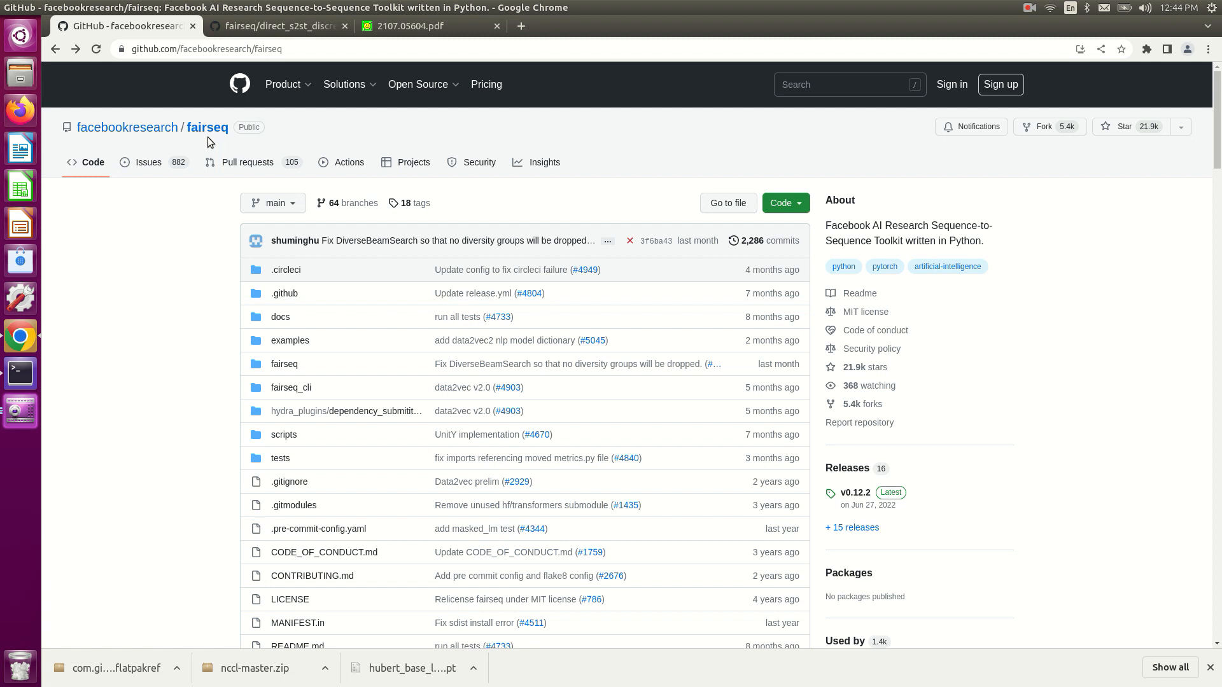
{"action": "mouse_move", "coordinate": [207, 127]}
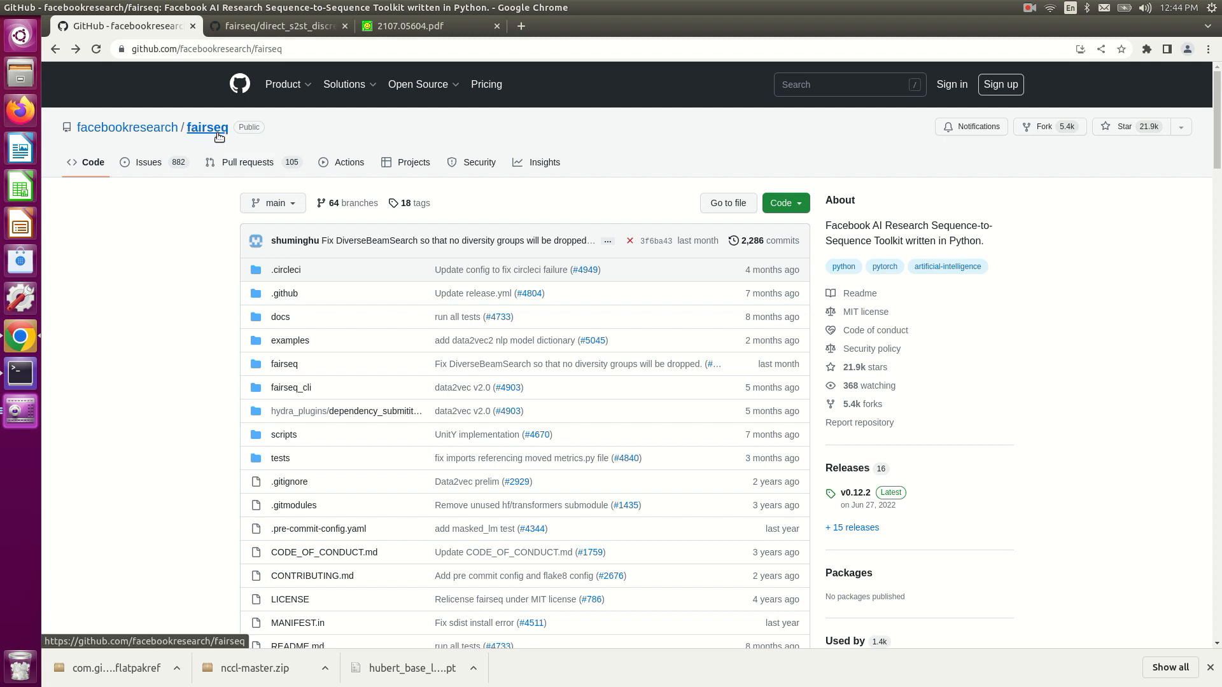
{"action": "mouse_move", "coordinate": [197, 140]}
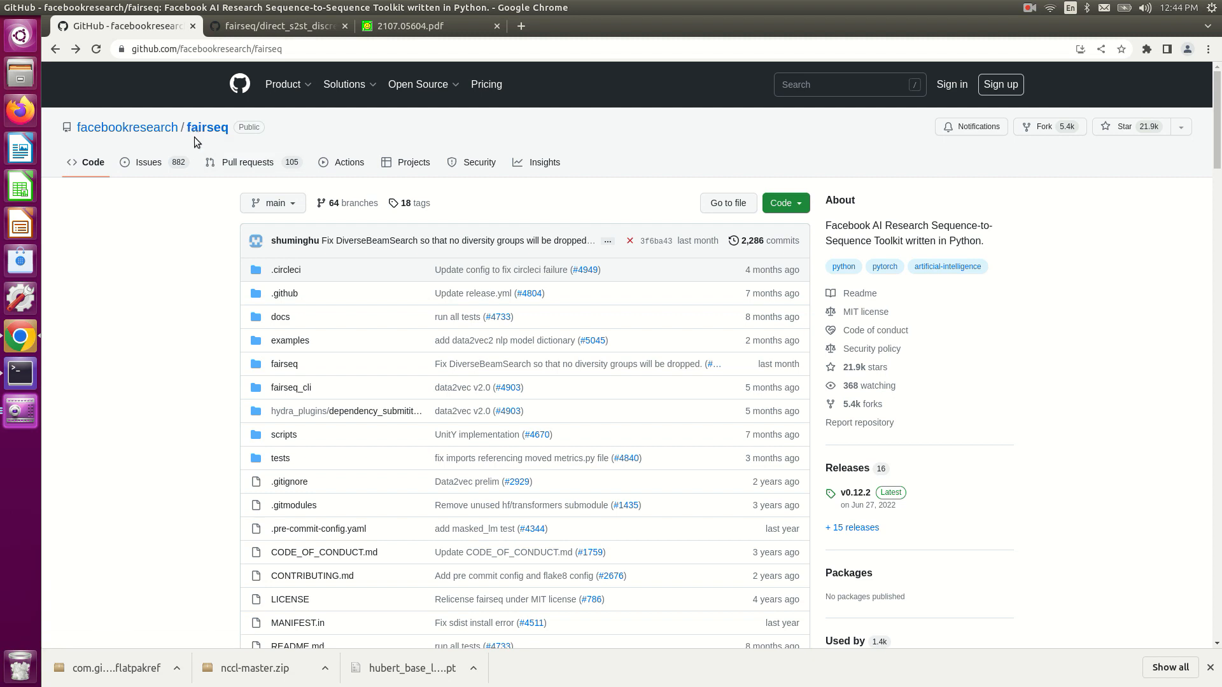
{"action": "mouse_move", "coordinate": [208, 128]}
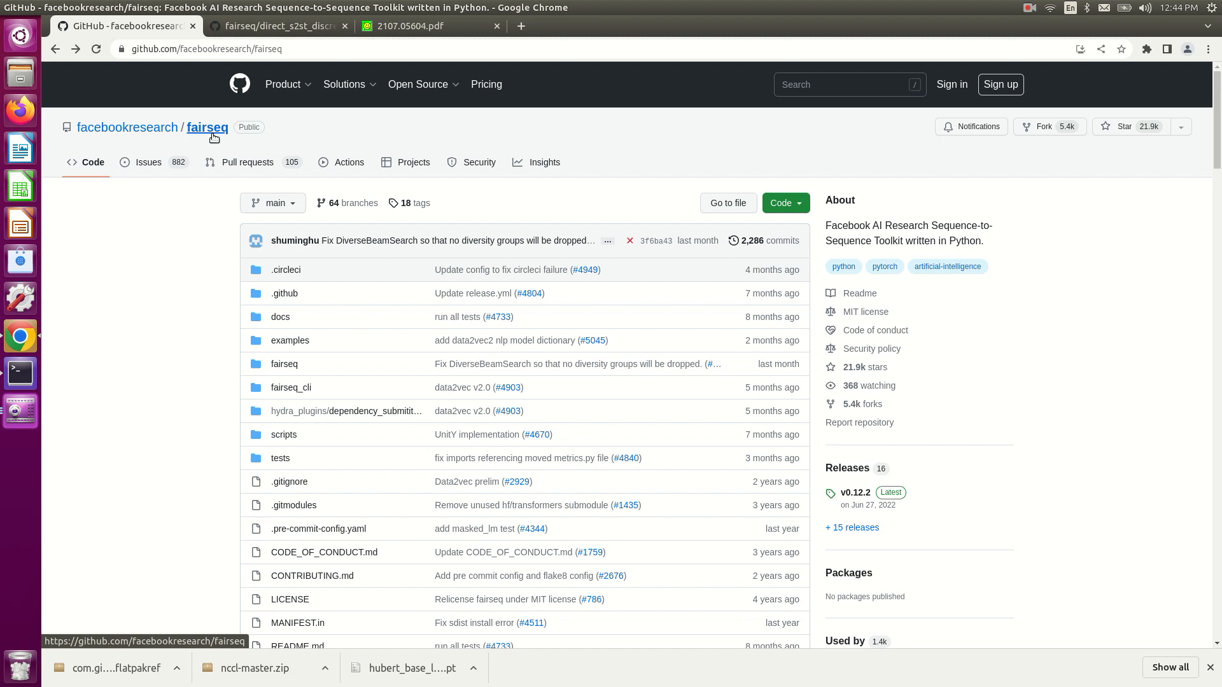
{"action": "mouse_move", "coordinate": [221, 145]}
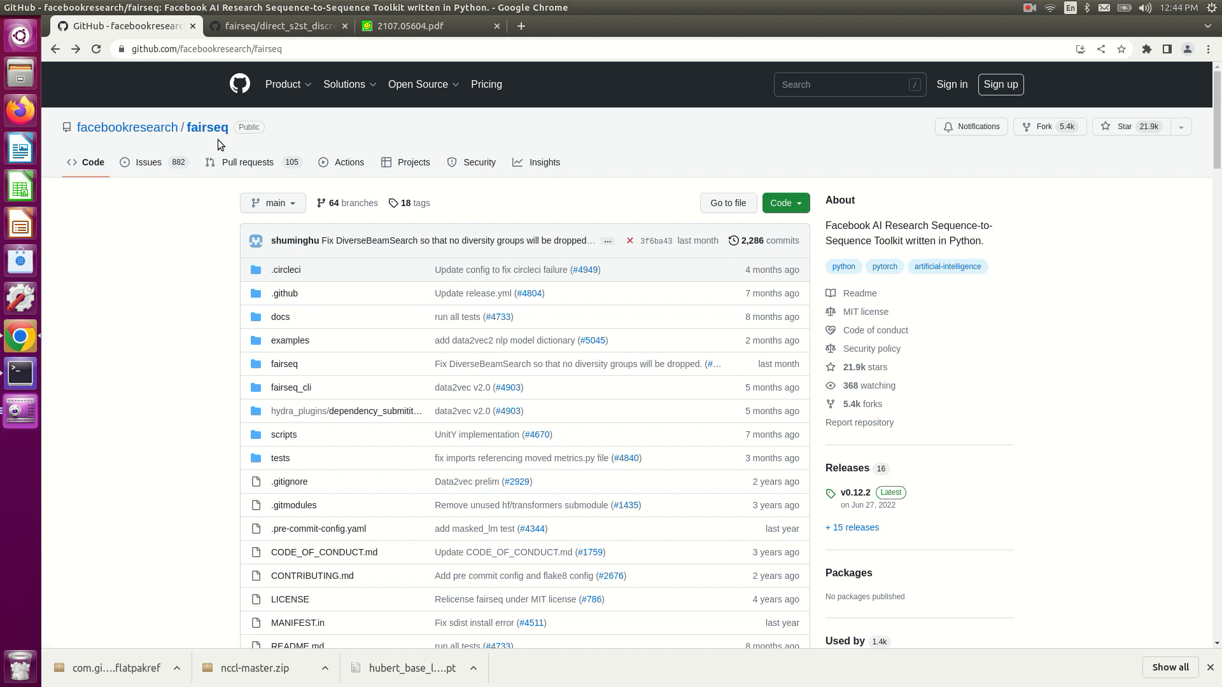
{"action": "mouse_move", "coordinate": [157, 360]}
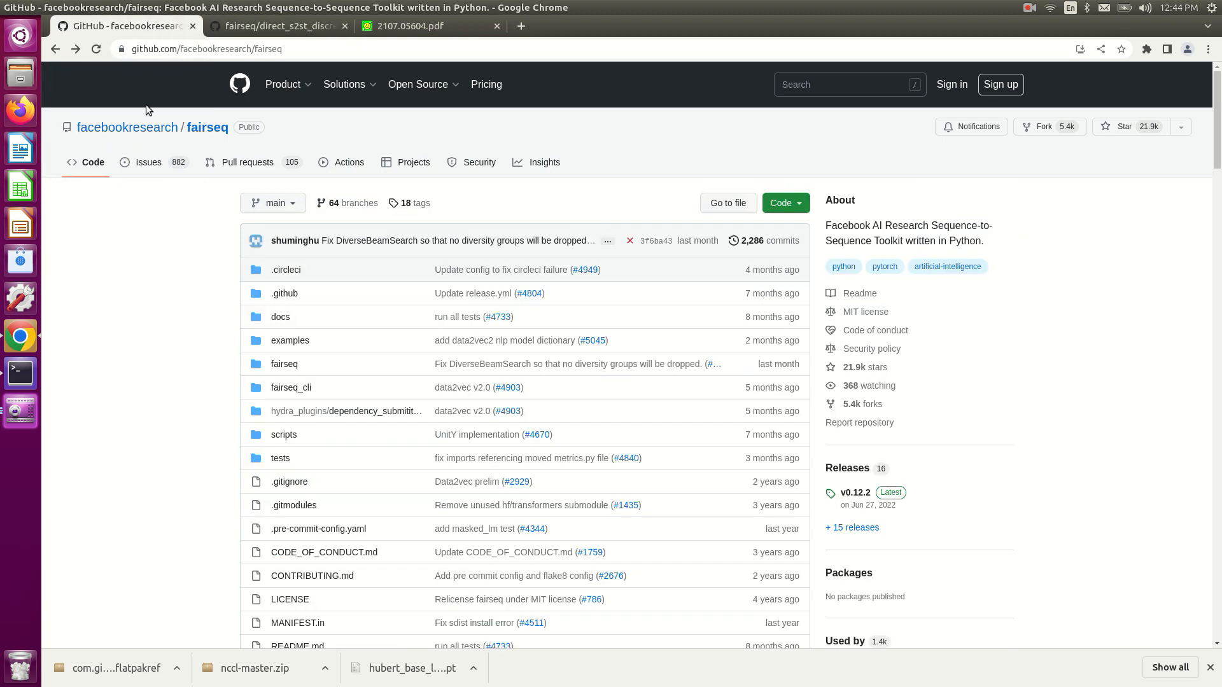
{"action": "mouse_move", "coordinate": [165, 328]}
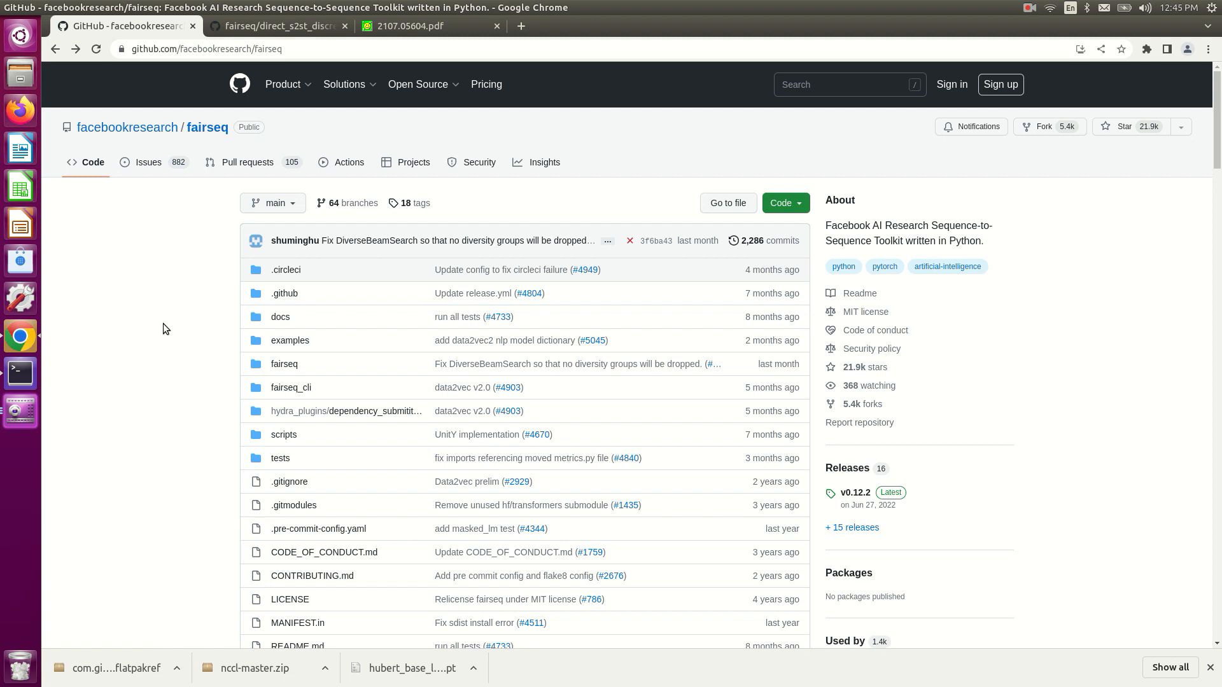
{"action": "mouse_move", "coordinate": [201, 145]}
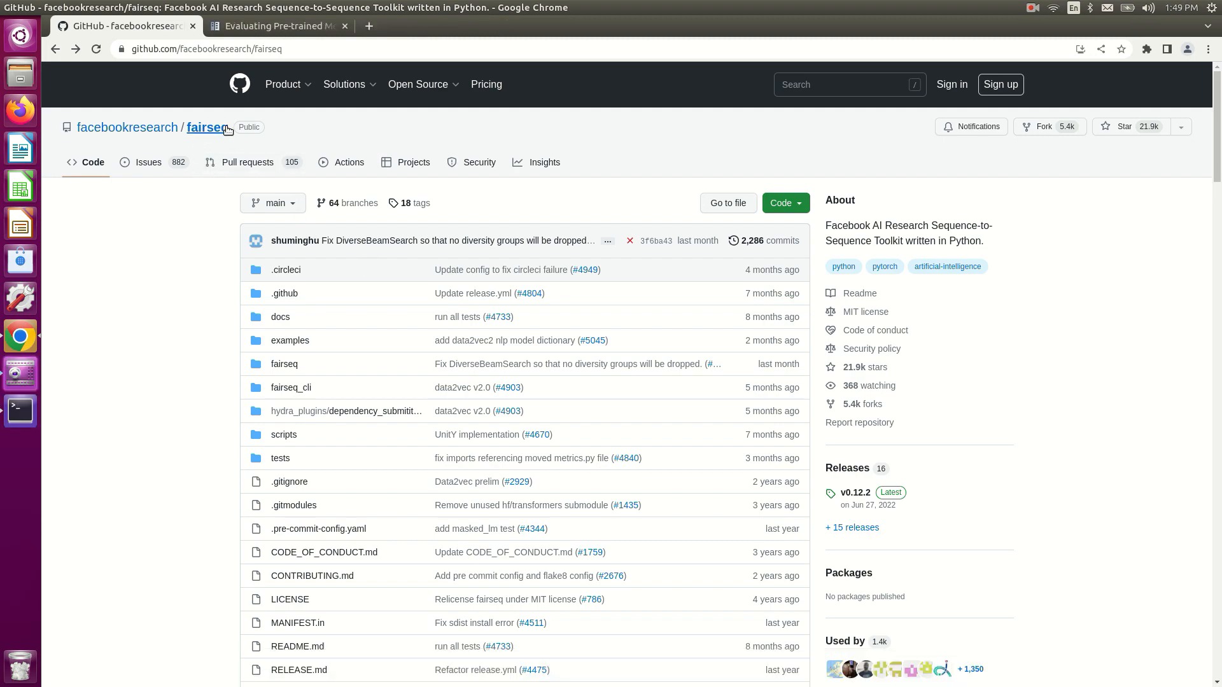
Step: Scroll the fairseq README down to its Requirements and Installation section
{"action": "scroll", "scroll_direction": "down", "scroll_amount": 3}
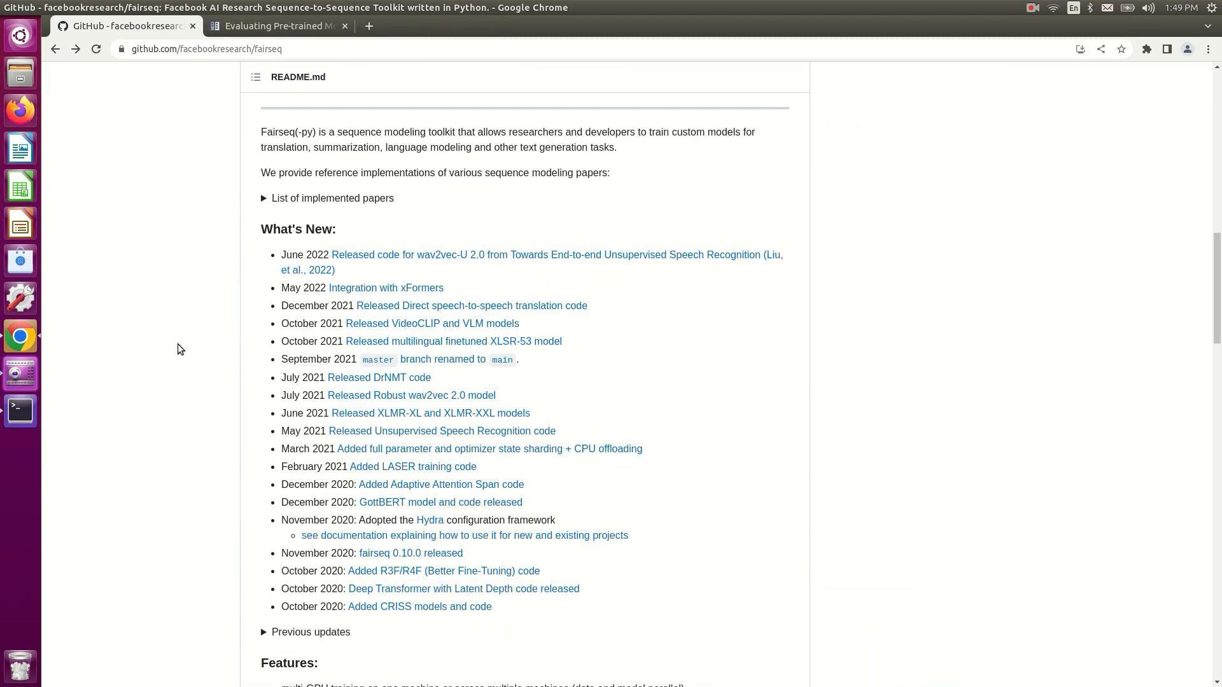
{"action": "scroll", "scroll_direction": "down", "scroll_amount": 3}
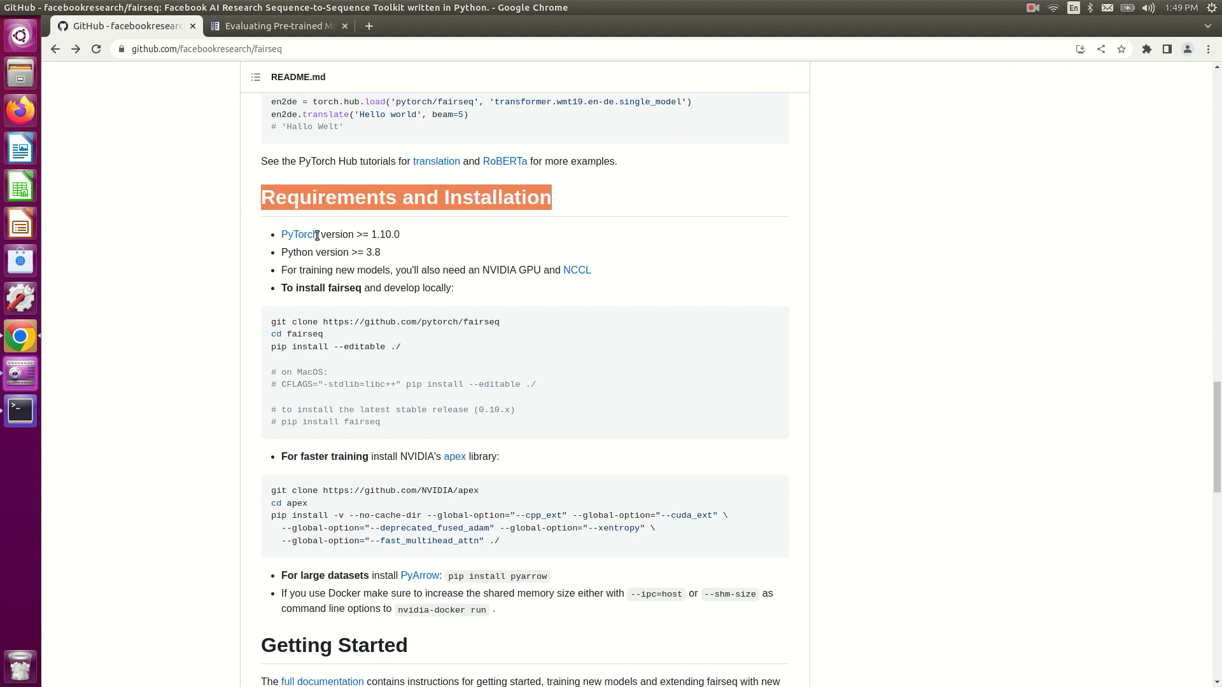
{"action": "mouse_move", "coordinate": [150, 361]}
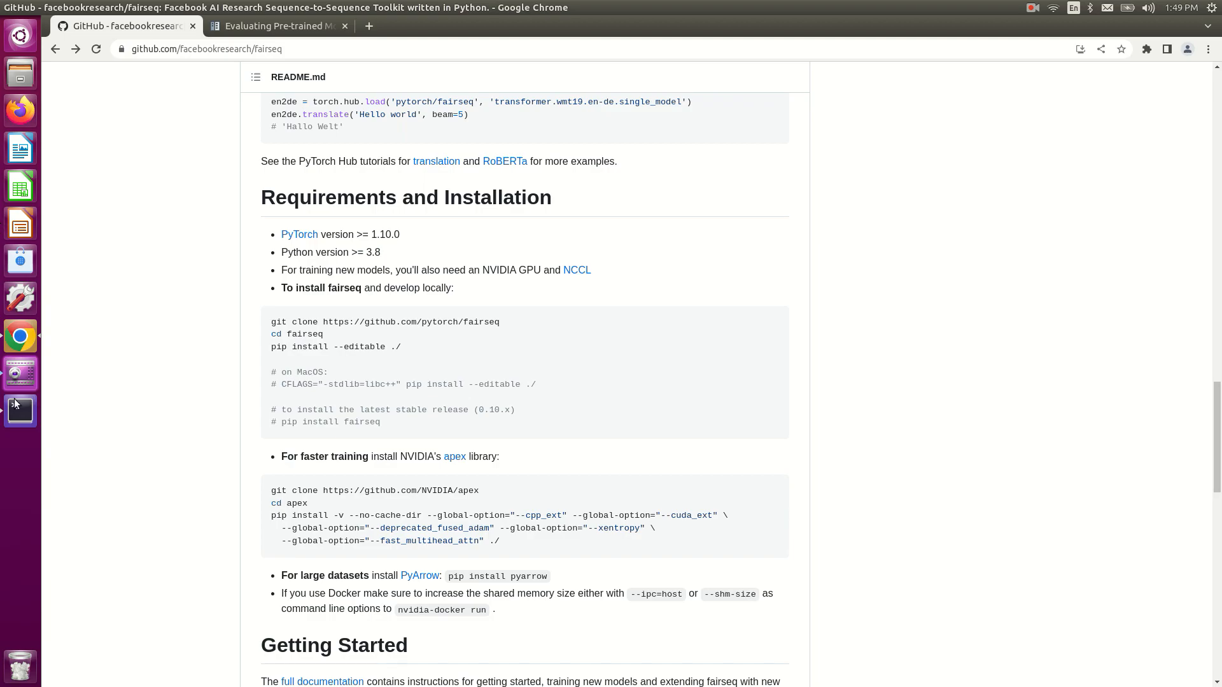
Step: Create a test_fairseq folder on the Desktop from the terminal
{"action": "left_click", "coordinate": [19, 410]}
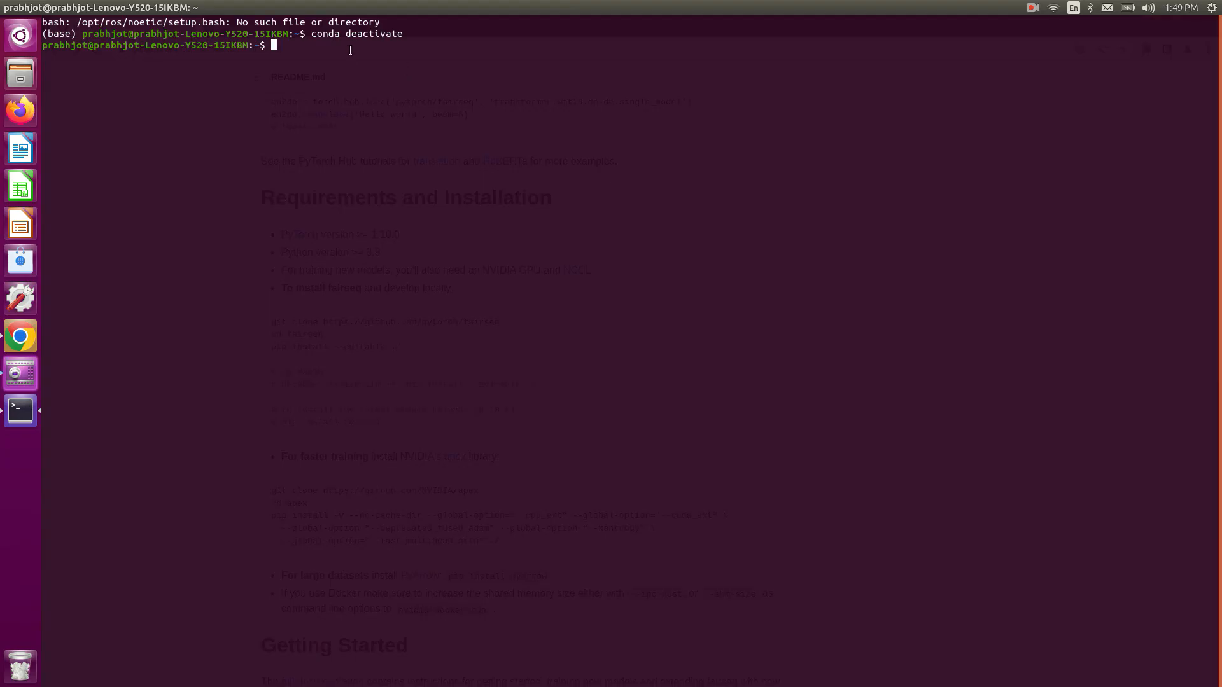
{"action": "type", "text": "cd Desktop"}
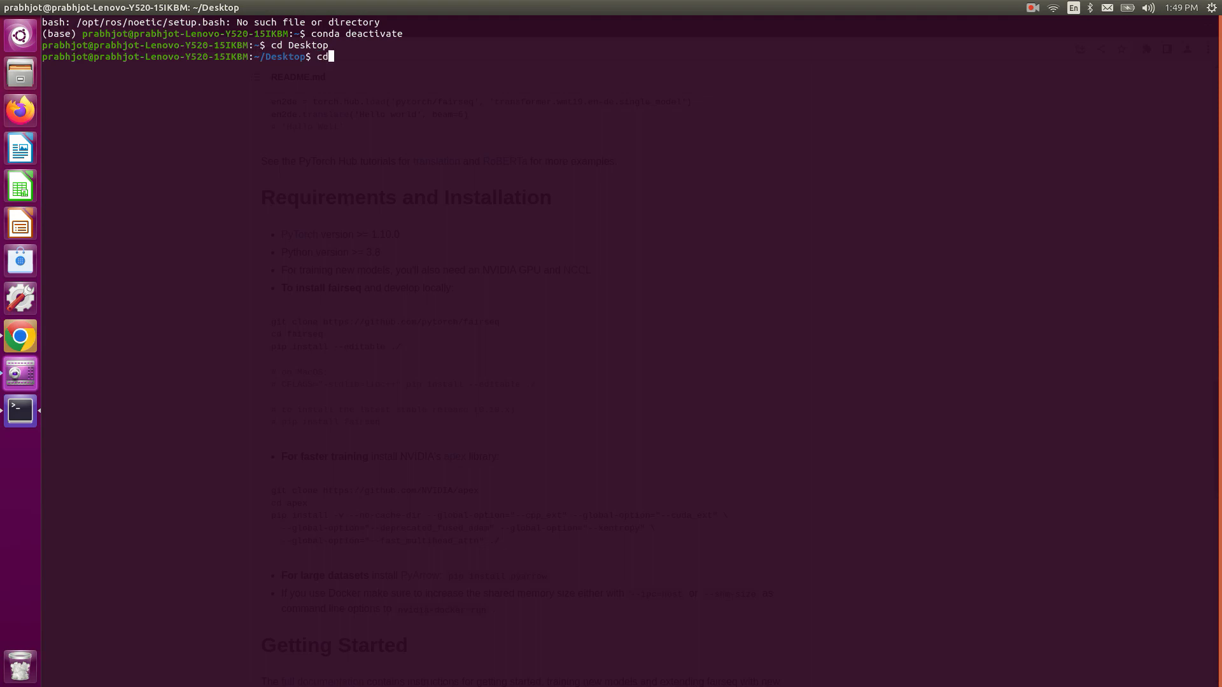
{"action": "type", "text": "mkd"}
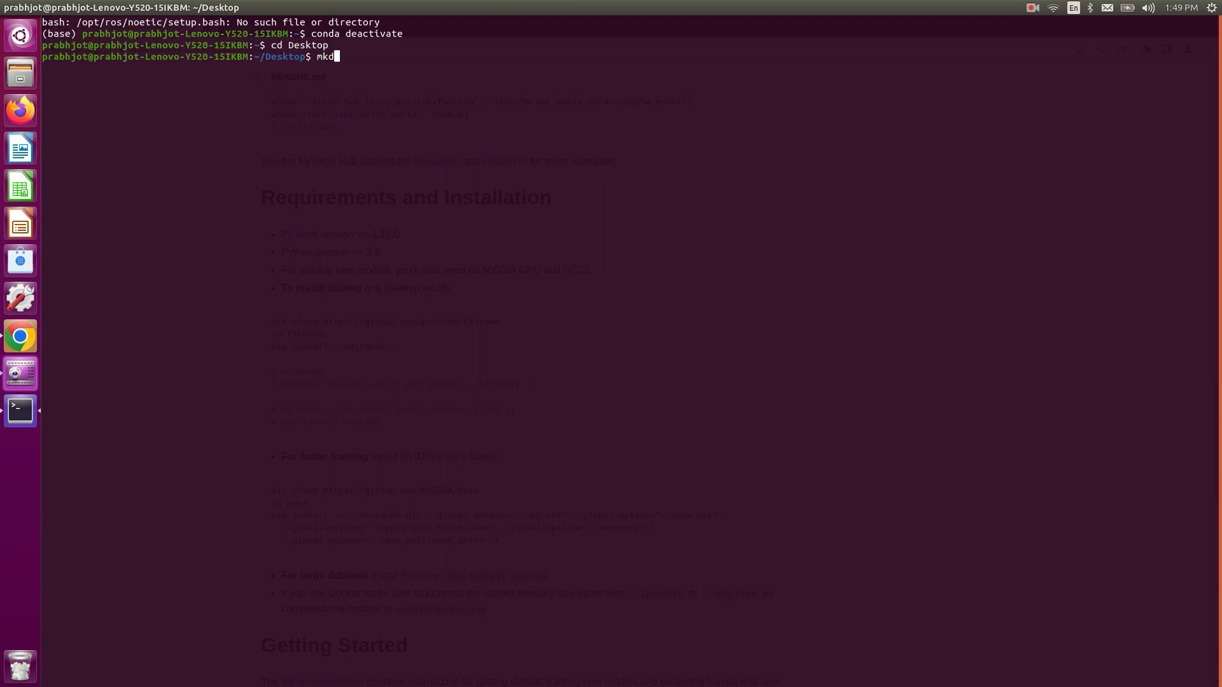
{"action": "type", "text": "ir test_"}
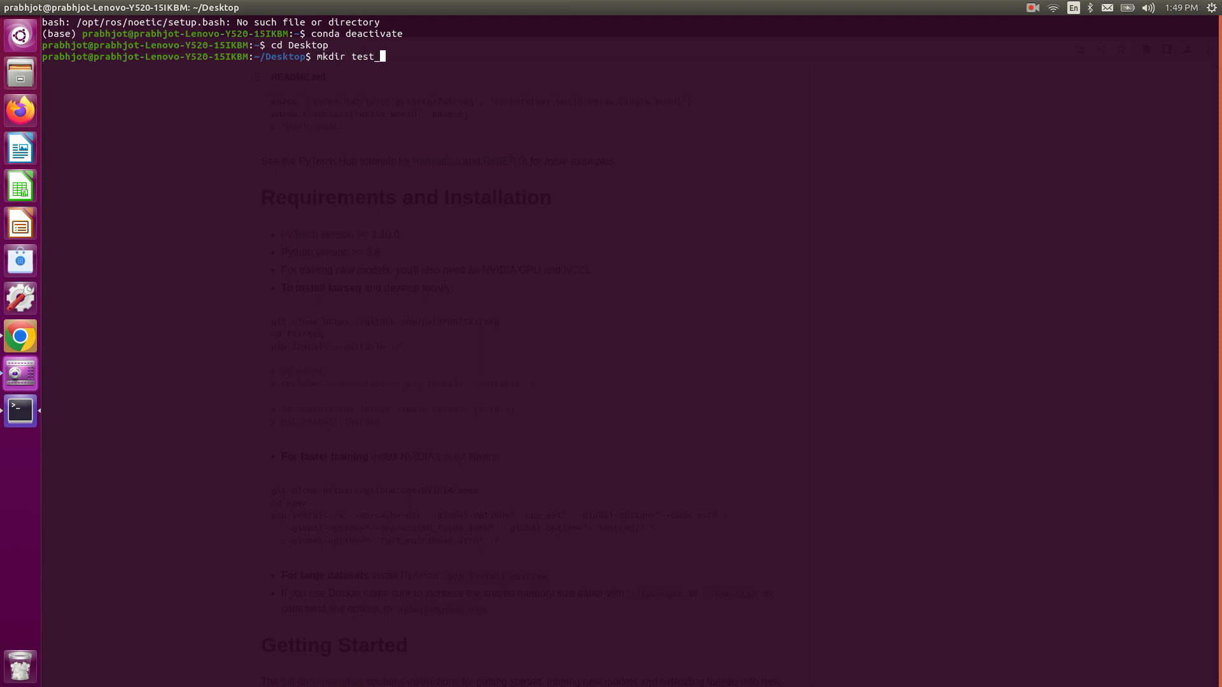
{"action": "type", "text": "fairseq"}
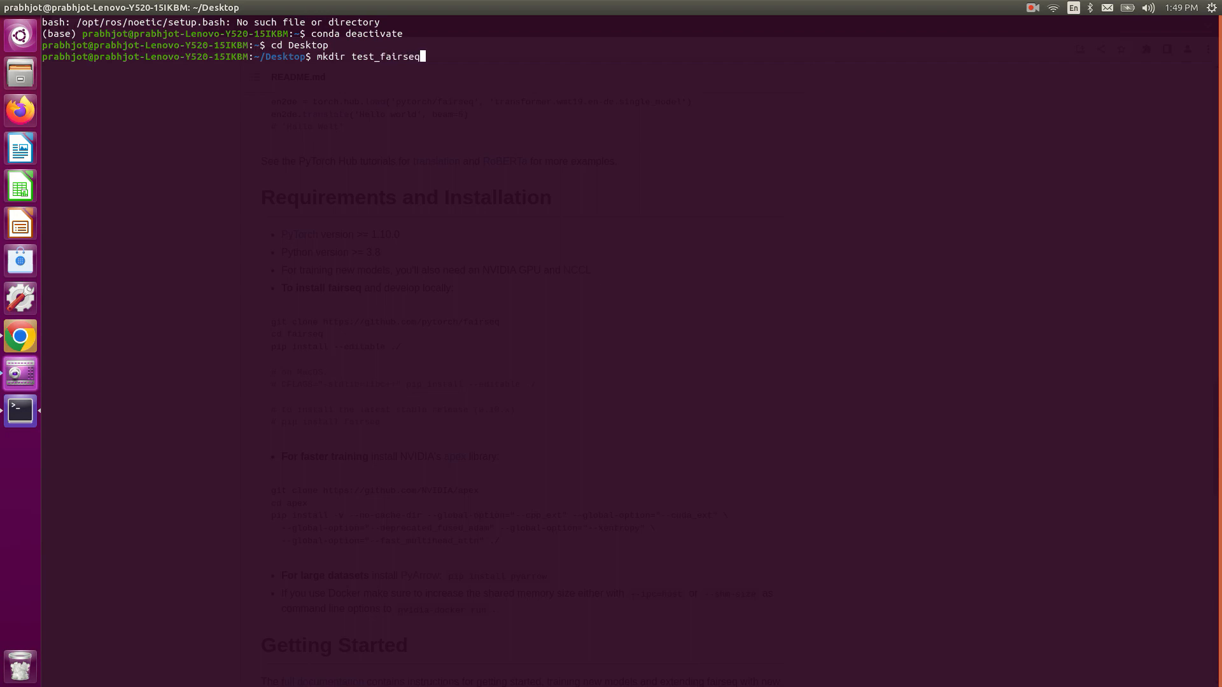
{"action": "key", "text": "Return"}
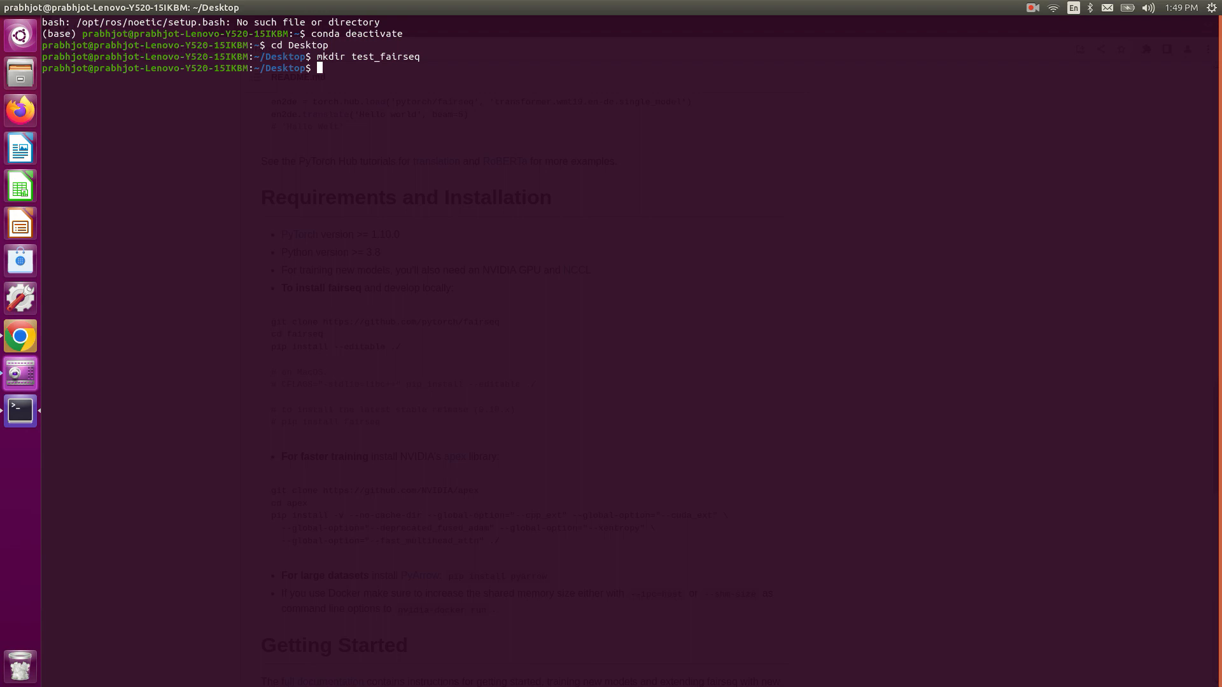
Step: Start typing the conda create command for a test_fairseq environment
{"action": "type", "text": "co"}
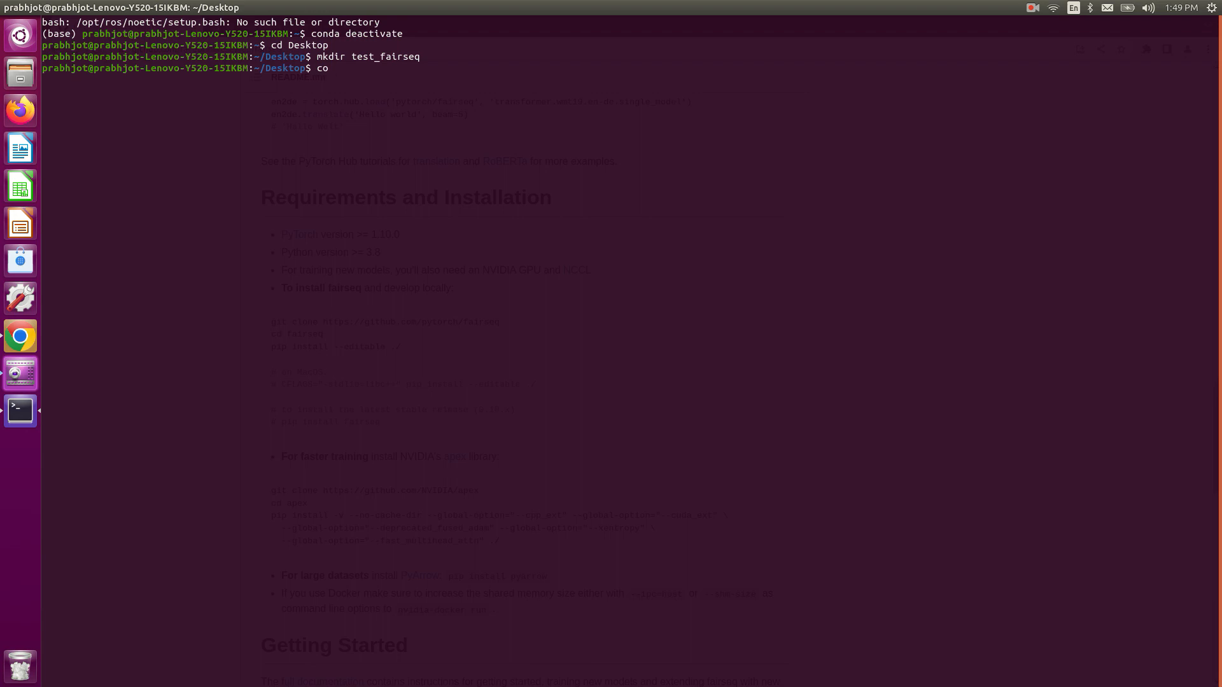
{"action": "type", "text": "nda create"}
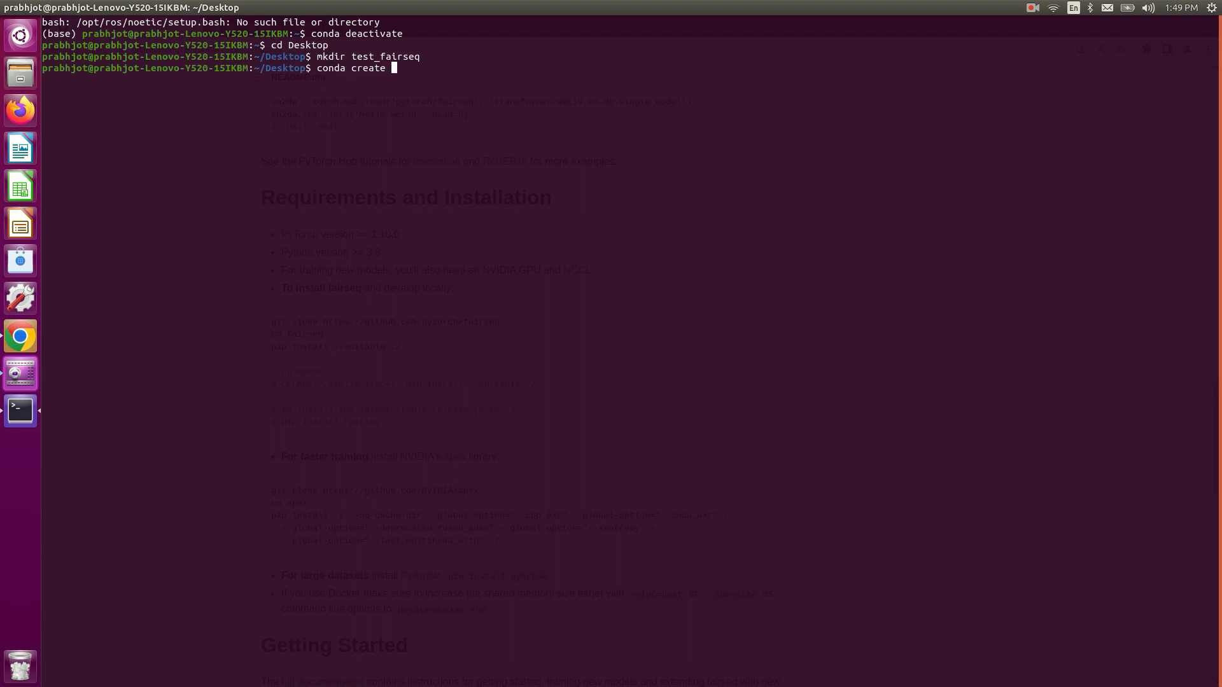
{"action": "type", "text": "-n"}
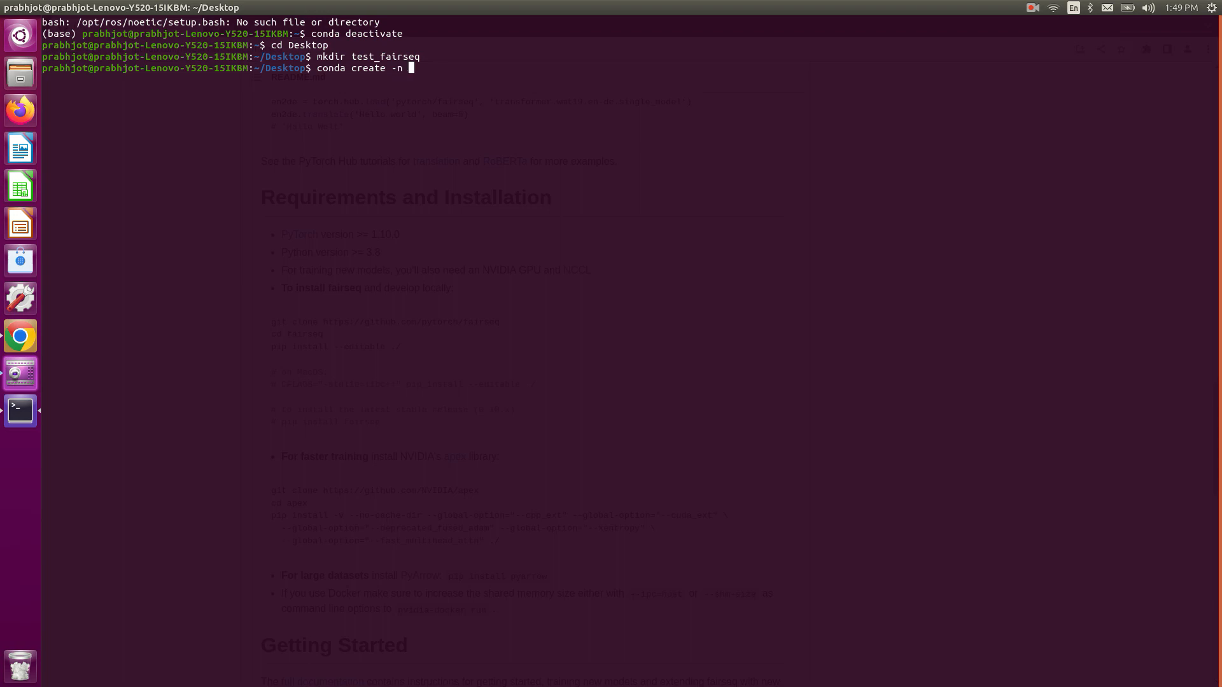
{"action": "type", "text": "test_fairse"}
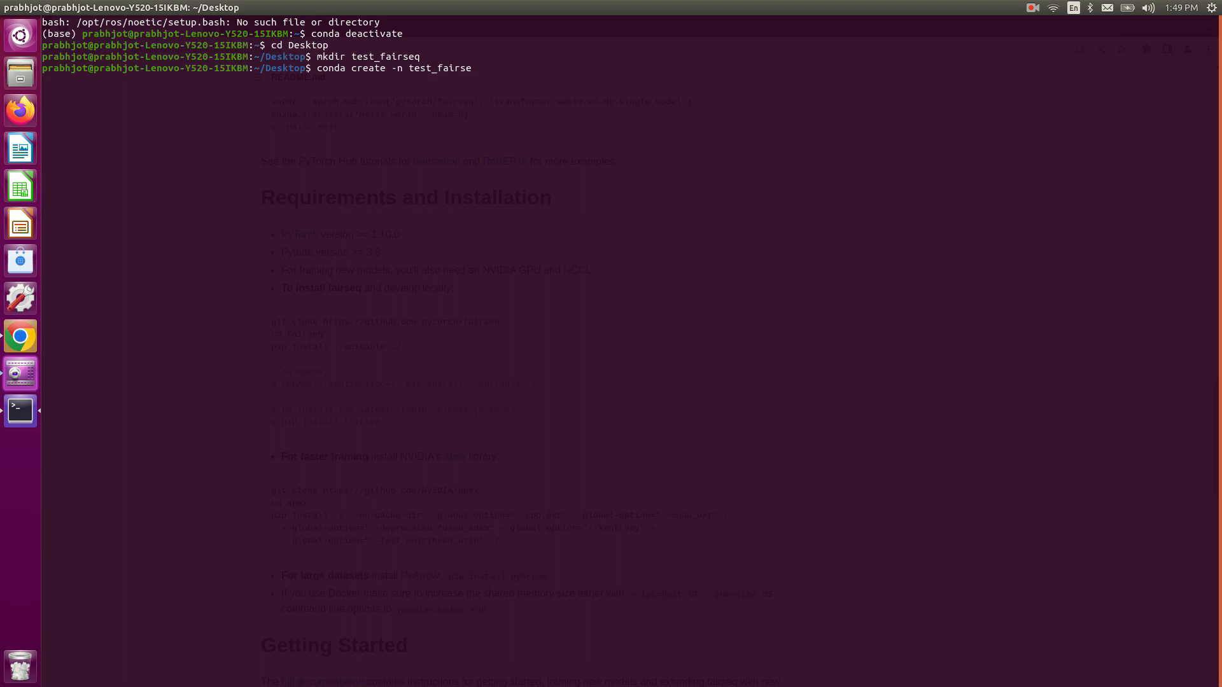
Step: Create the test_fairseq conda environment with python=3.8, confirming with y
{"action": "type", "text": "q"}
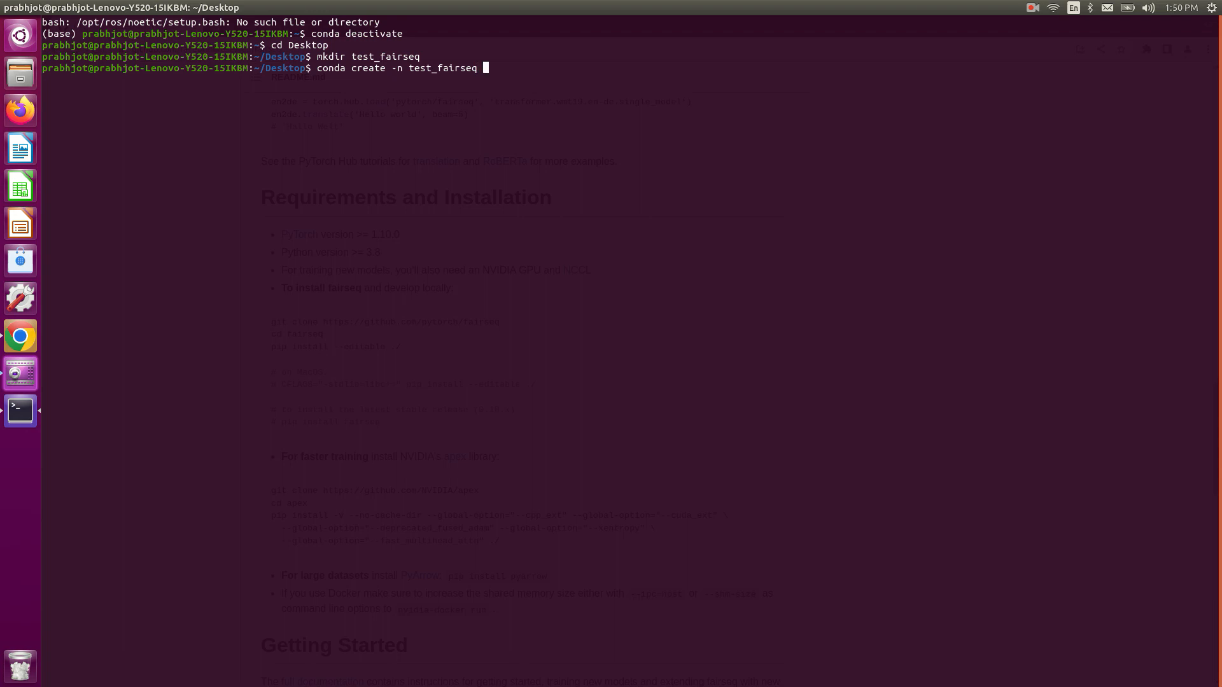
{"action": "type", "text": "python="}
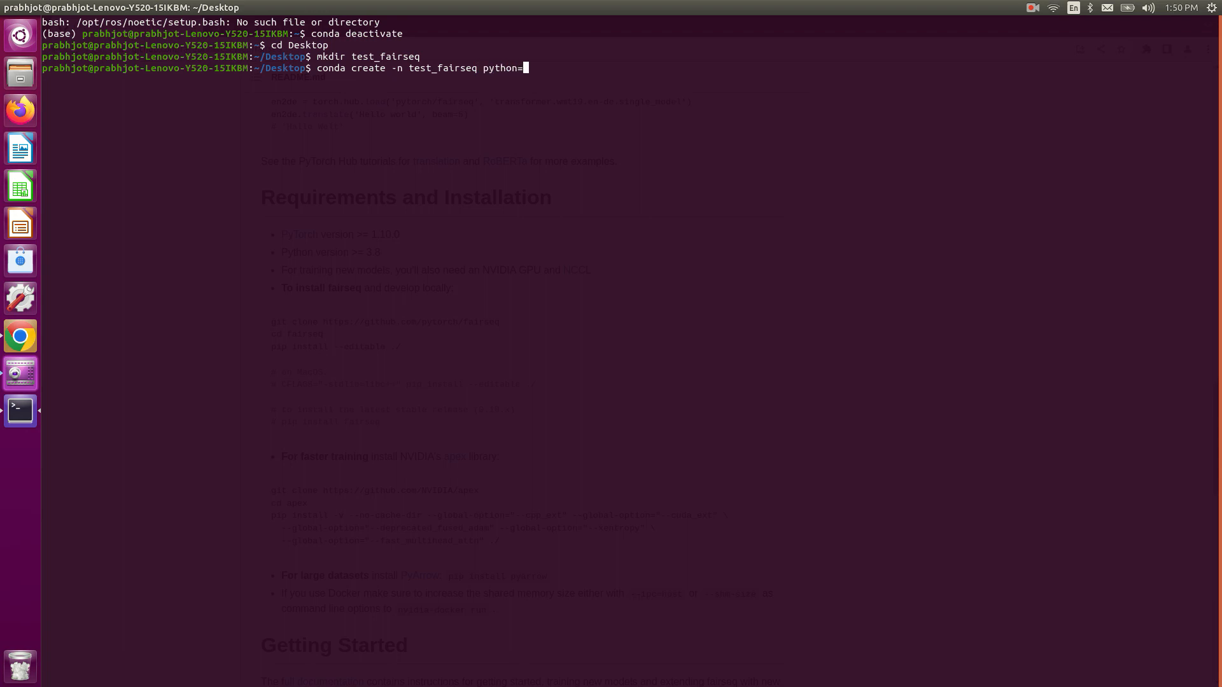
{"action": "type", "text": "3.8"}
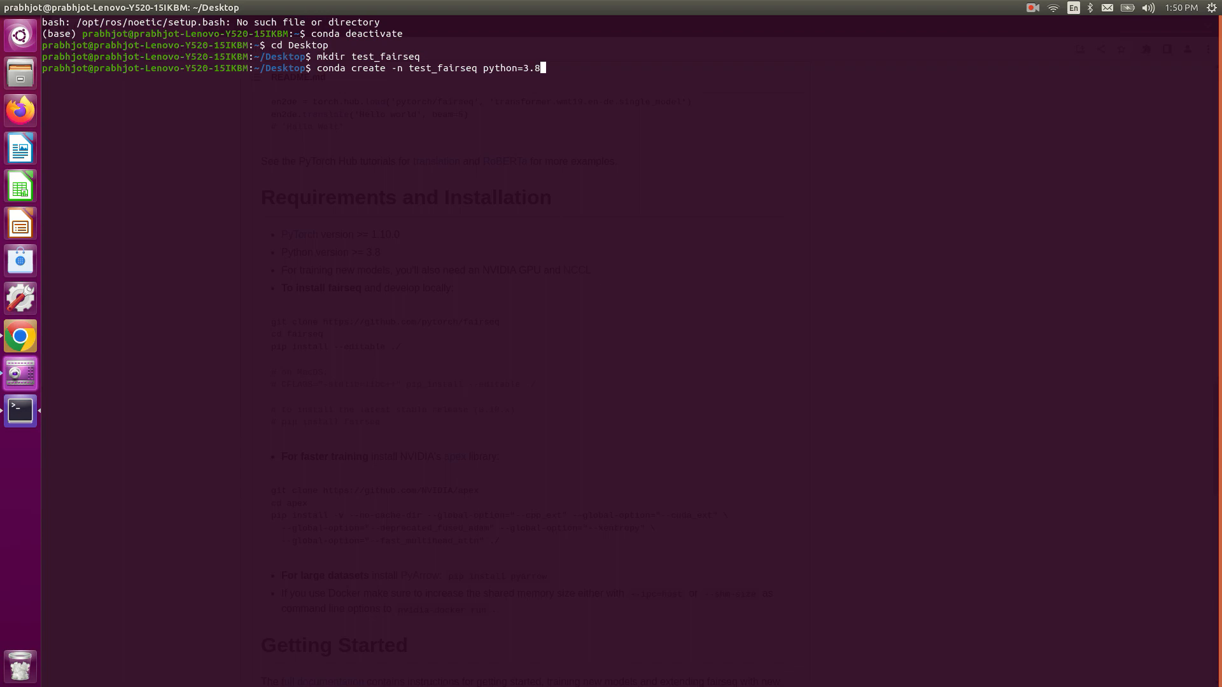
{"action": "key", "text": "Return"}
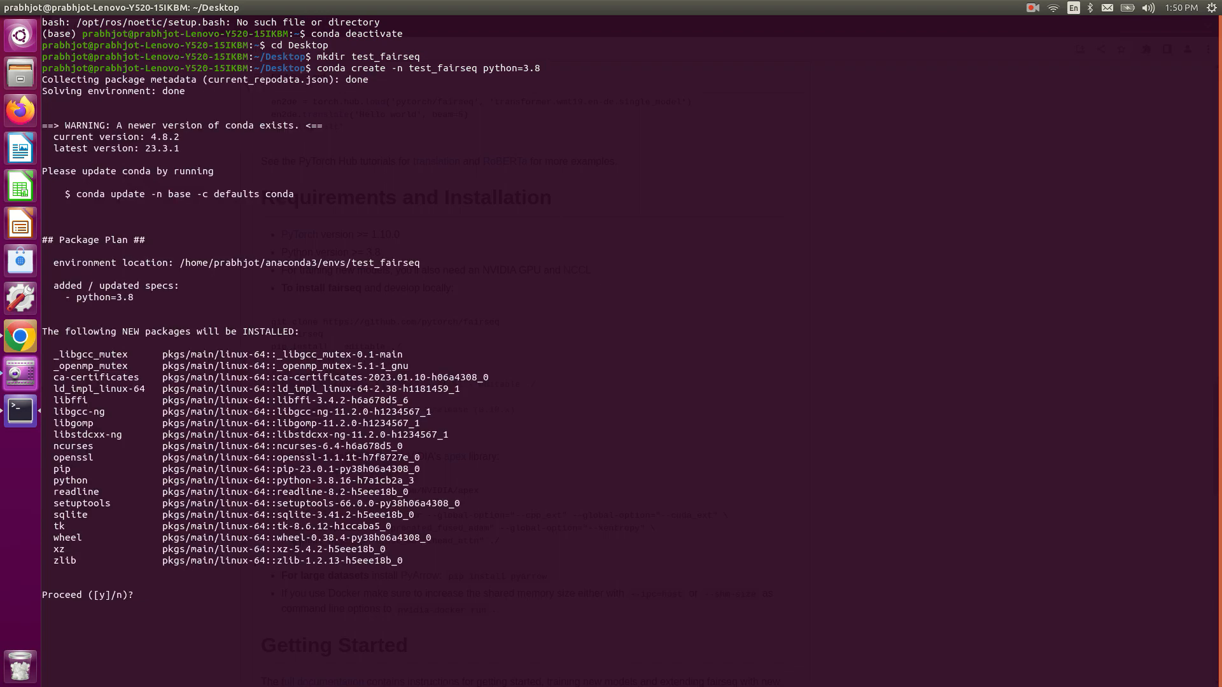
{"action": "type", "text": "y"}
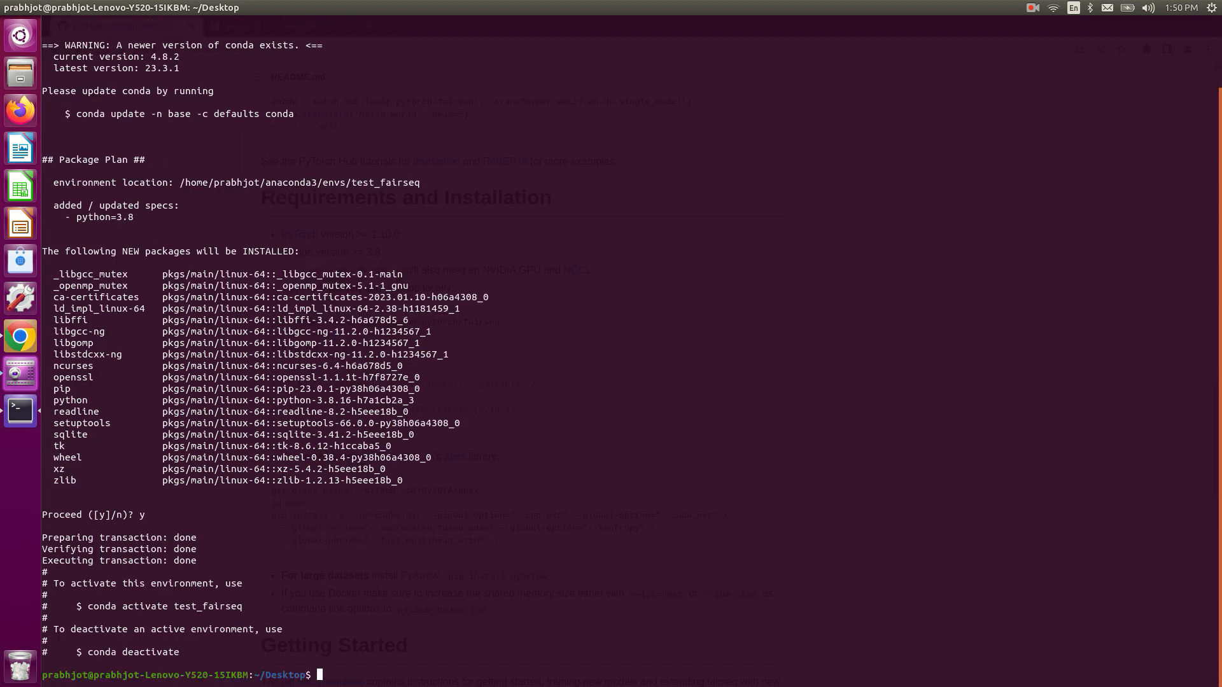
Step: Activate the test_fairseq environment and change into the test_fairseq folder
{"action": "type", "text": "conda activa"}
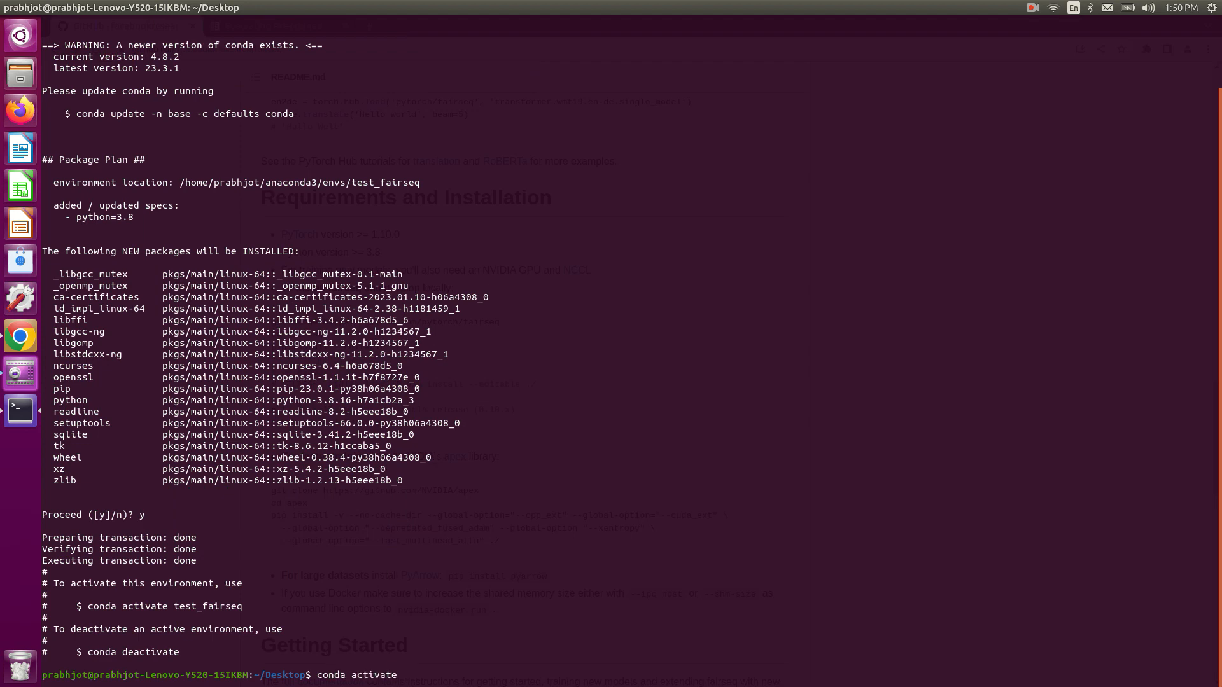
{"action": "type", "text": "test_fai"}
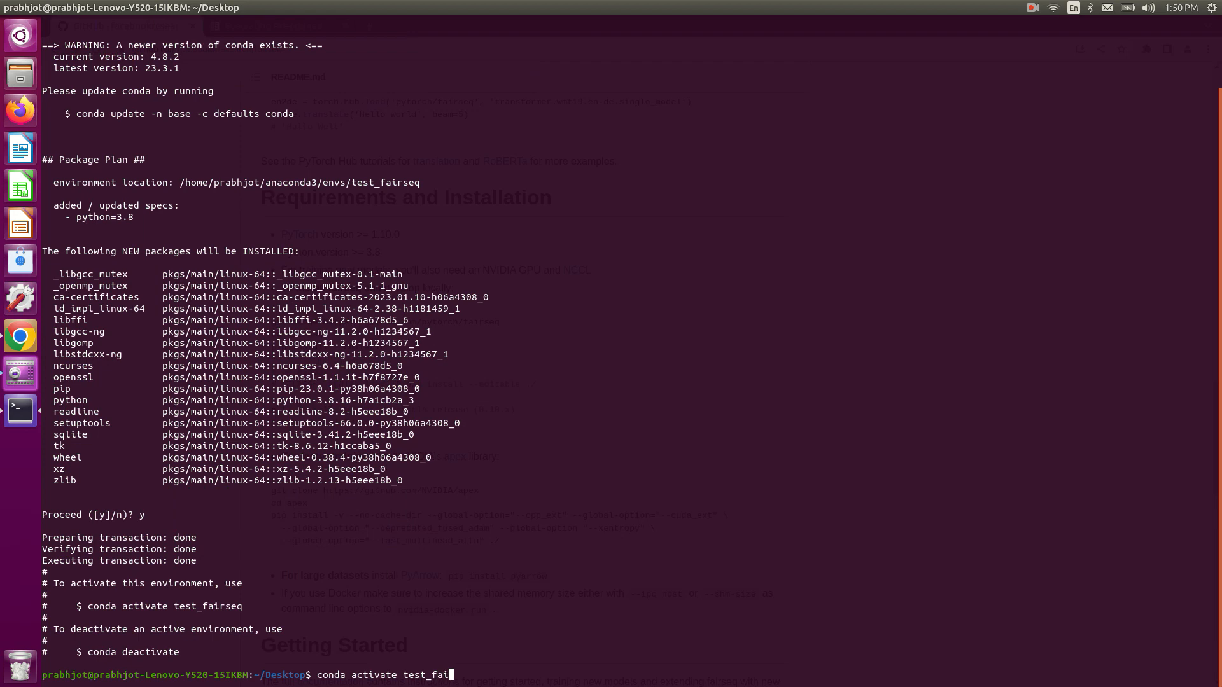
{"action": "key", "text": "Return"}
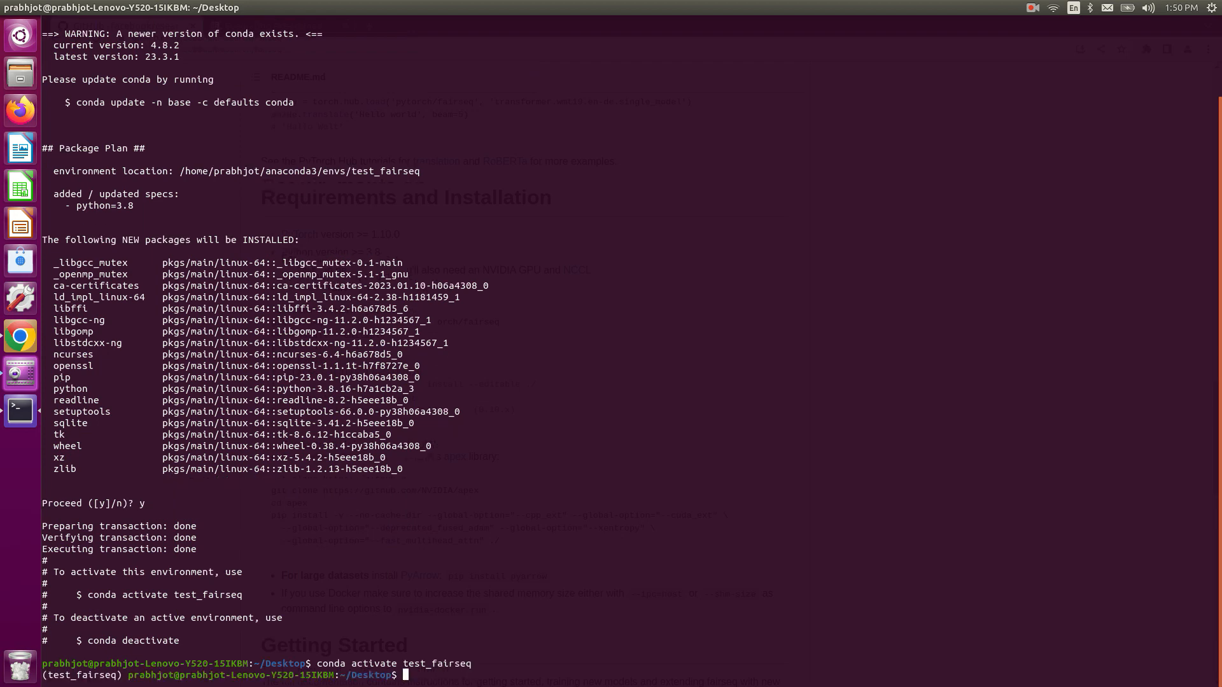
{"action": "type", "text": "cd test"}
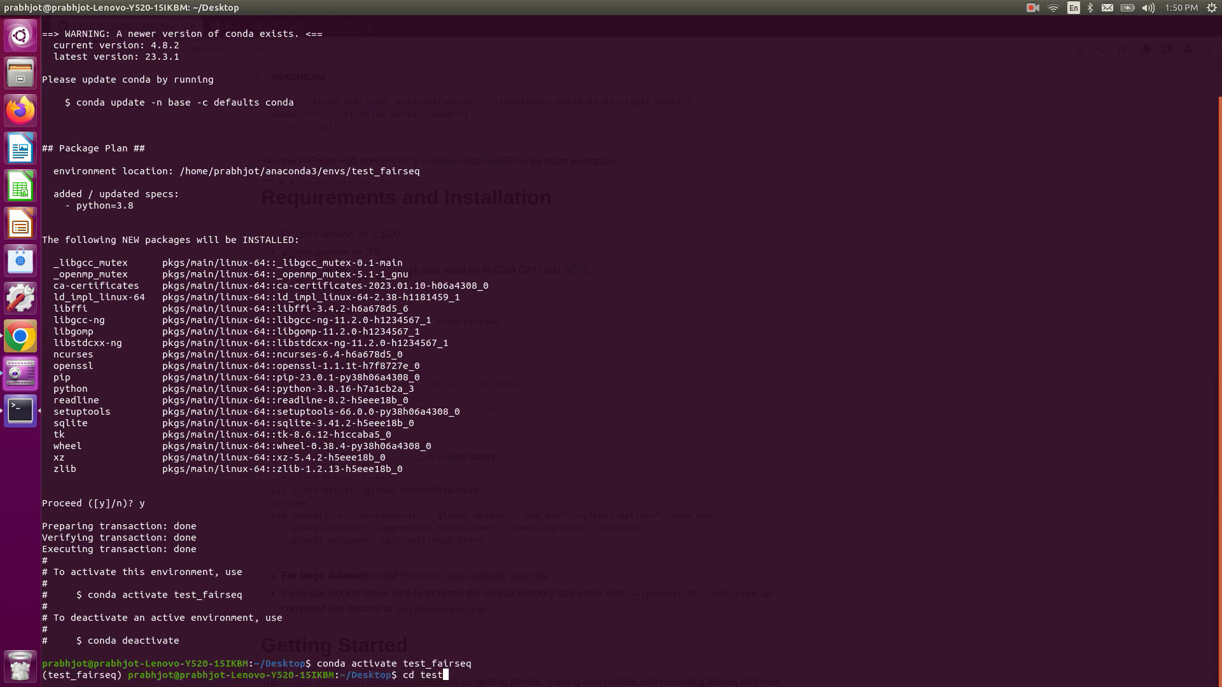
{"action": "type", "text": "_fa"}
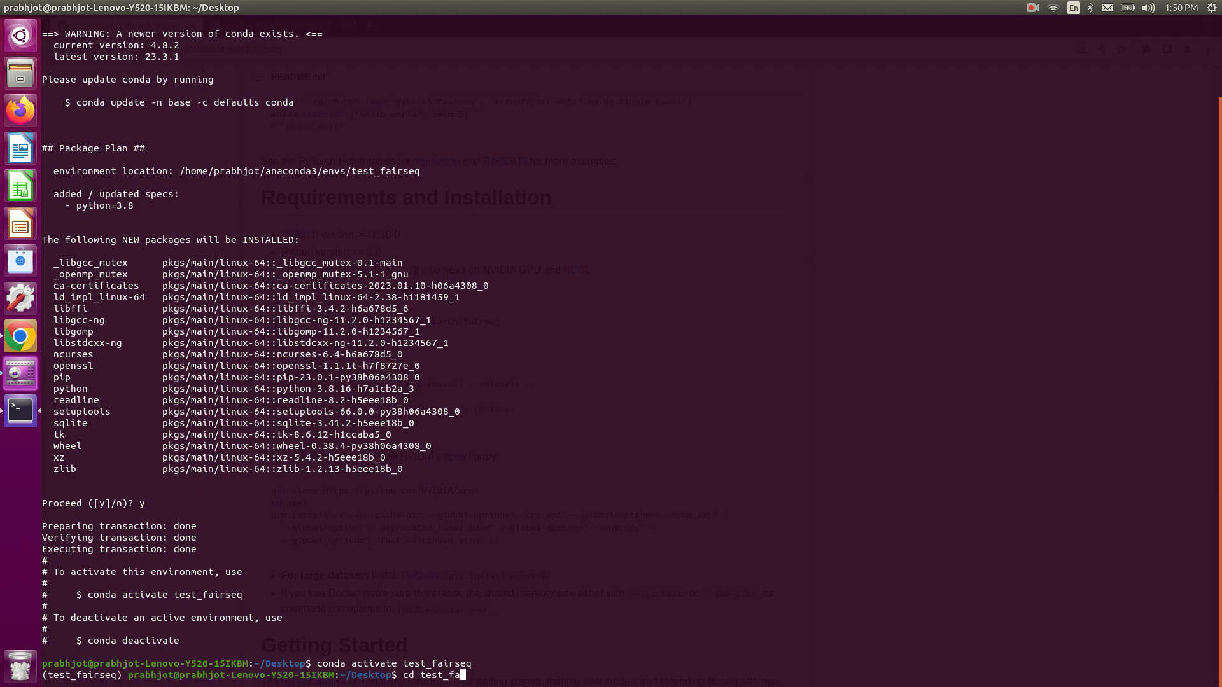
{"action": "key", "text": "Return"}
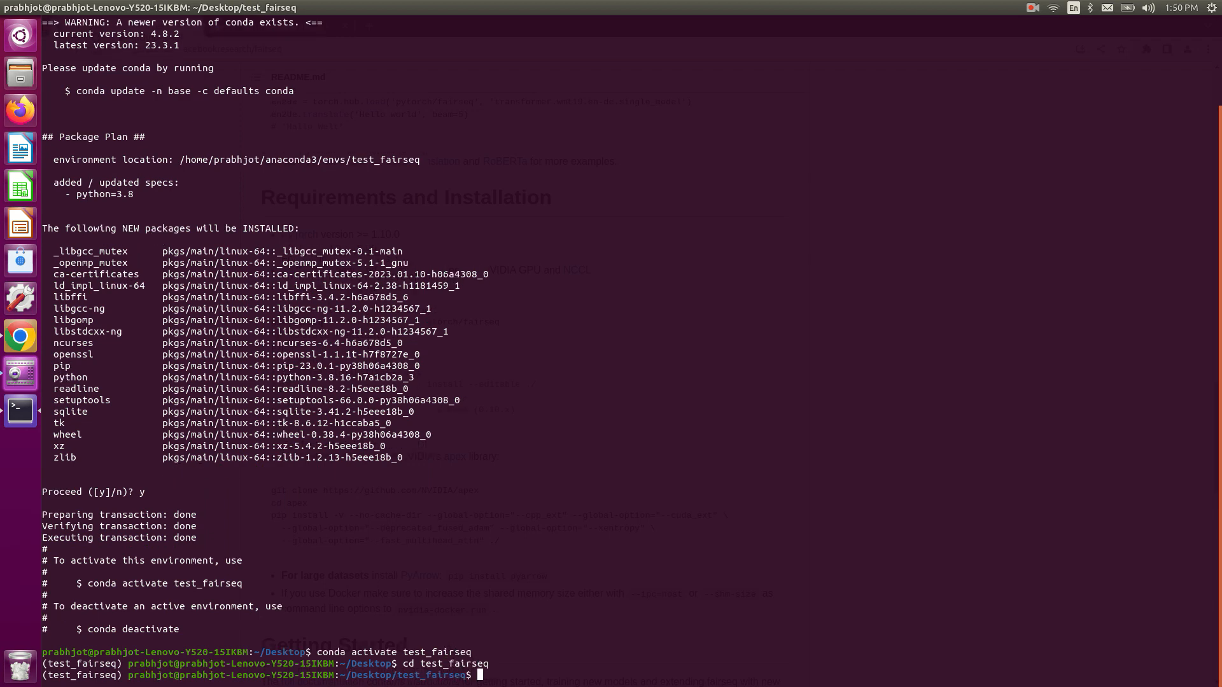
{"action": "type", "text": "pip install ipy"}
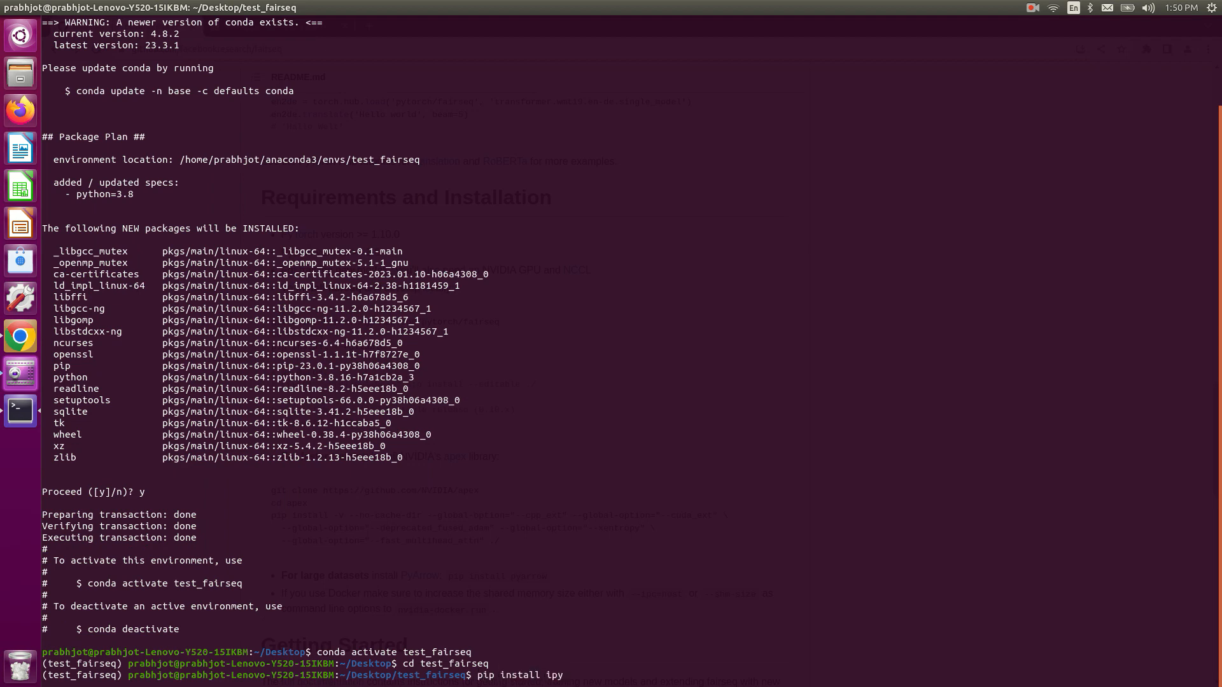
Step: Install ipykernel with pip and paste the copied kernel registration command
{"action": "type", "text": "kernel"}
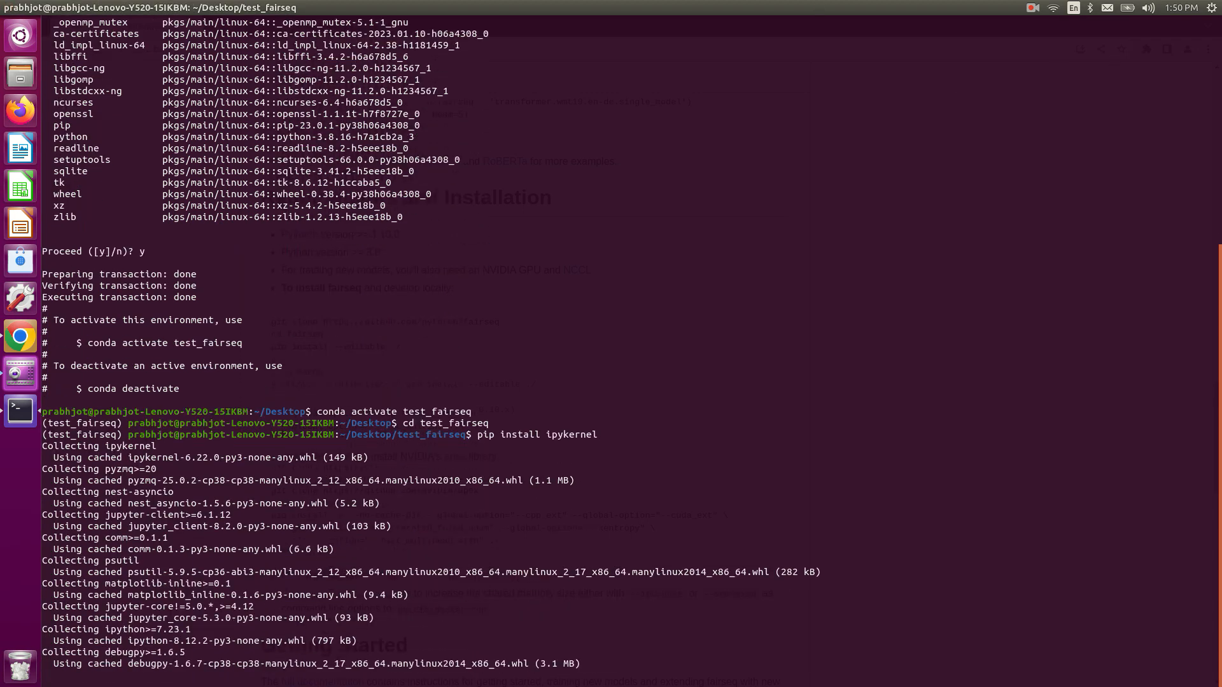
{"action": "scroll", "scroll_direction": "down", "scroll_amount": 3}
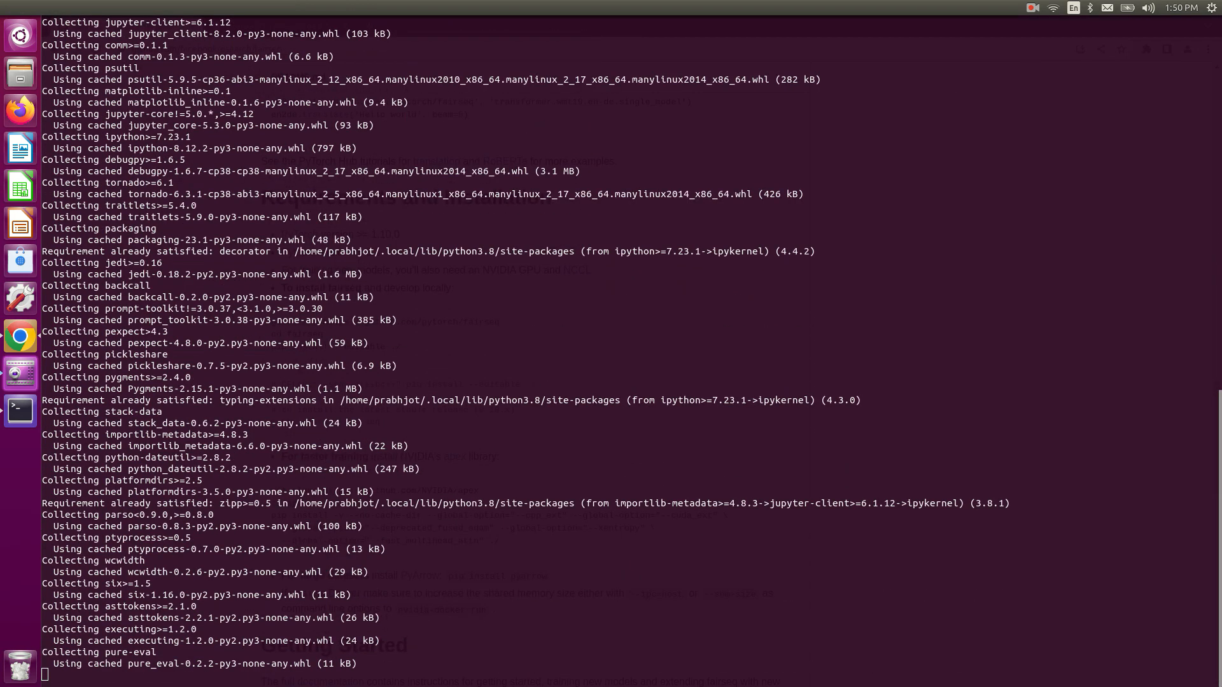
{"action": "scroll", "scroll_direction": "down", "scroll_amount": 3}
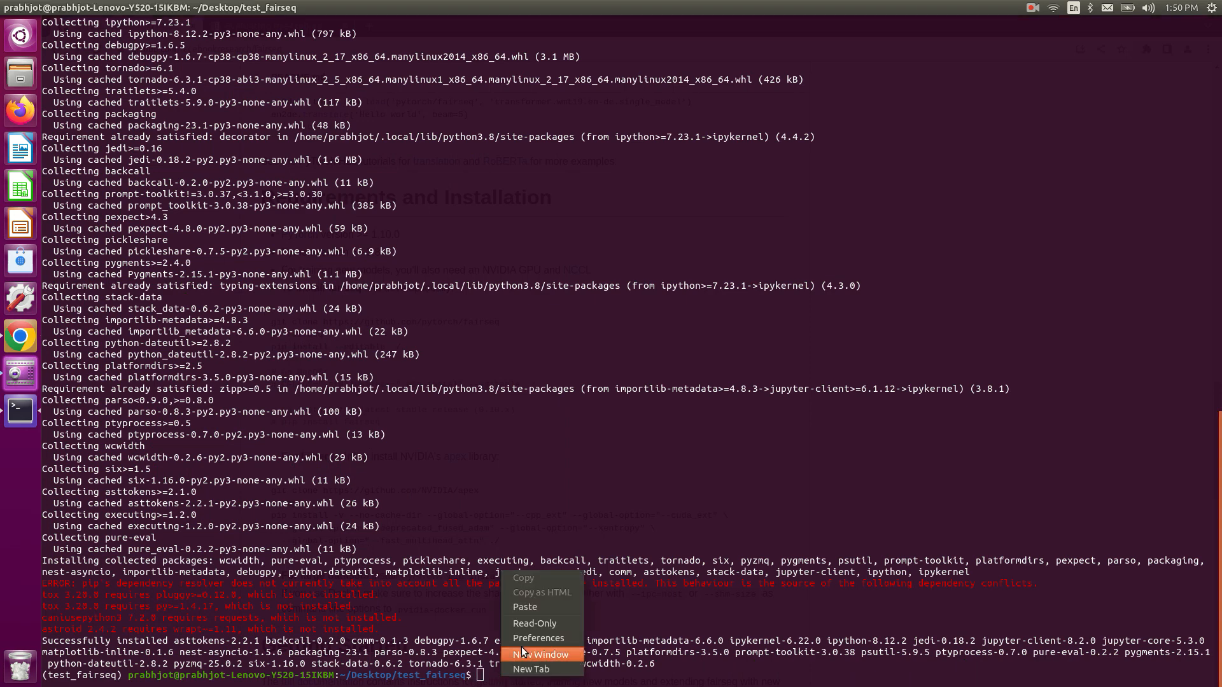
{"action": "left_click", "coordinate": [525, 606]}
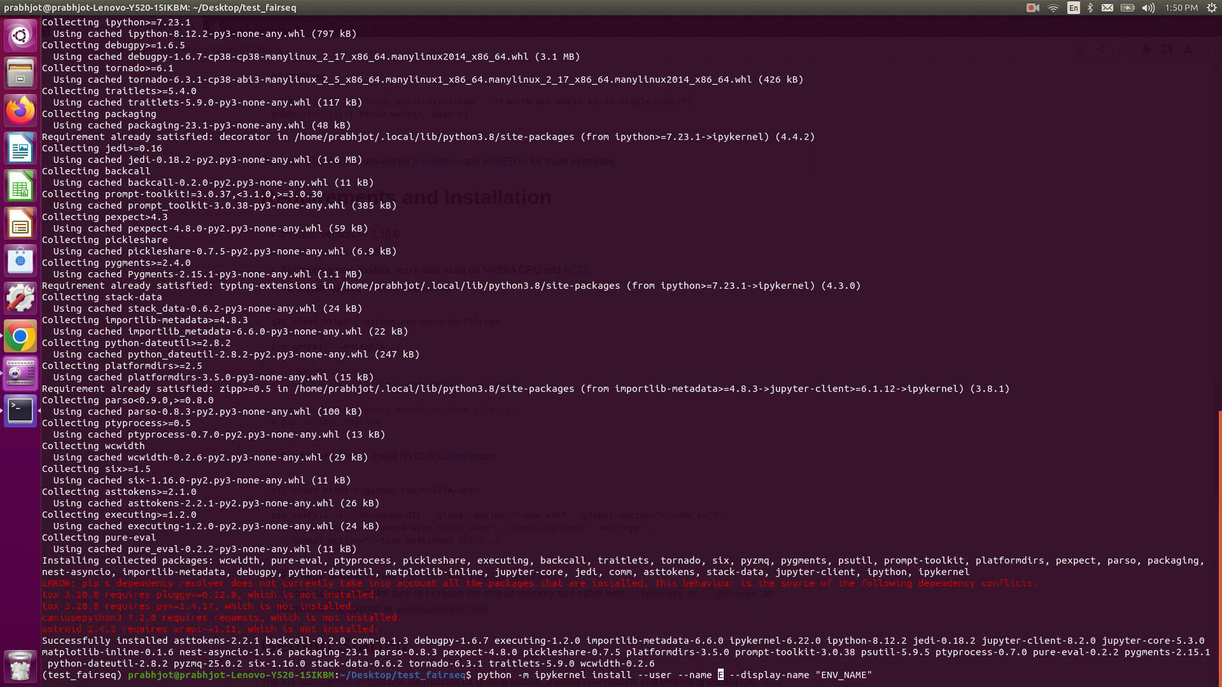
Step: Register the Jupyter kernel using test_fairseq as name and display name
{"action": "type", "text": "test_fairseq"}
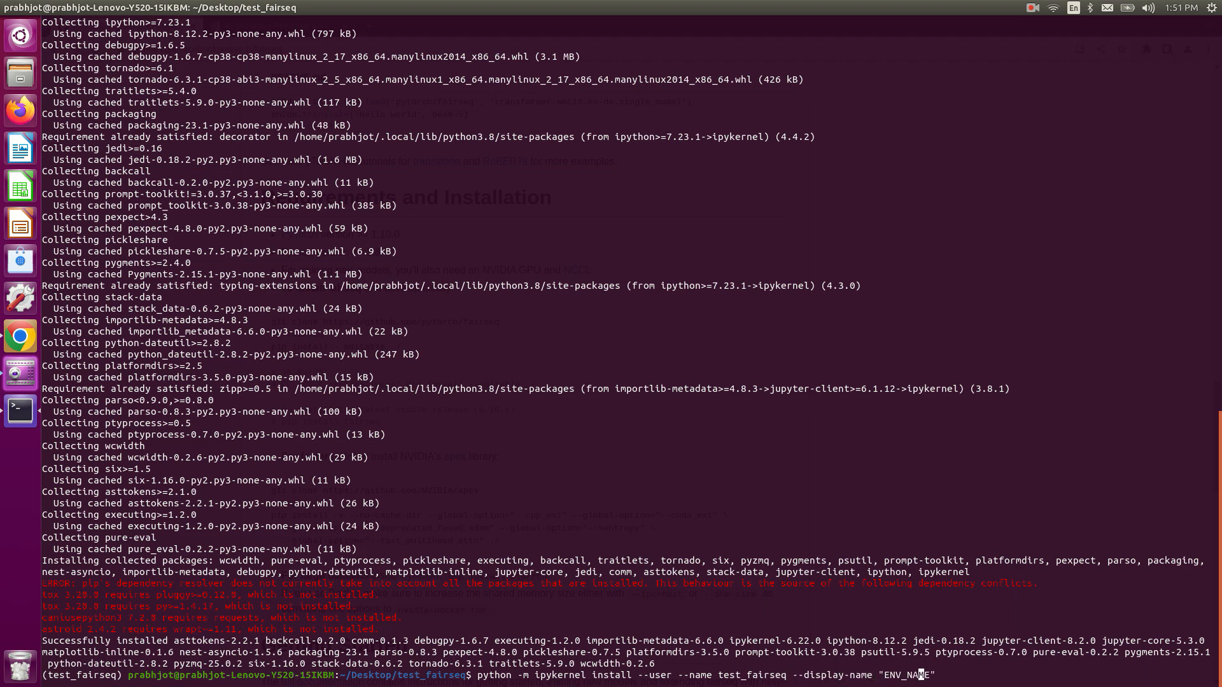
{"action": "key", "text": "BackSpace"}
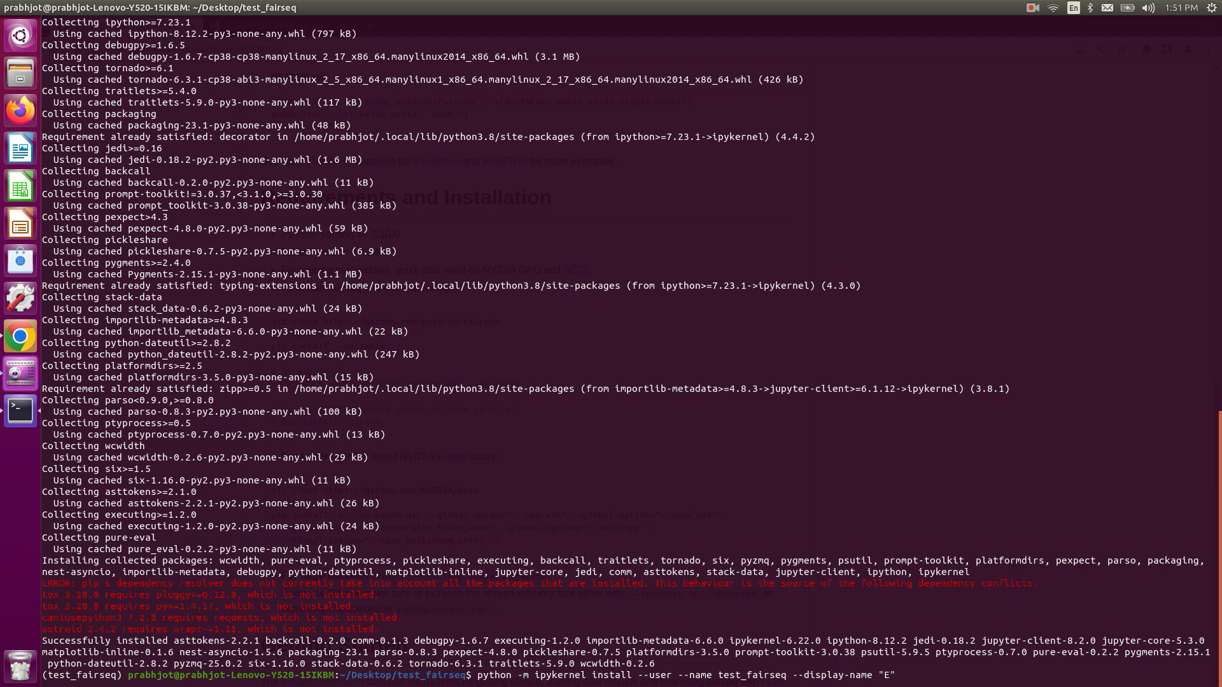
{"action": "type", "text": "est_fairseq"}
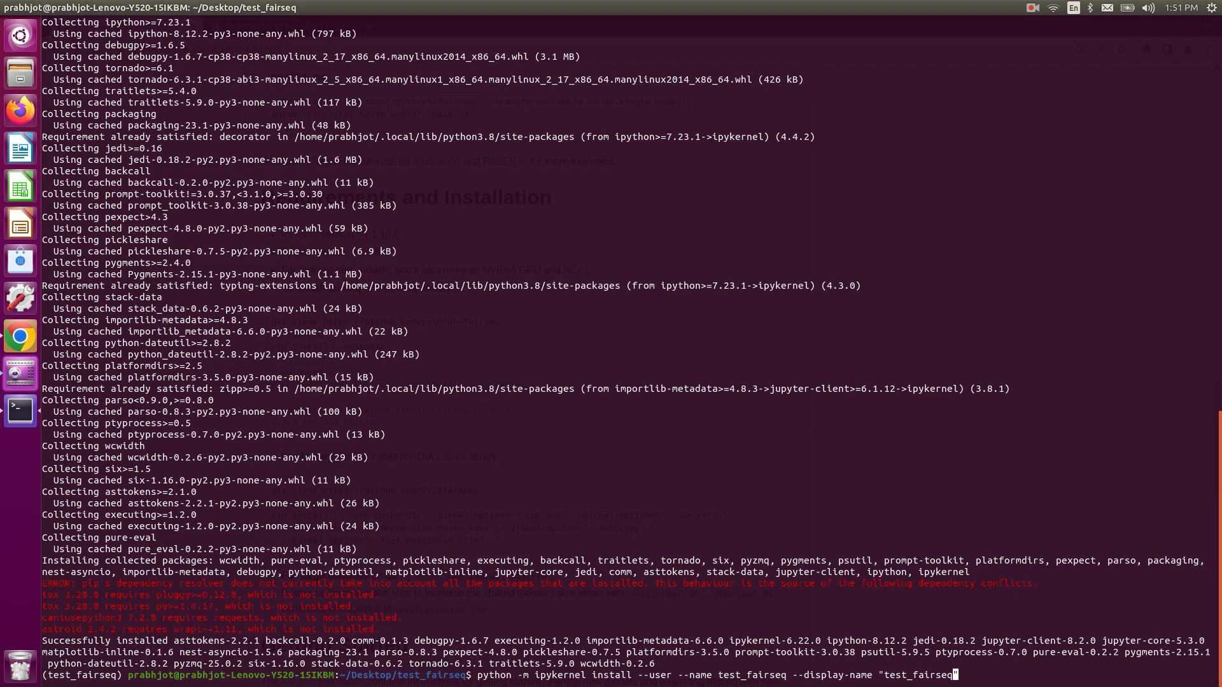
{"action": "key", "text": "Return"}
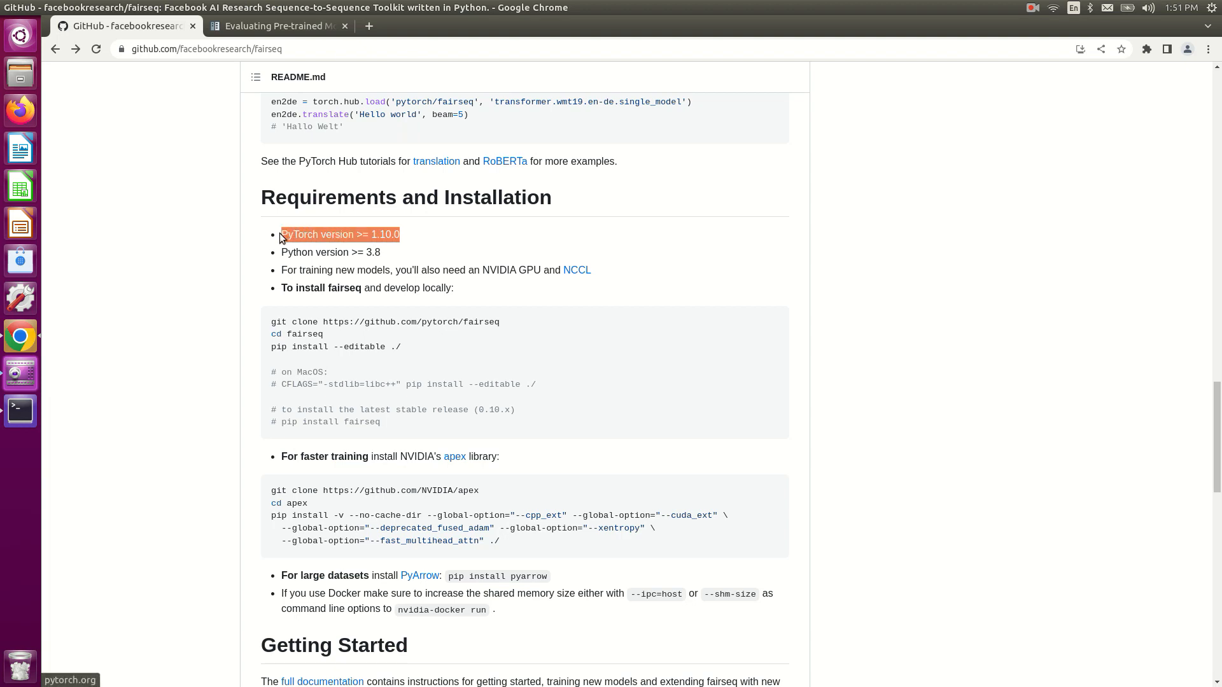
Step: Open pytorch.org's install options and select the pip3 torch torchvision torchaudio command
{"action": "right_click", "coordinate": [316, 234]}
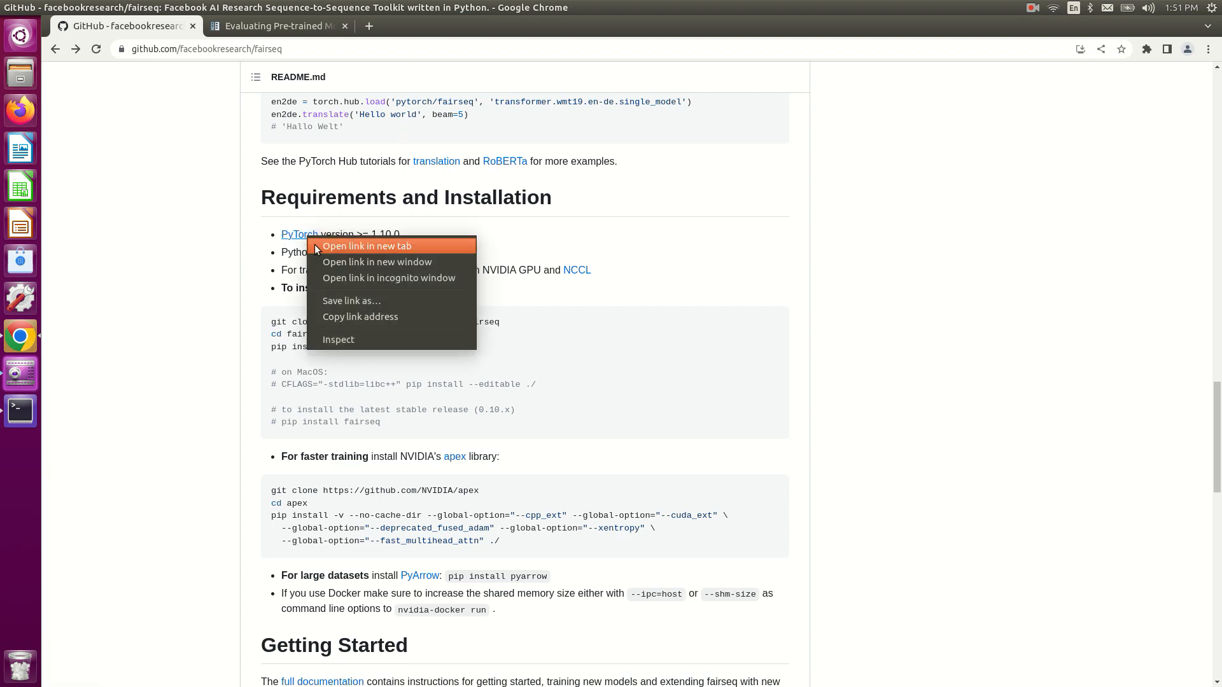
{"action": "left_click", "coordinate": [365, 246]}
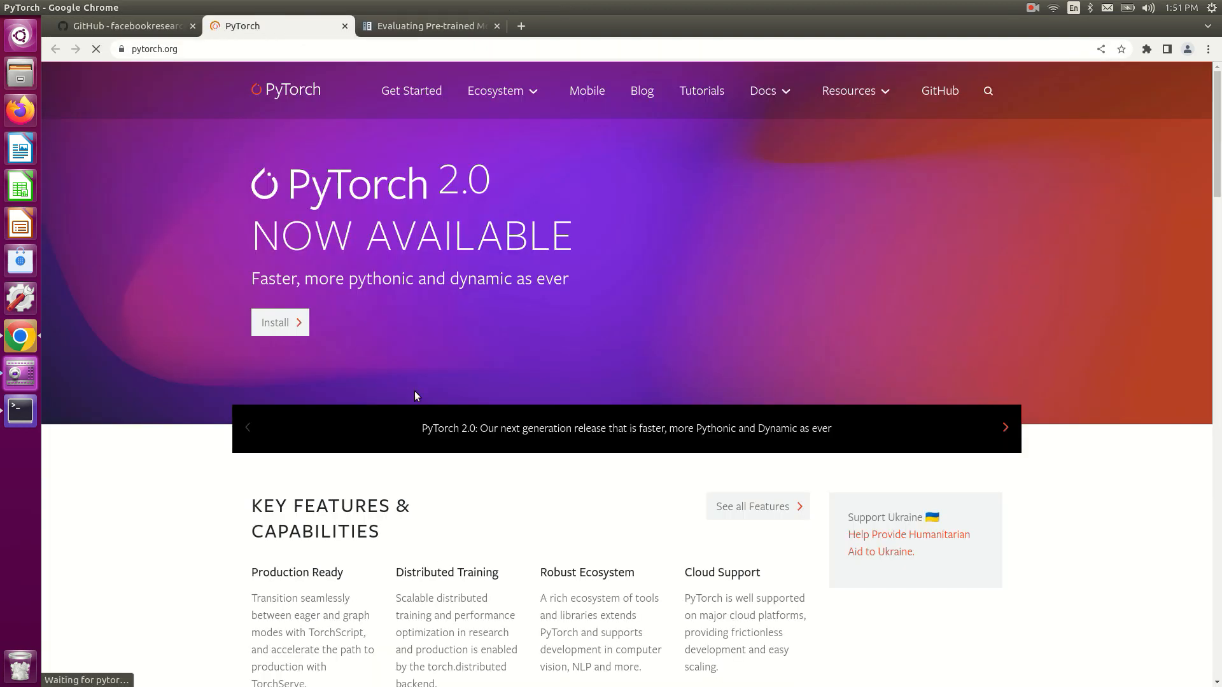
{"action": "left_click", "coordinate": [279, 322]}
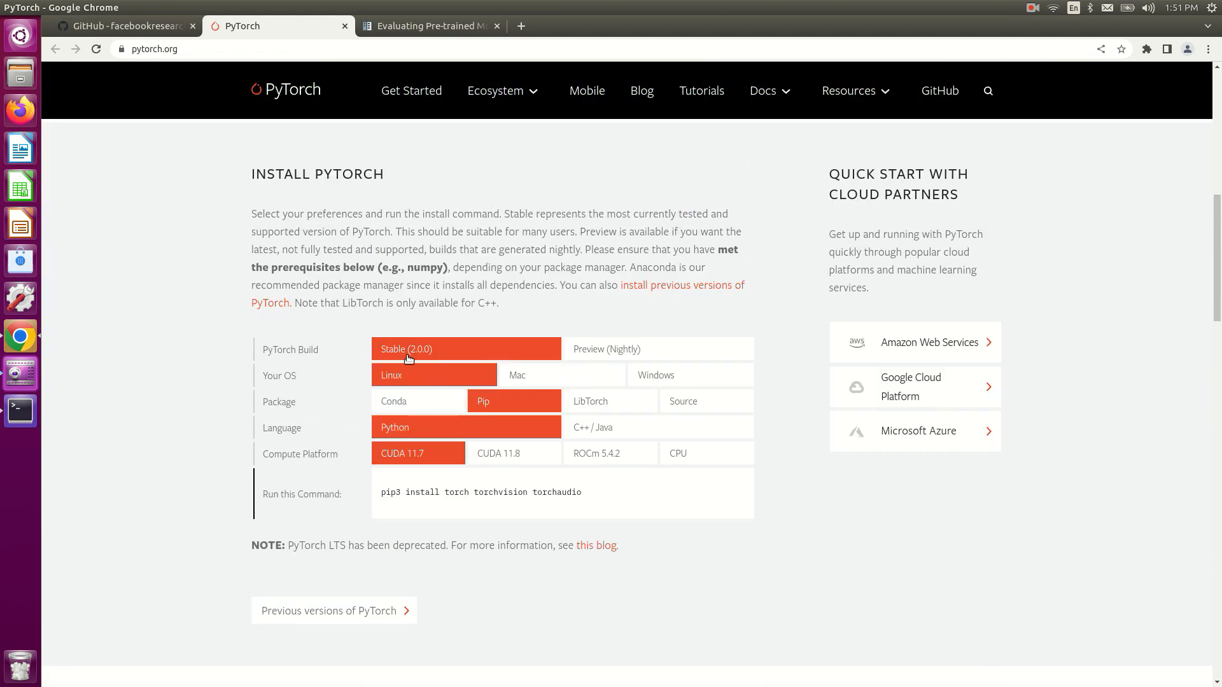
{"action": "mouse_move", "coordinate": [535, 504]}
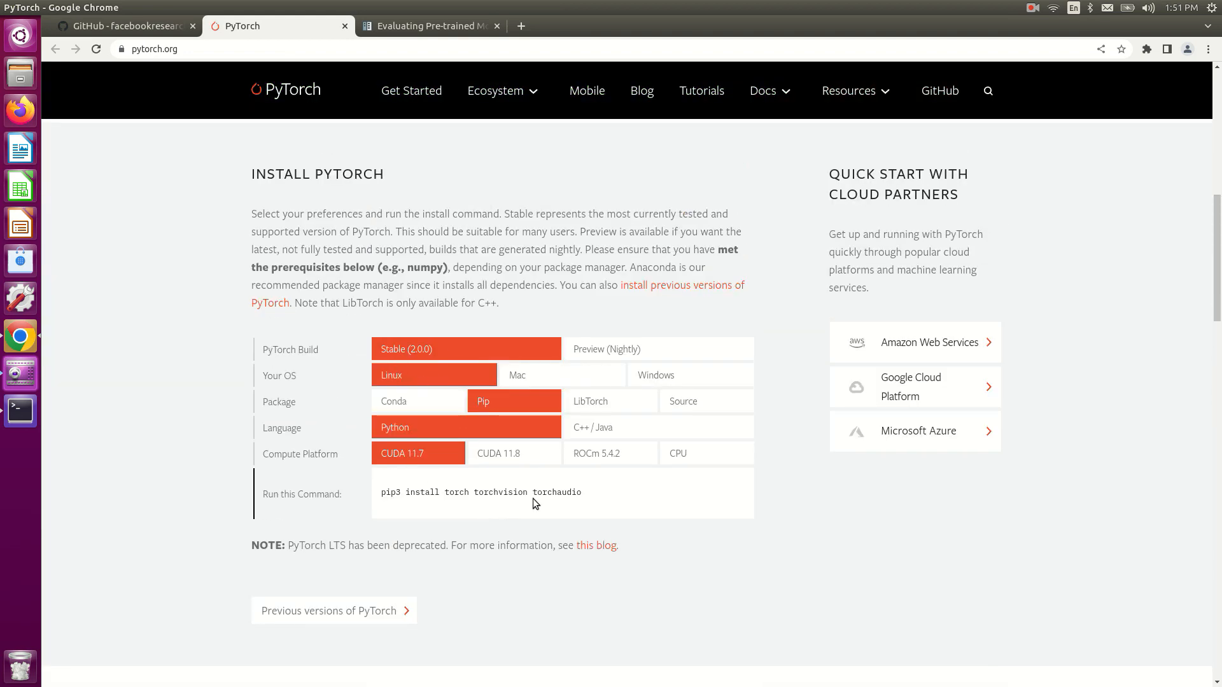
{"action": "triple_click", "coordinate": [480, 492]}
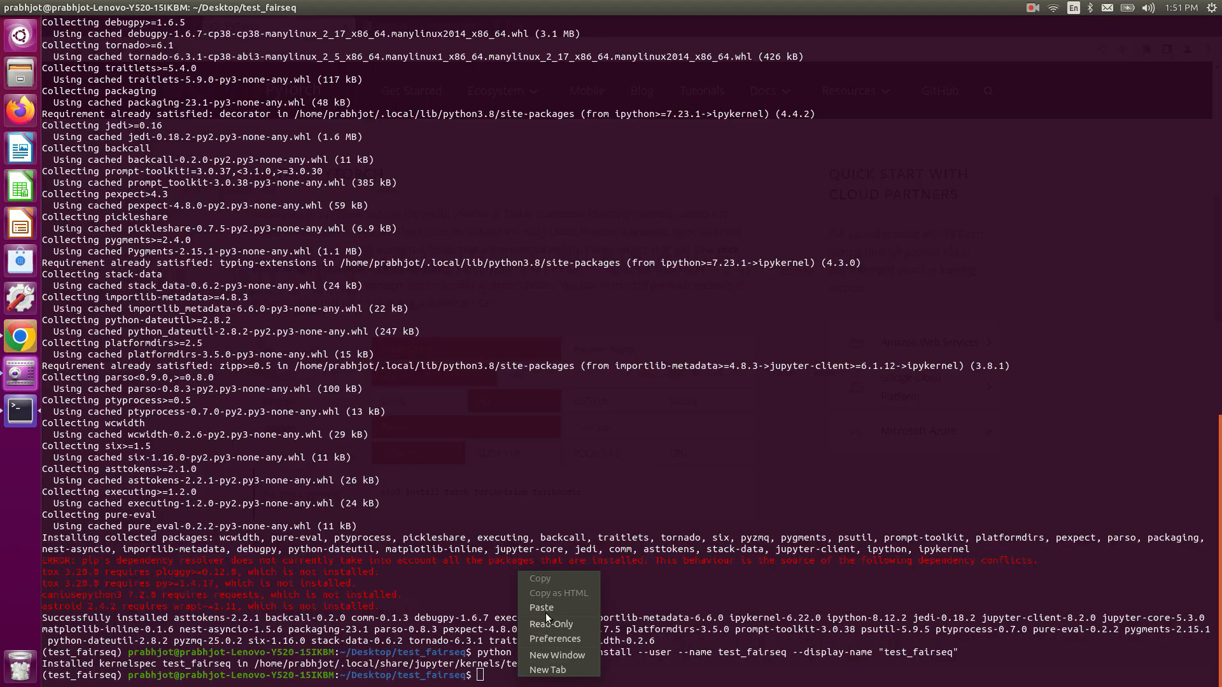
Step: Paste and run the pip3 command, installing torch 2.0.0, torchvision 0.15.1 and torchaudio 2.0.1
{"action": "left_click", "coordinate": [542, 607]}
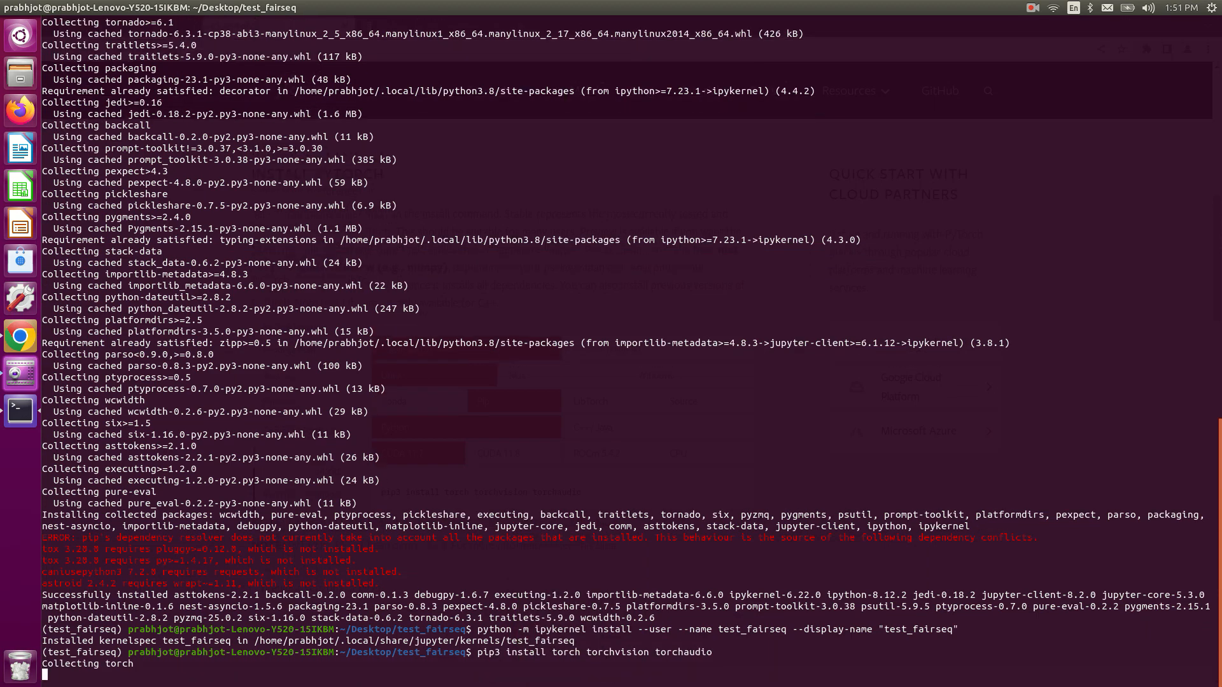
{"action": "scroll", "scroll_direction": "down", "scroll_amount": 3}
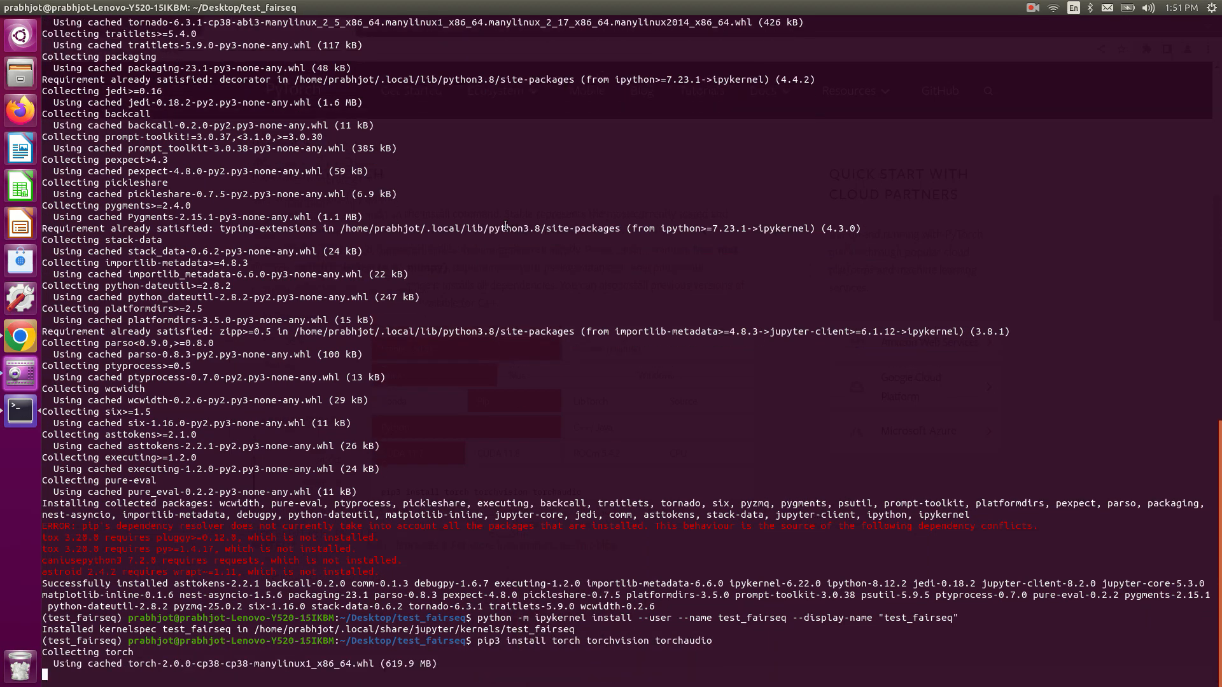
{"action": "scroll", "scroll_direction": "down", "scroll_amount": 3}
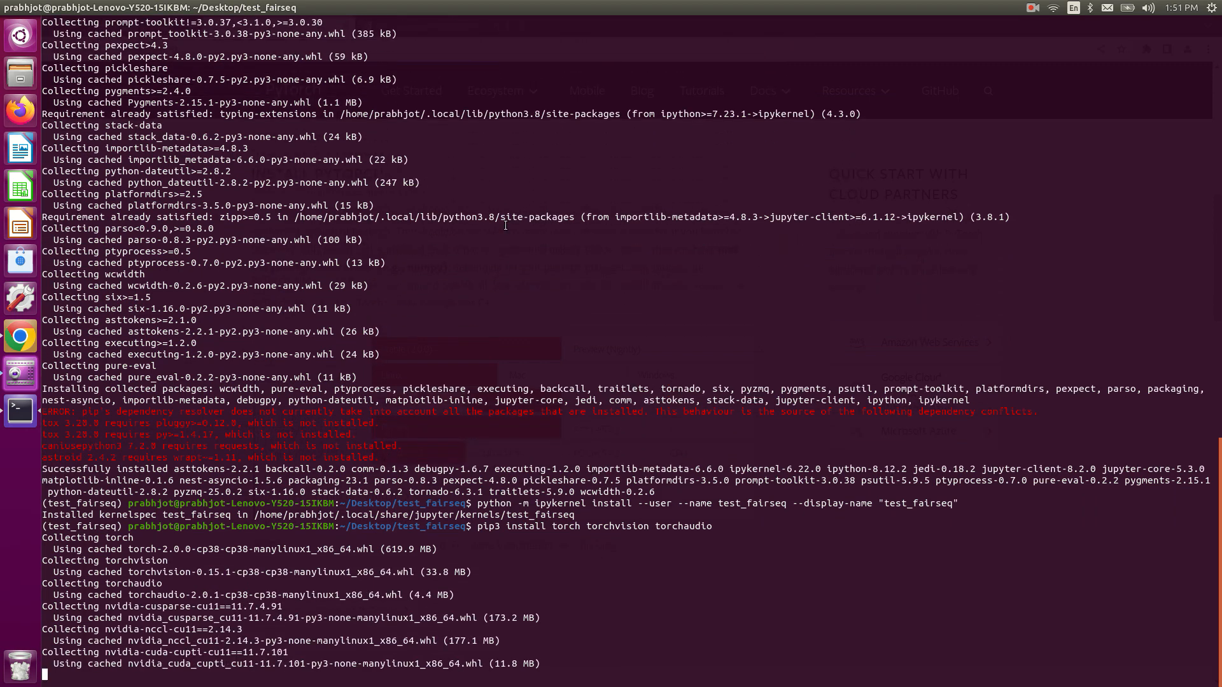
{"action": "scroll", "scroll_direction": "down", "scroll_amount": 3}
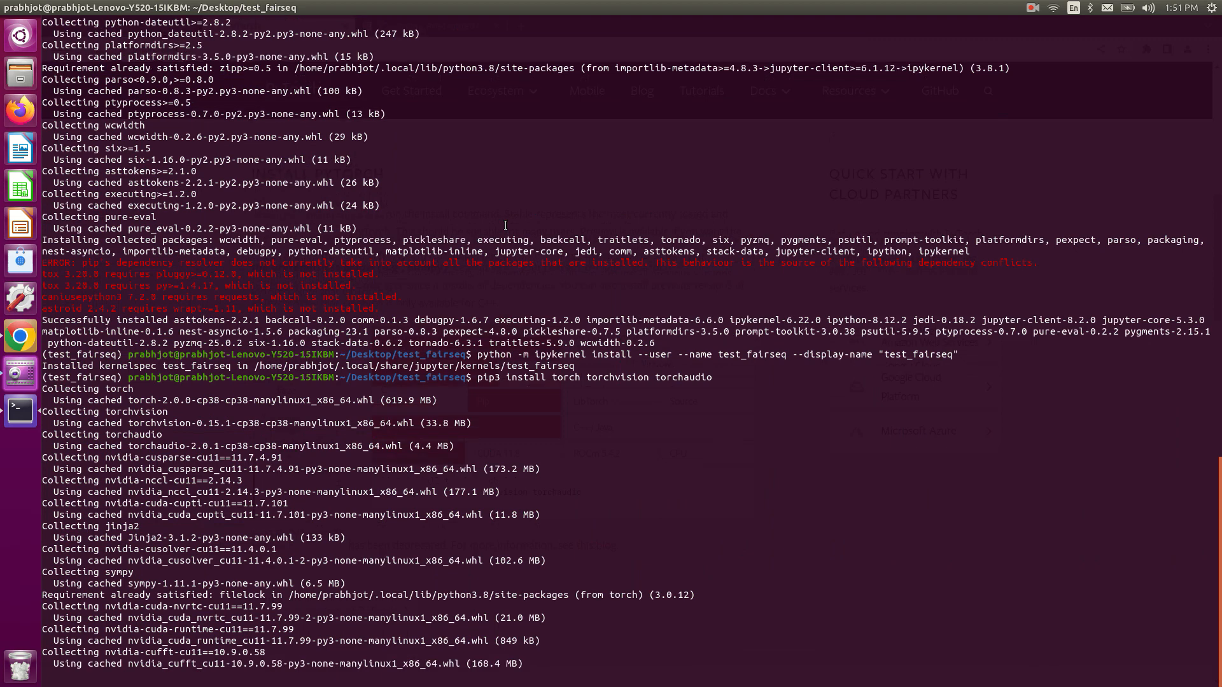
{"action": "scroll", "scroll_direction": "down", "scroll_amount": 3}
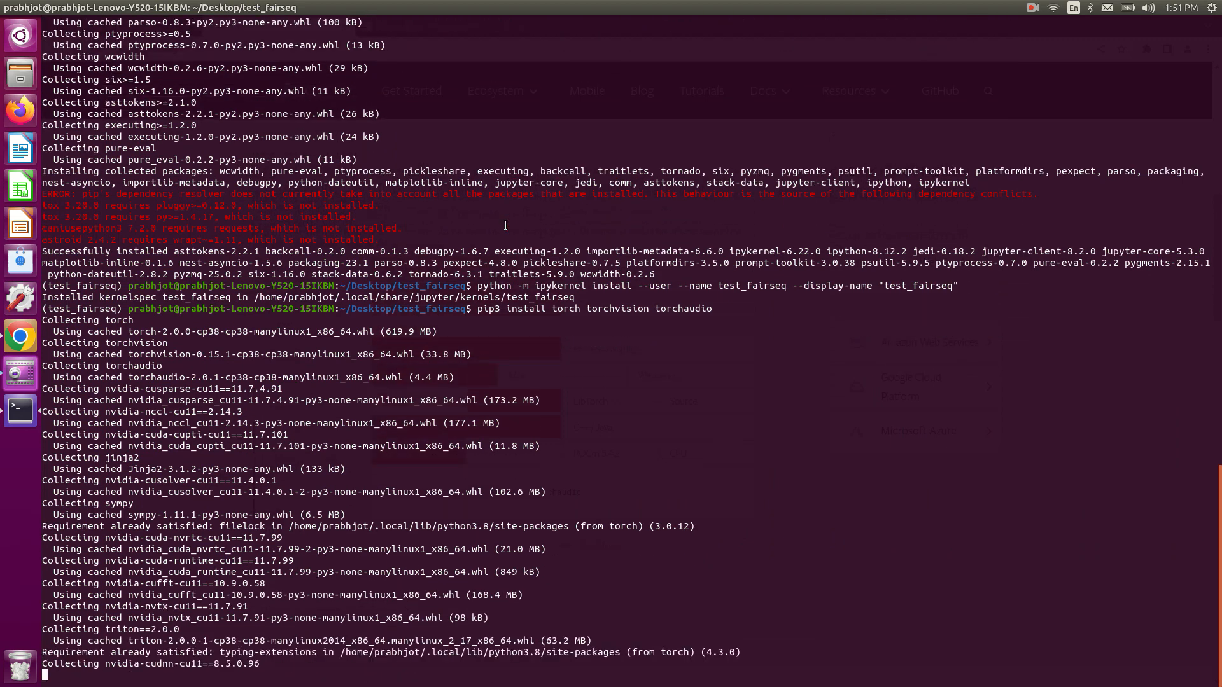
{"action": "scroll", "scroll_direction": "down", "scroll_amount": 3}
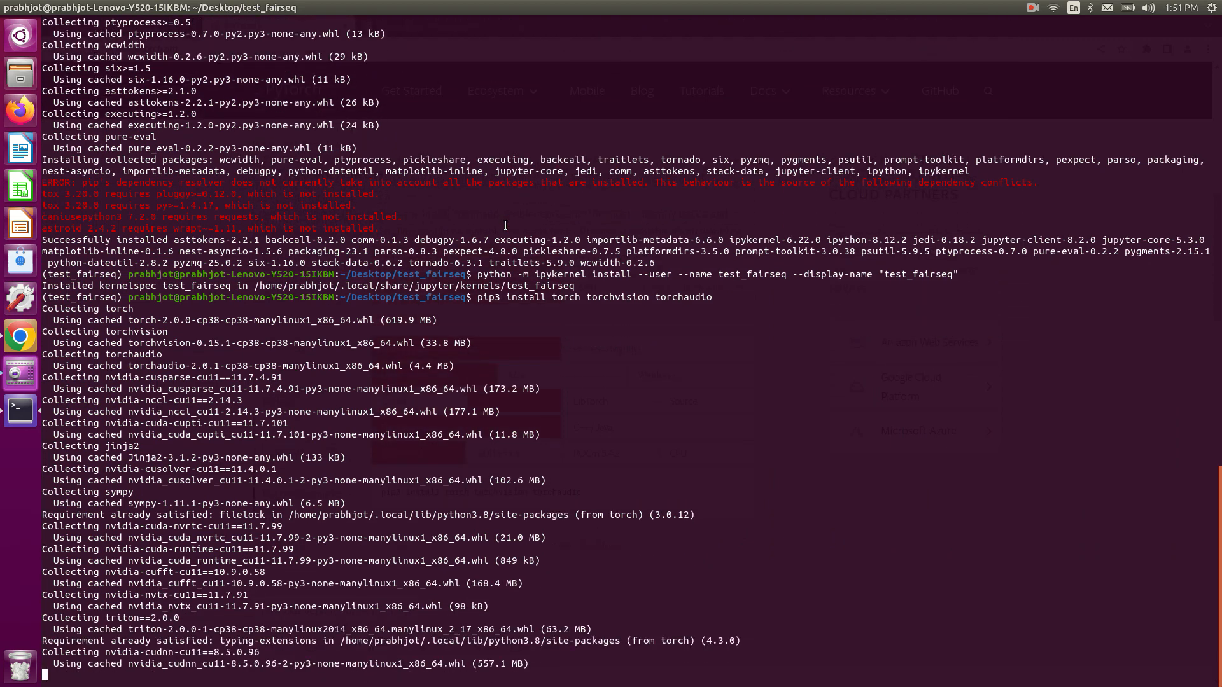
{"action": "scroll", "scroll_direction": "down", "scroll_amount": 3}
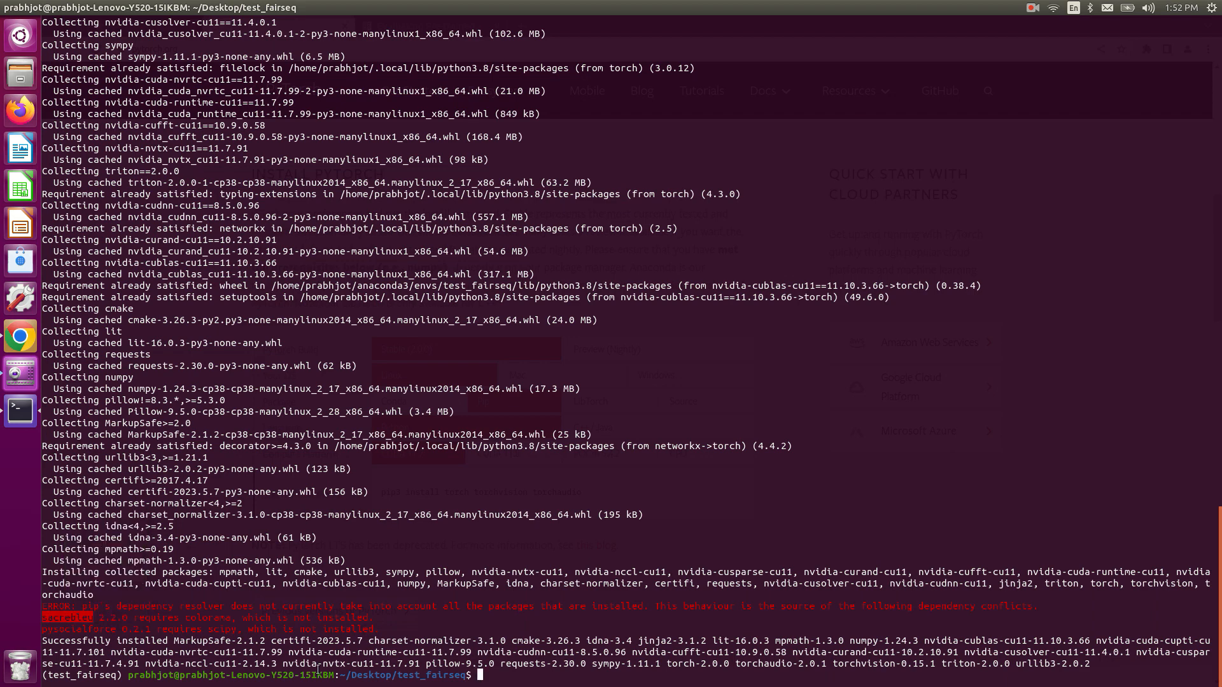
Step: Install sacrebleu with pip
{"action": "type", "text": "pip"}
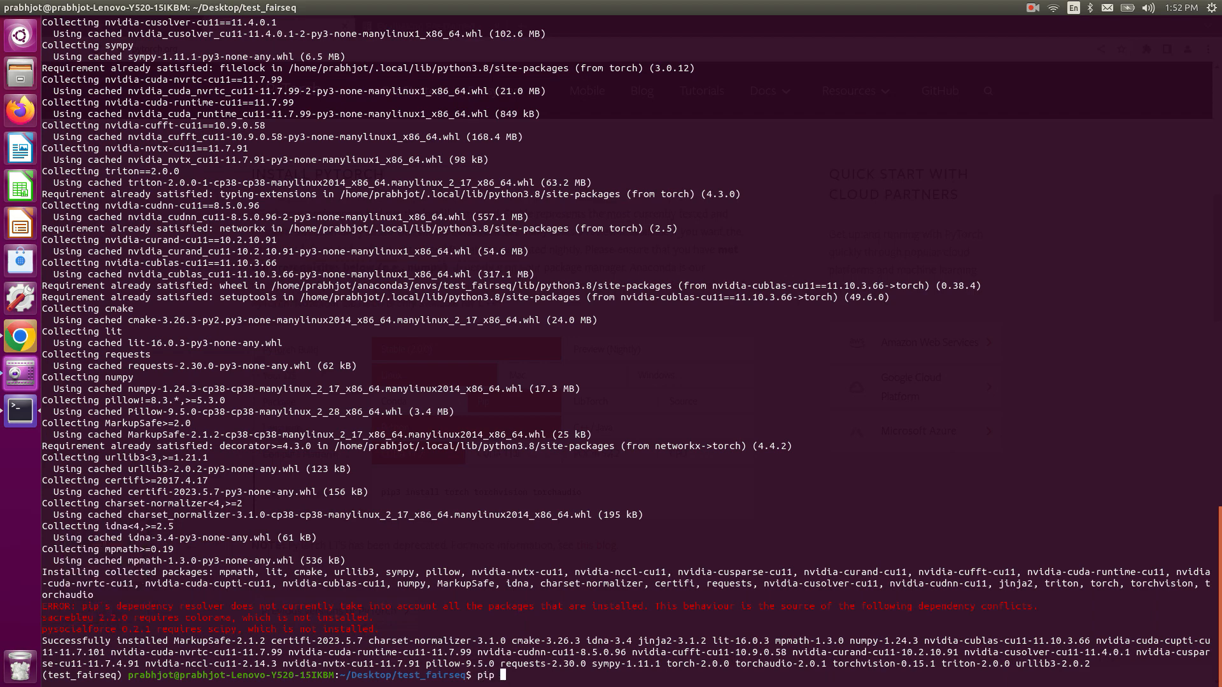
{"action": "type", "text": "install"}
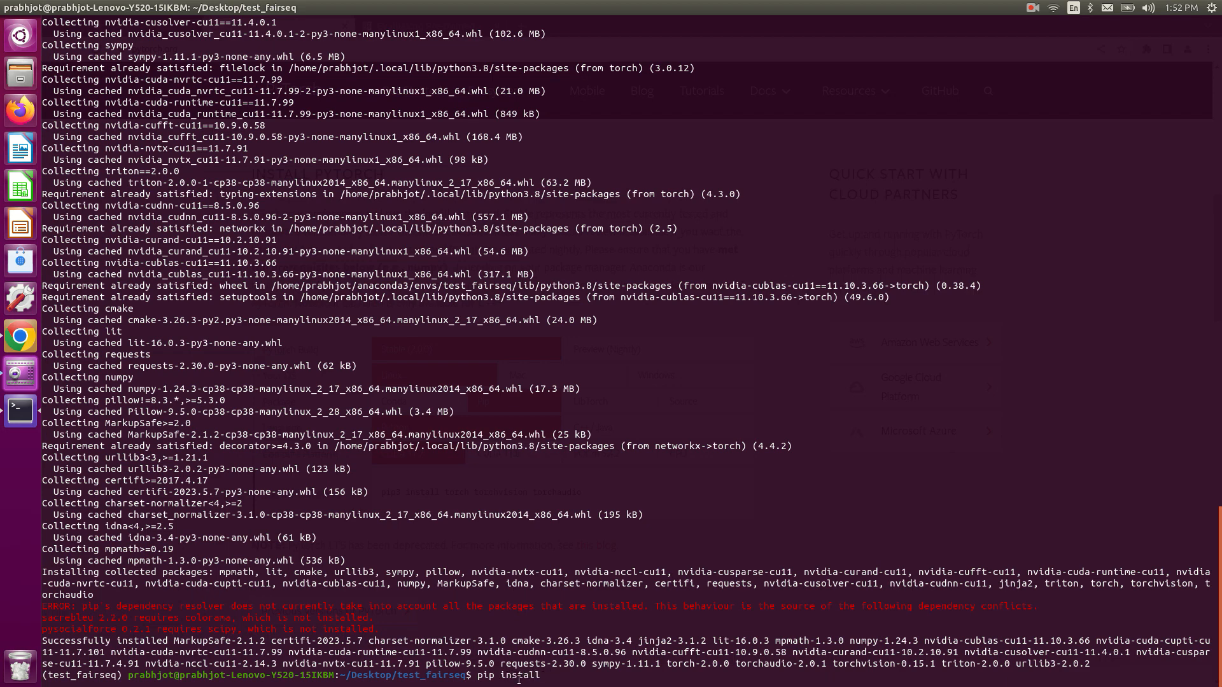
{"action": "type", "text": "sacrebleu"}
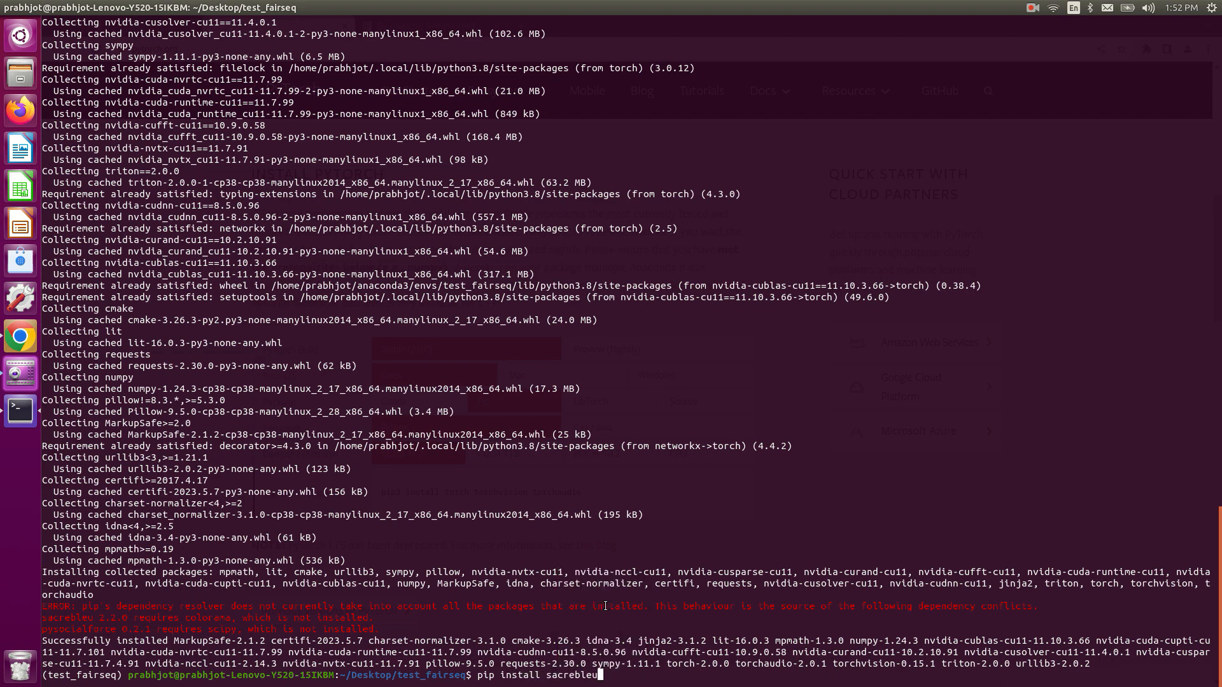
{"action": "key", "text": "Return"}
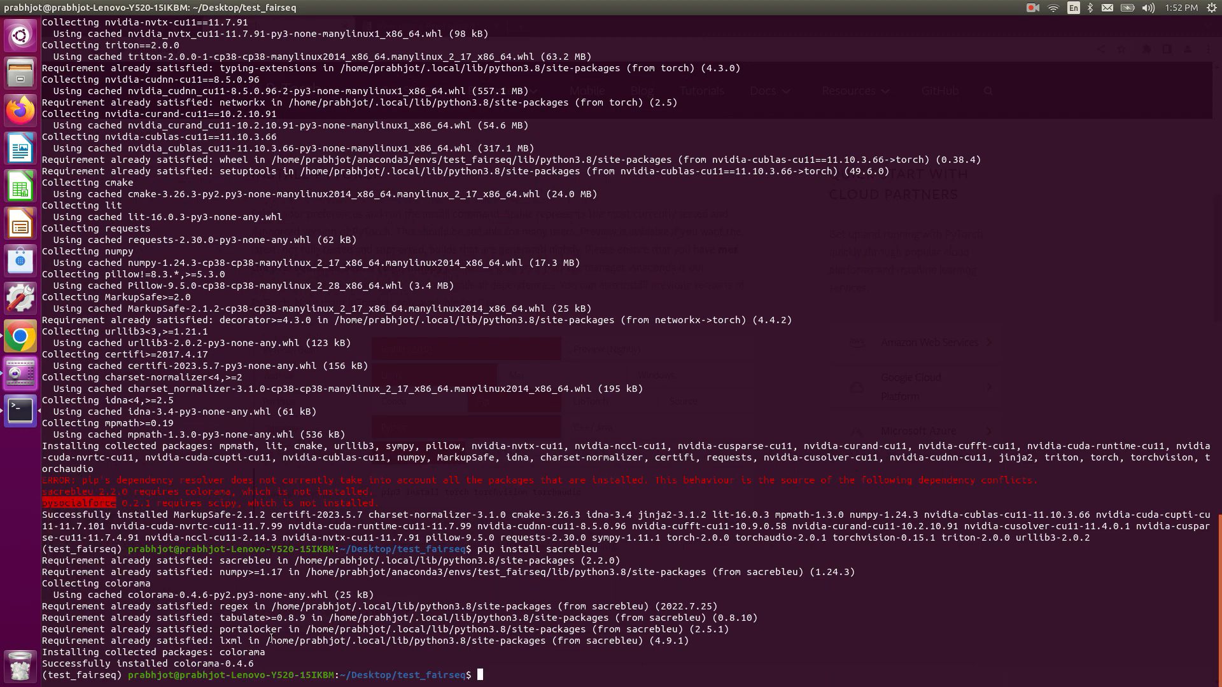
Step: Install pysocialforce with pip, which brings in colorama and scipy
{"action": "type", "text": "pip"}
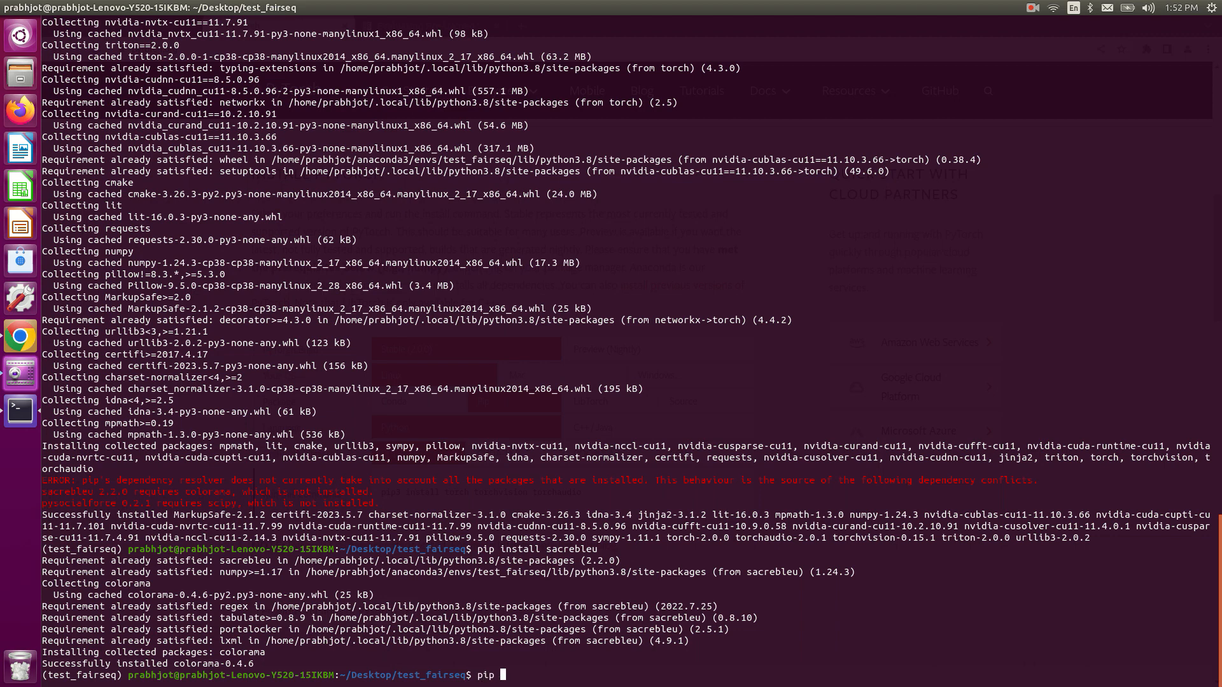
{"action": "type", "text": "install pysocialforce"}
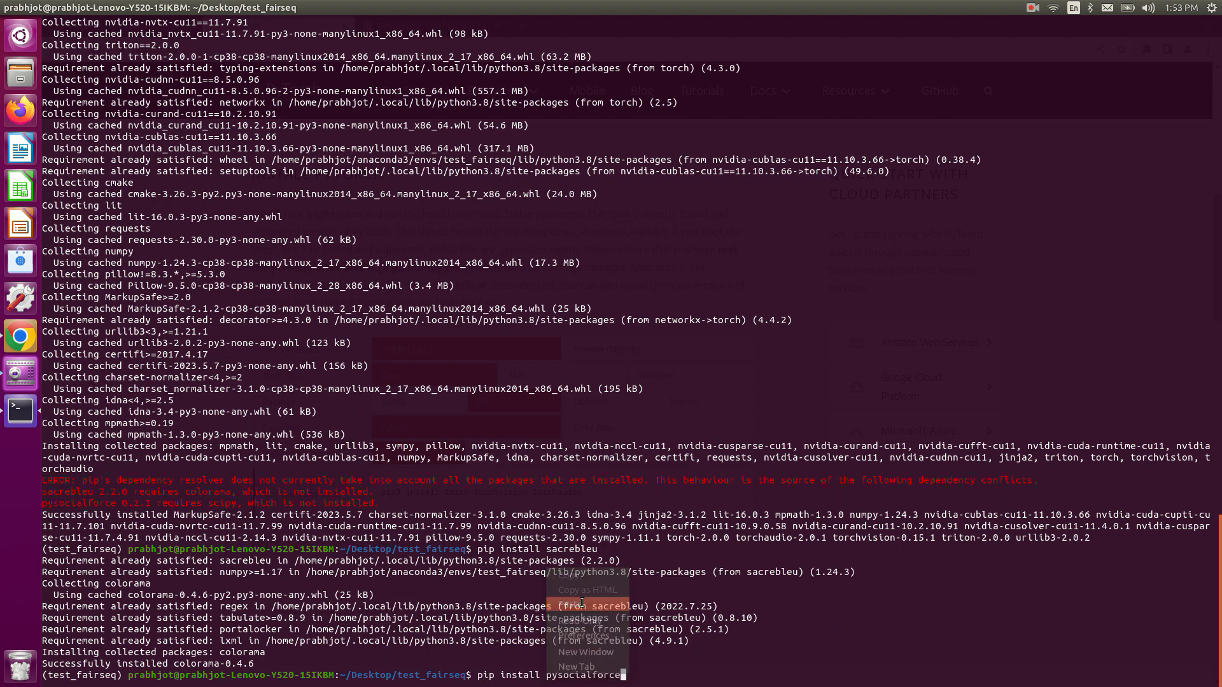
{"action": "key", "text": "Return"}
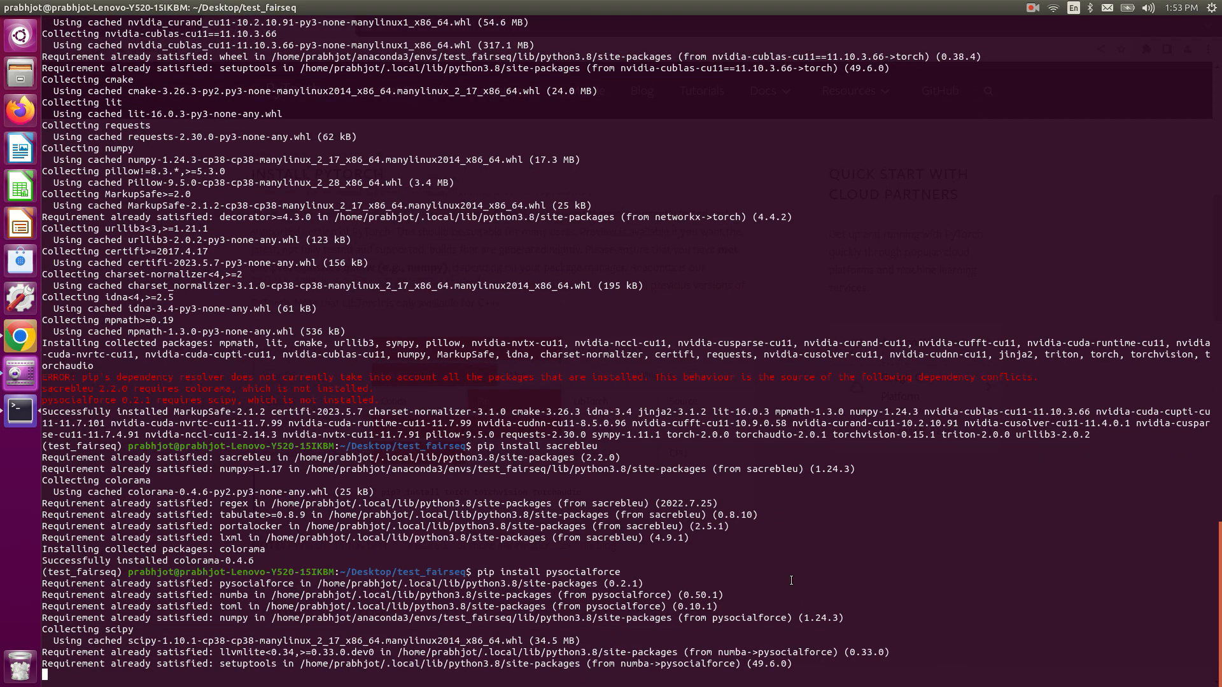
{"action": "scroll", "scroll_direction": "down", "scroll_amount": 3}
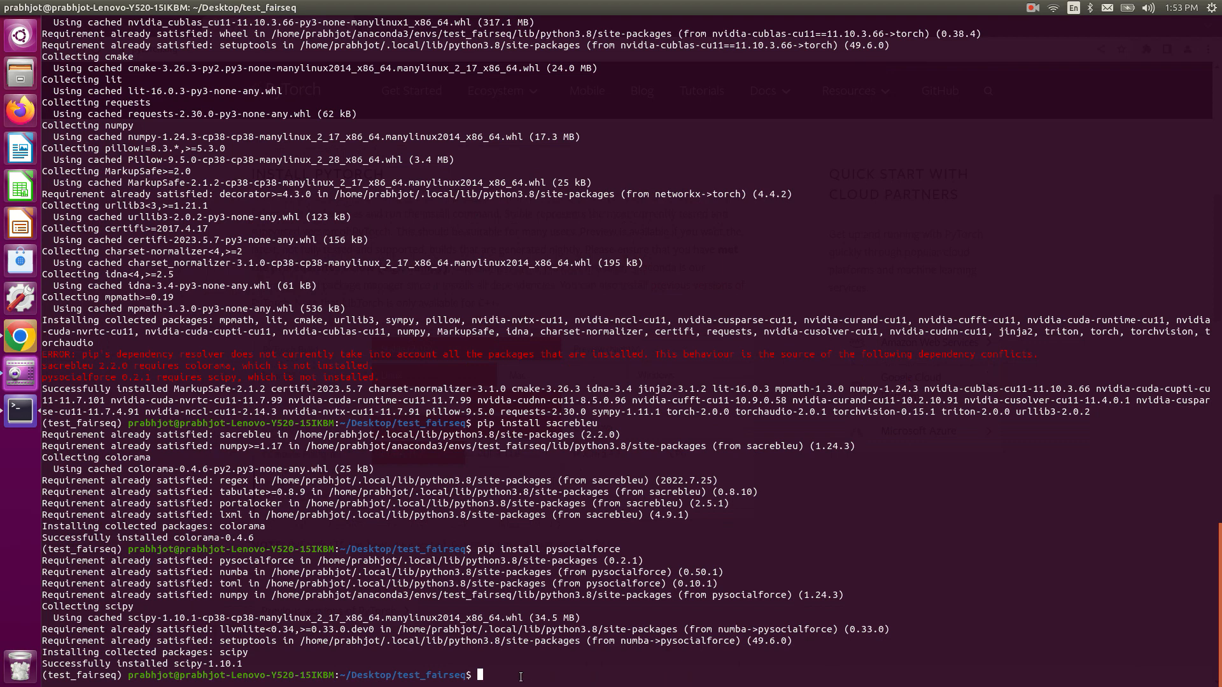
{"action": "type", "text": "conda list"}
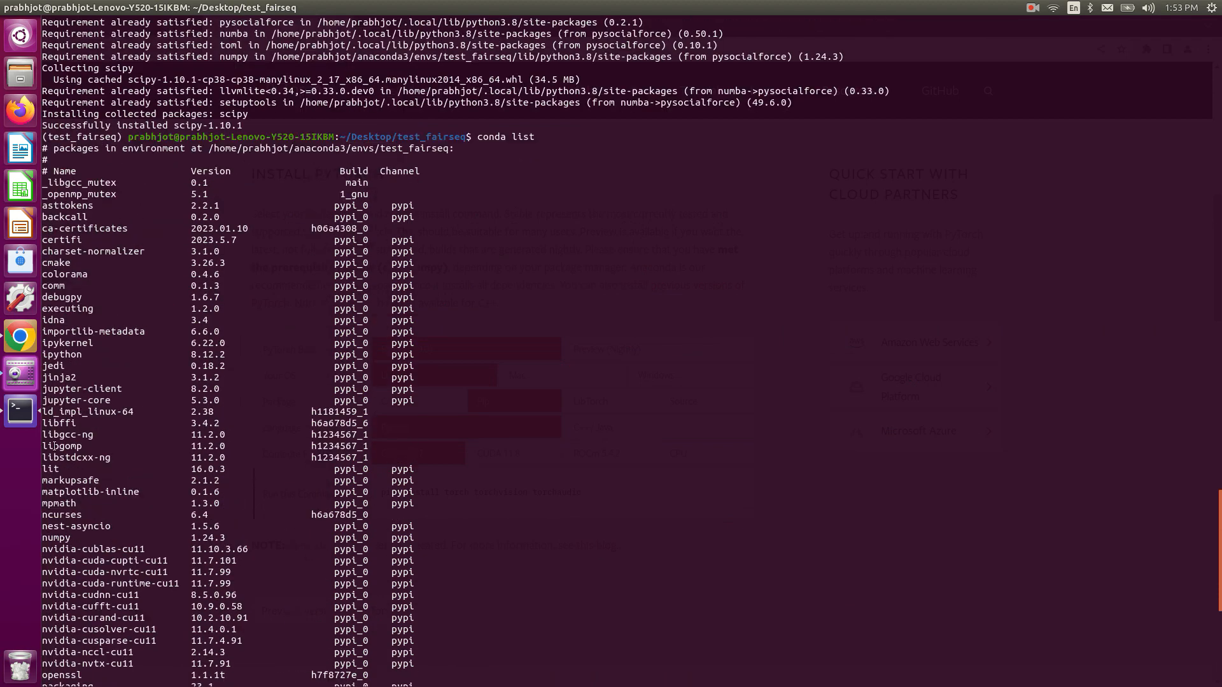
Step: Scroll through the conda list output and mark the torch 2.0.0 entry
{"action": "scroll", "scroll_direction": "down", "scroll_amount": 3}
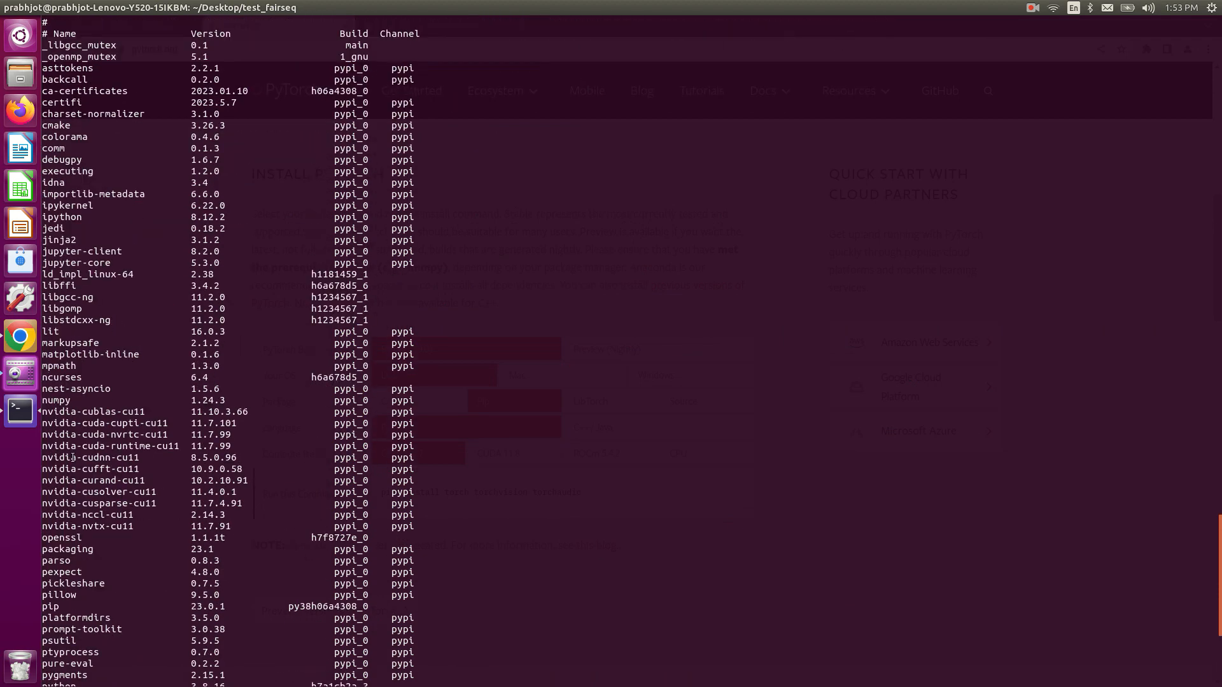
{"action": "scroll", "scroll_direction": "down", "scroll_amount": 3}
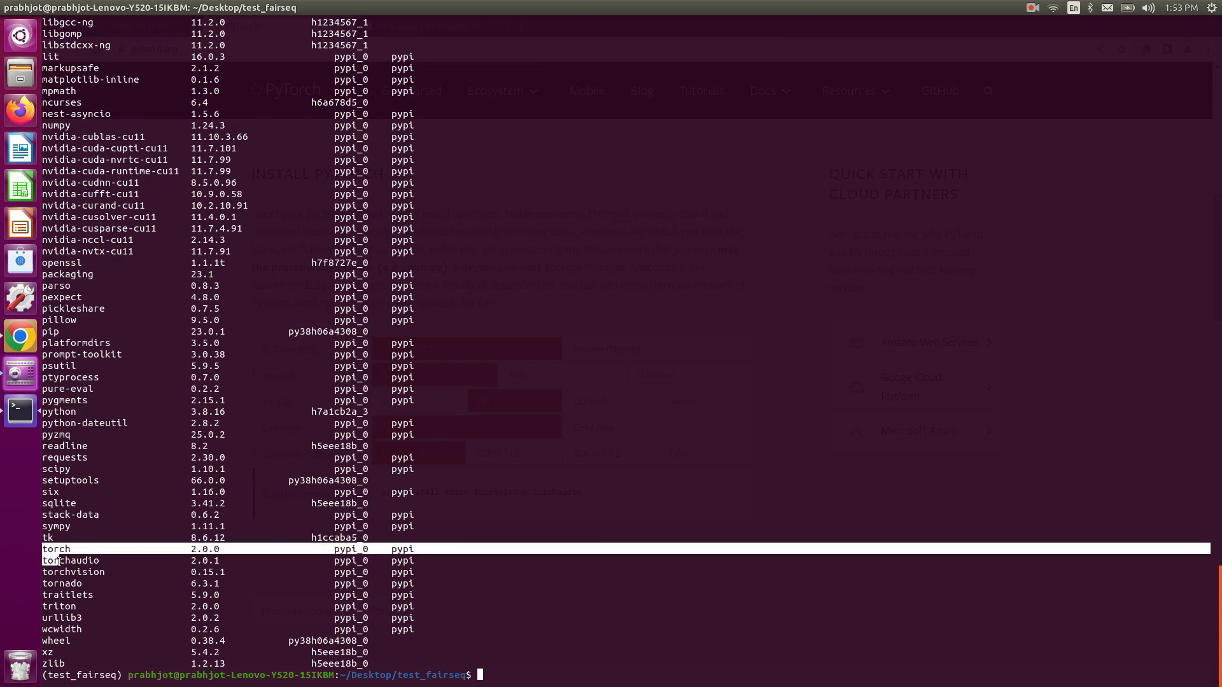
{"action": "left_click", "coordinate": [109, 583]}
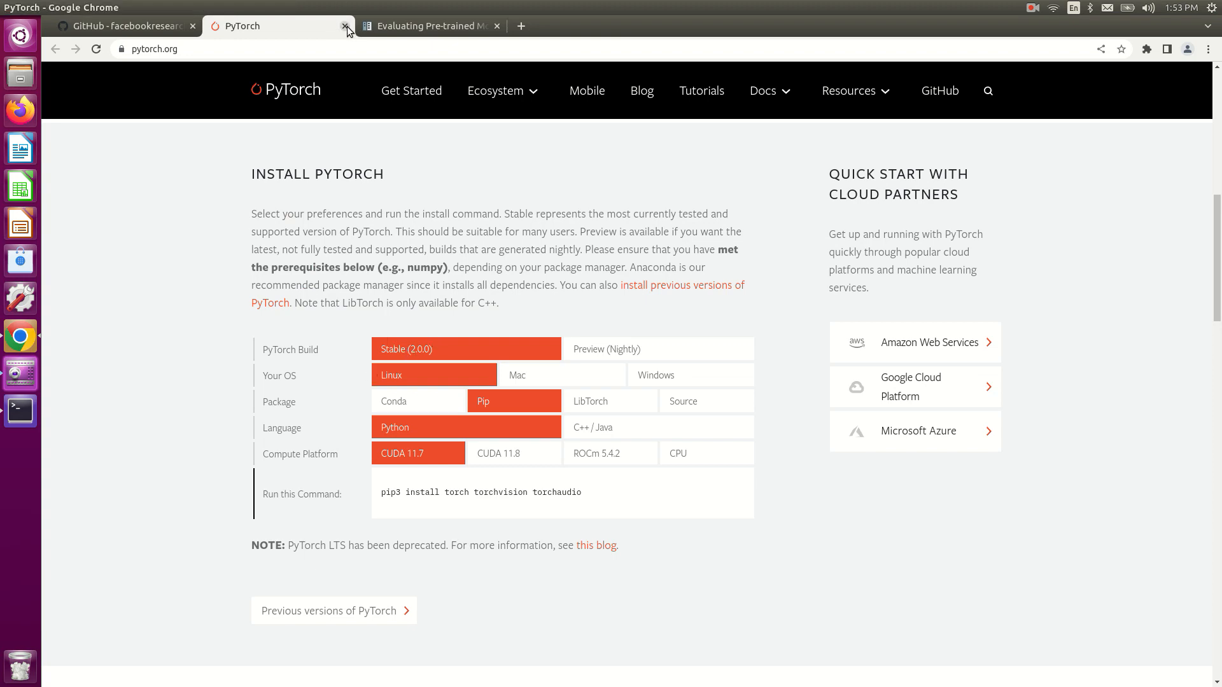
Step: Close the PyTorch tab and select the README's PyTorch version requirement and git clone command
{"action": "left_click", "coordinate": [344, 25]}
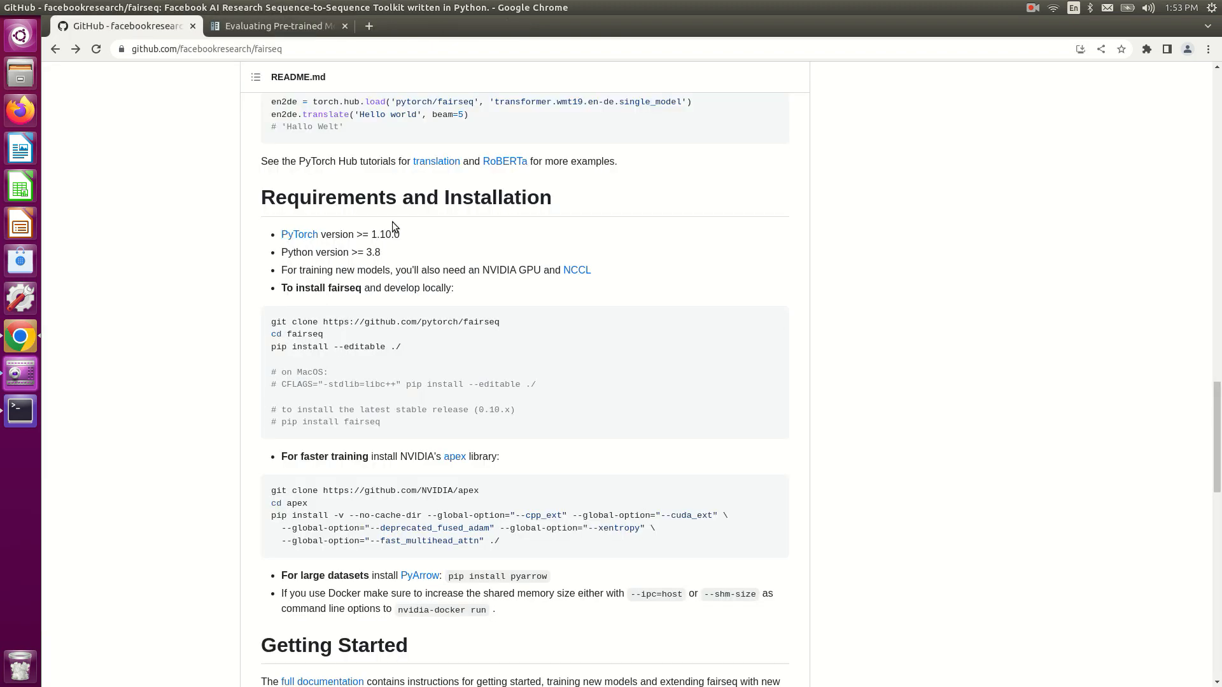
{"action": "double_click", "coordinate": [340, 233]}
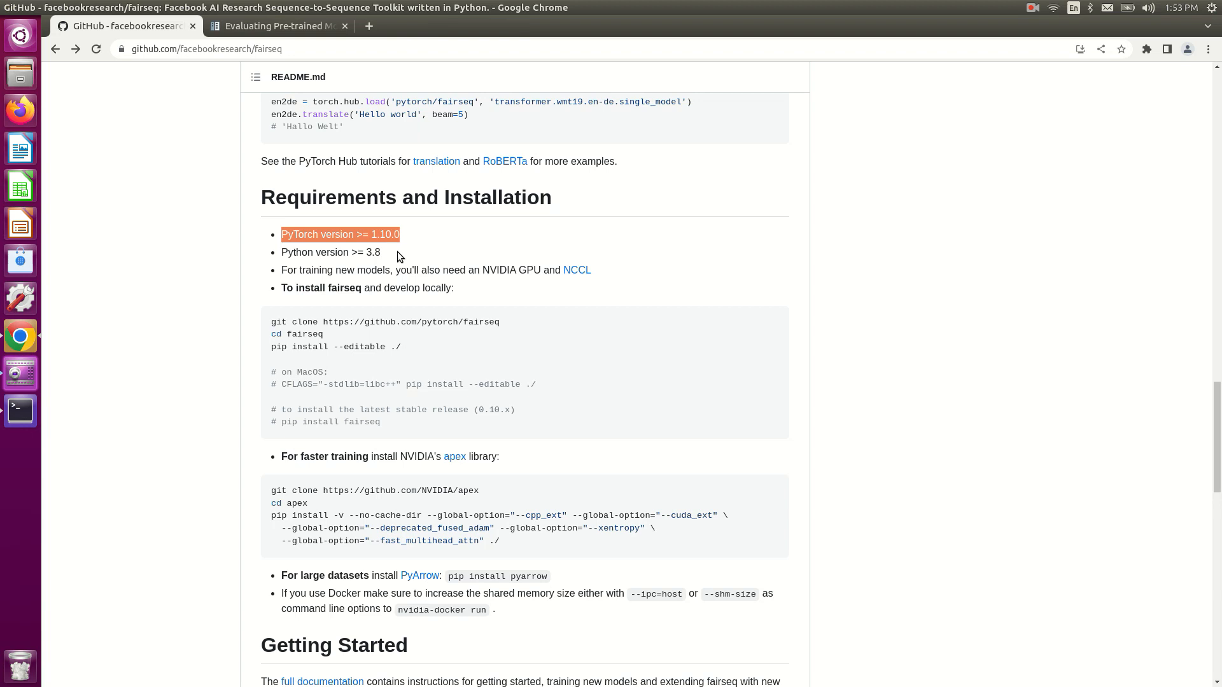
{"action": "mouse_move", "coordinate": [322, 311]}
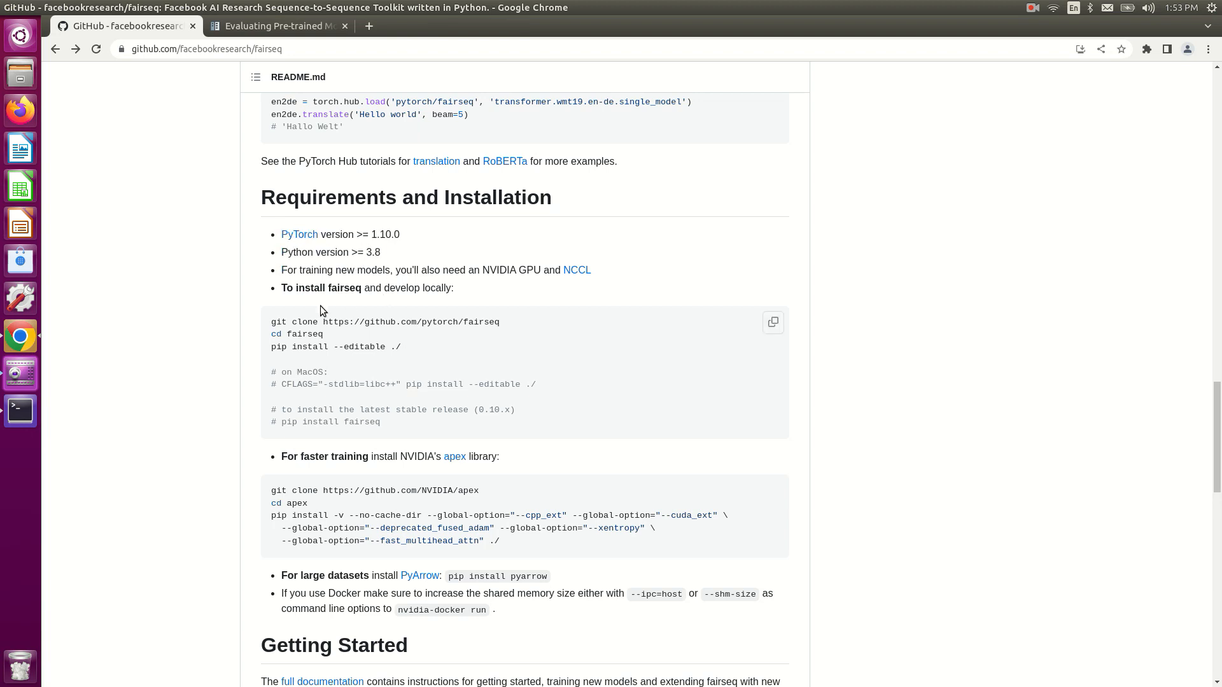
{"action": "mouse_move", "coordinate": [268, 328]}
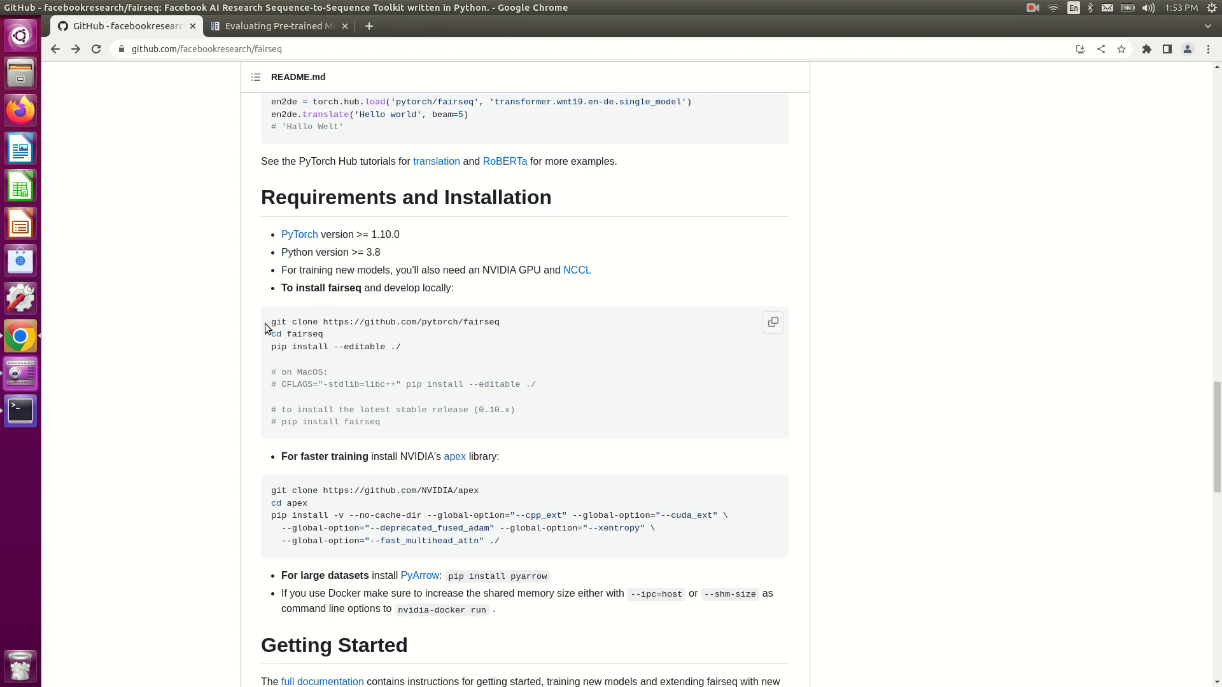
{"action": "double_click", "coordinate": [320, 288]}
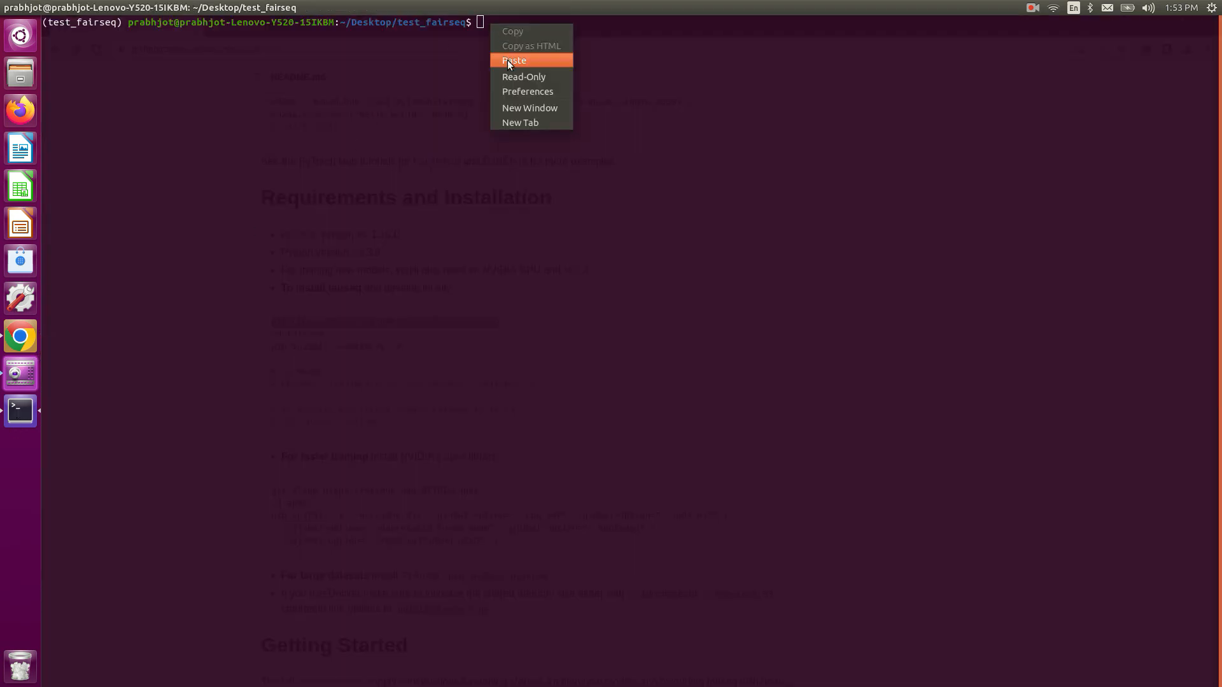
Step: Paste and run the fairseq git clone command, then check the test_fairseq folder in Files
{"action": "left_click", "coordinate": [514, 61]}
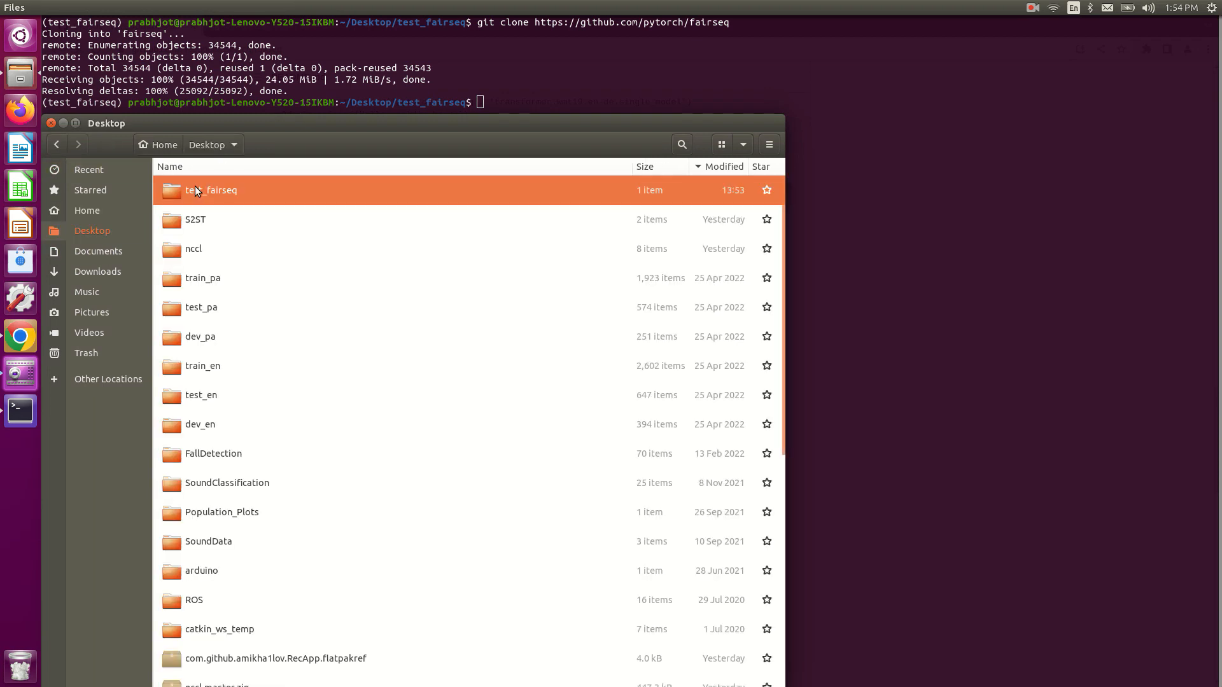
{"action": "double_click", "coordinate": [210, 190]}
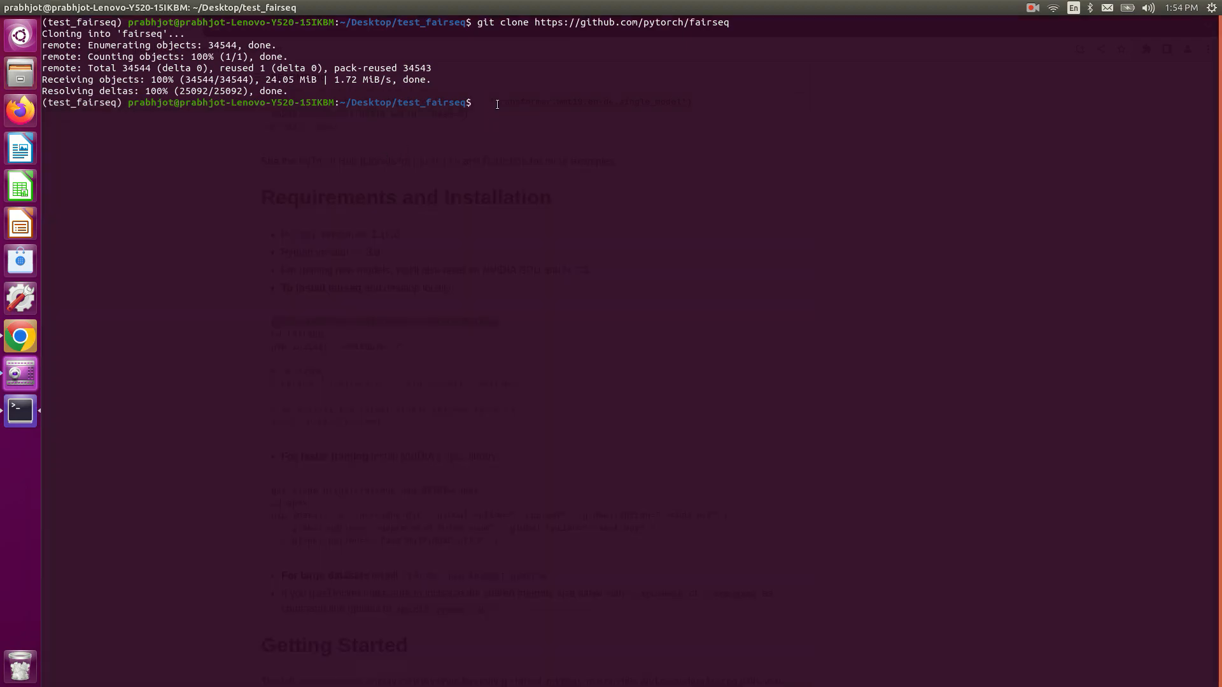
Step: Find the README's 'cd fairseq' line in Chrome and return to the Terminal
{"action": "left_click", "coordinate": [19, 336]}
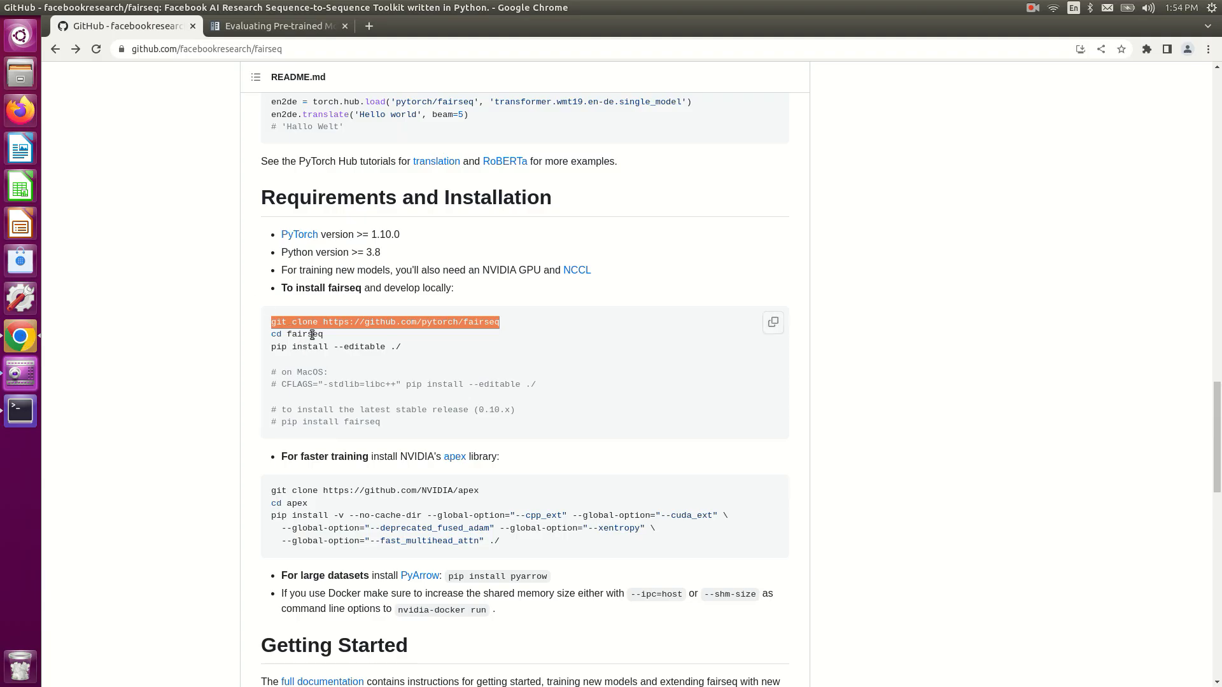
{"action": "double_click", "coordinate": [295, 334]}
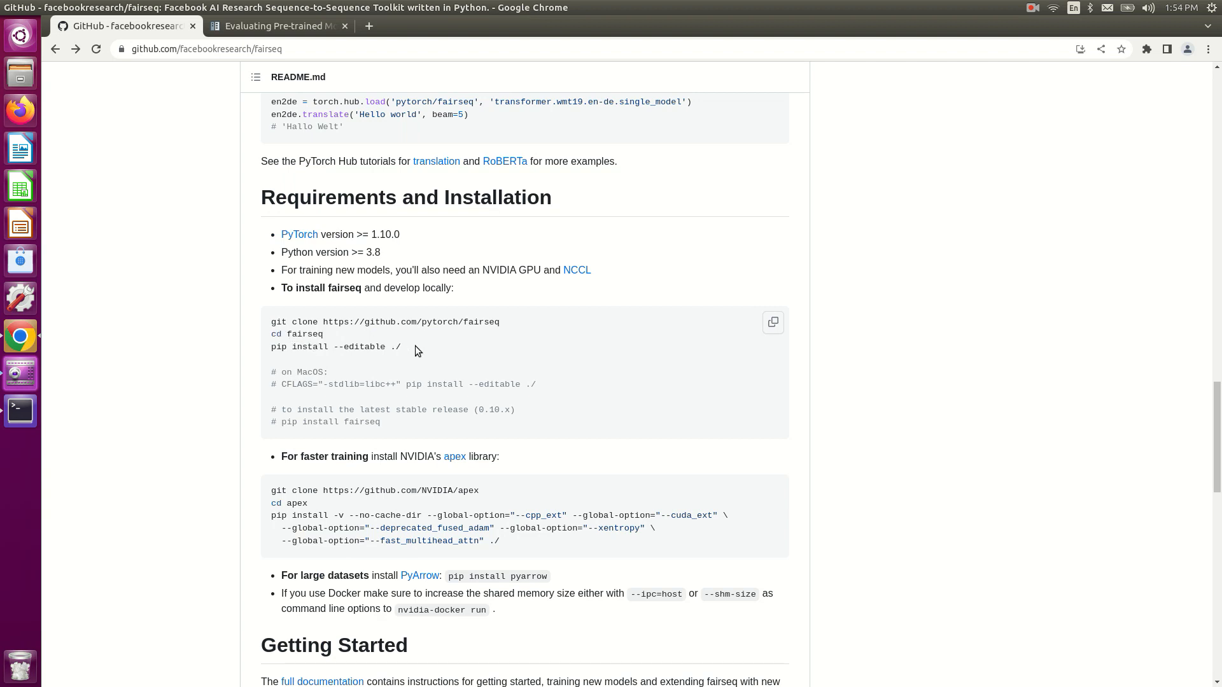
{"action": "right_click", "coordinate": [336, 346]}
{"action": "type", "text": "c"}
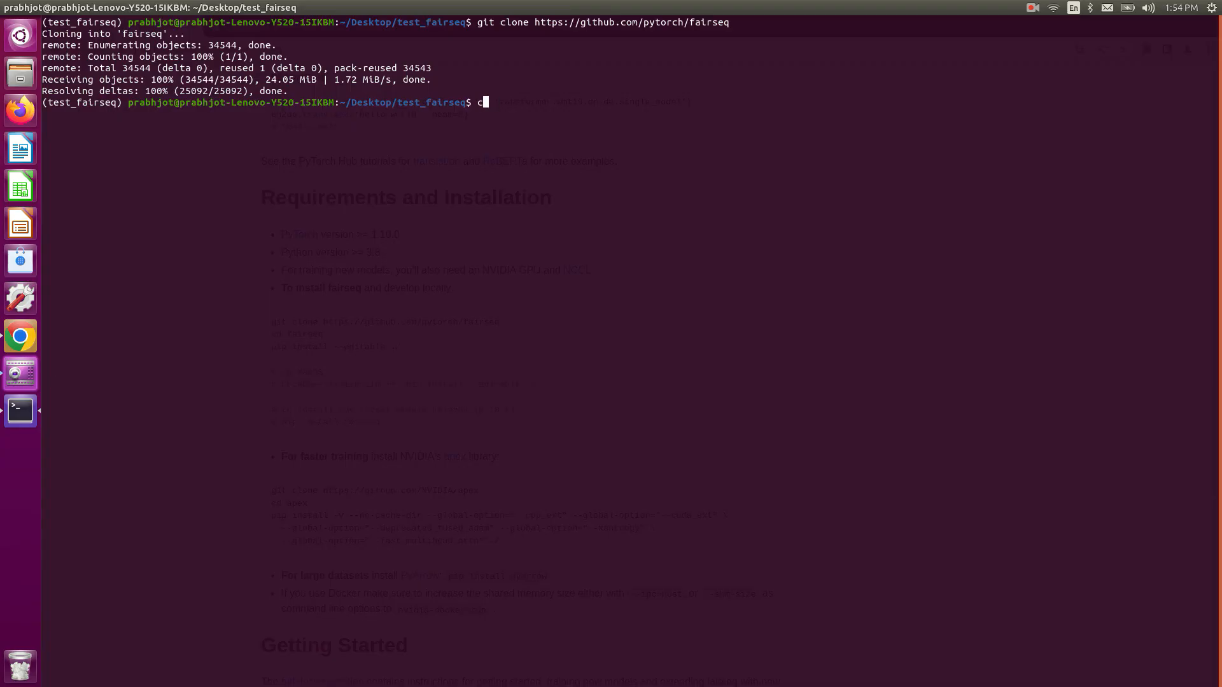
Step: Enter the fairseq folder and run pip install --editable ./, installing fairseq 0.12.2
{"action": "type", "text": "d fairs"}
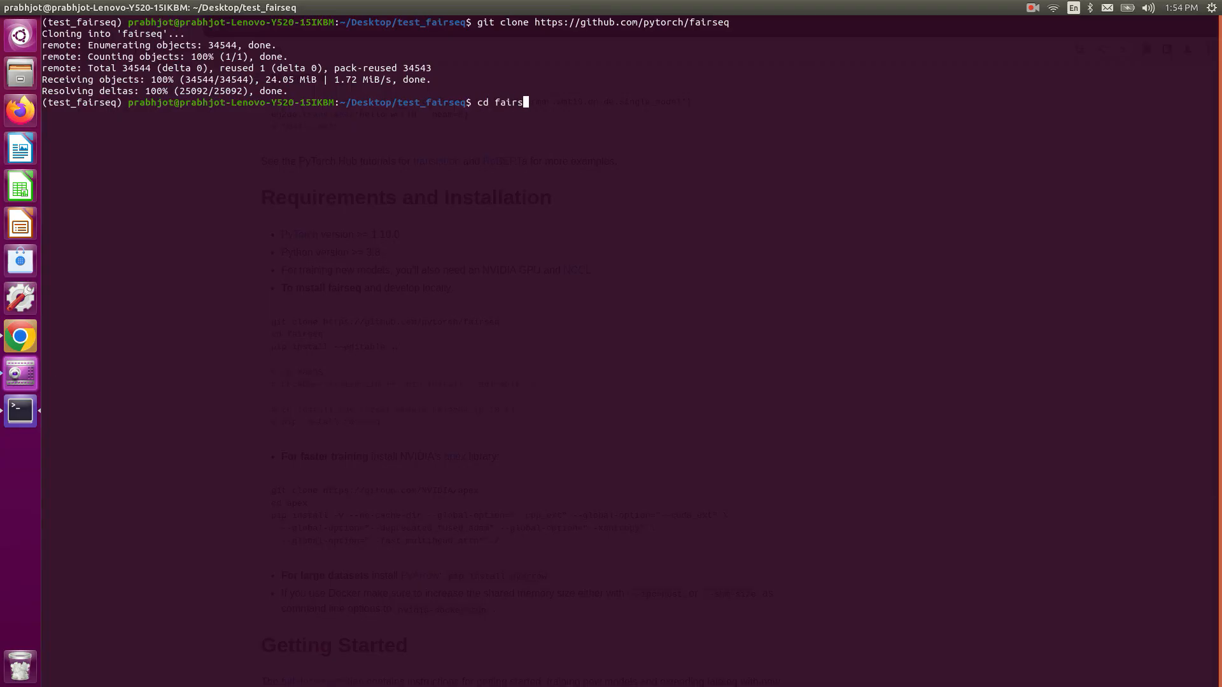
{"action": "key", "text": "Return"}
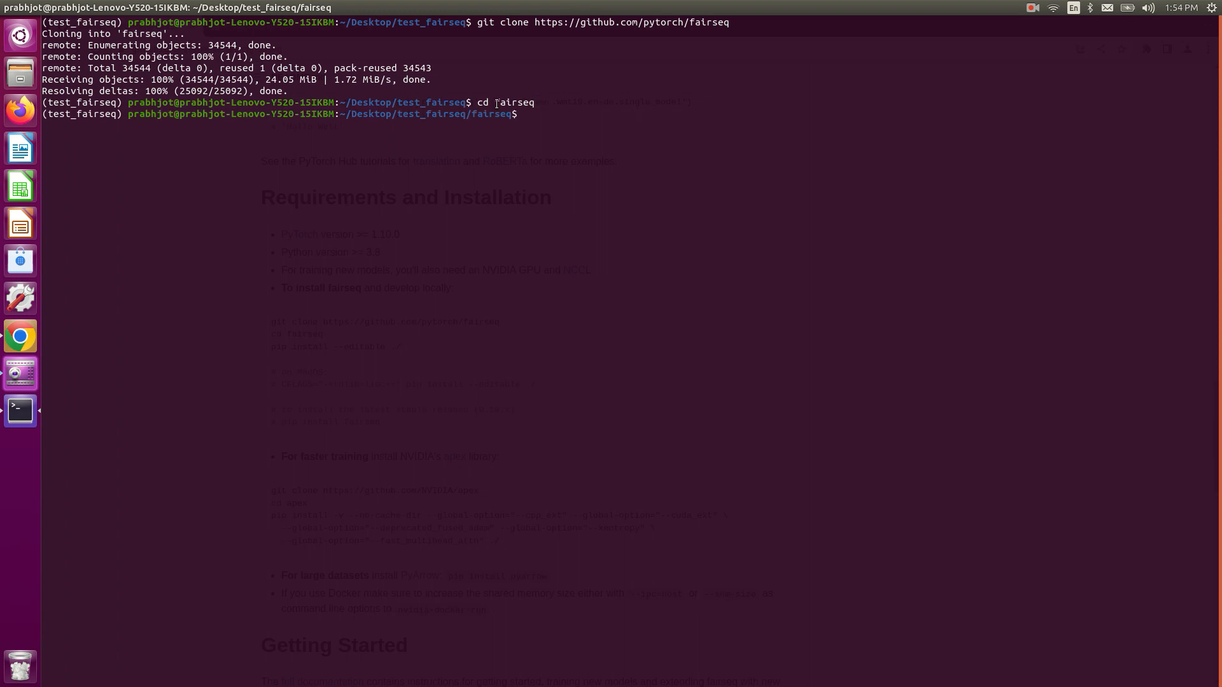
{"action": "key", "text": "Return"}
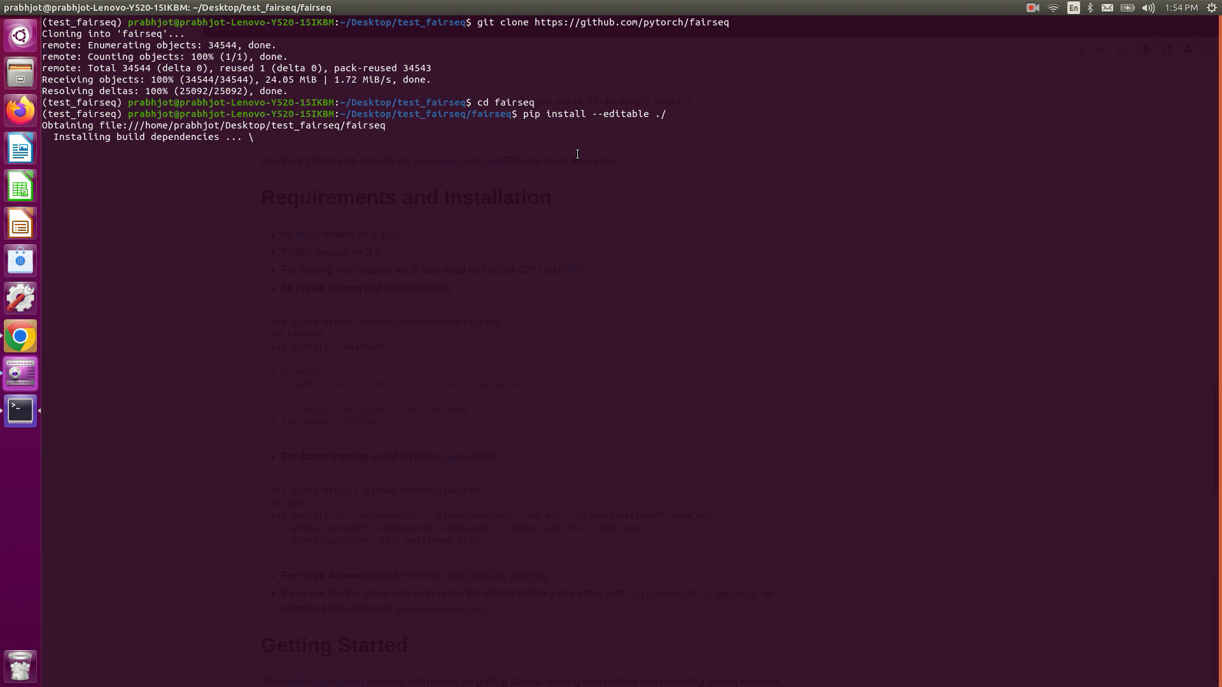
{"action": "mouse_move", "coordinate": [318, 275]}
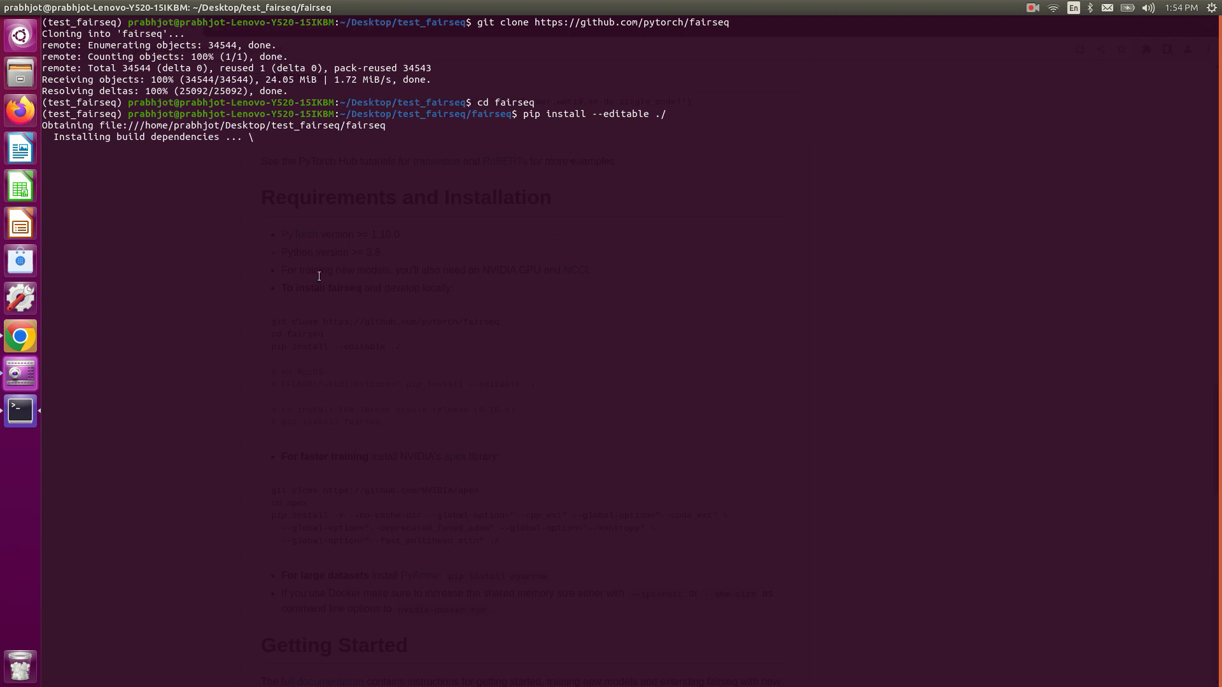
{"action": "mouse_move", "coordinate": [161, 382]}
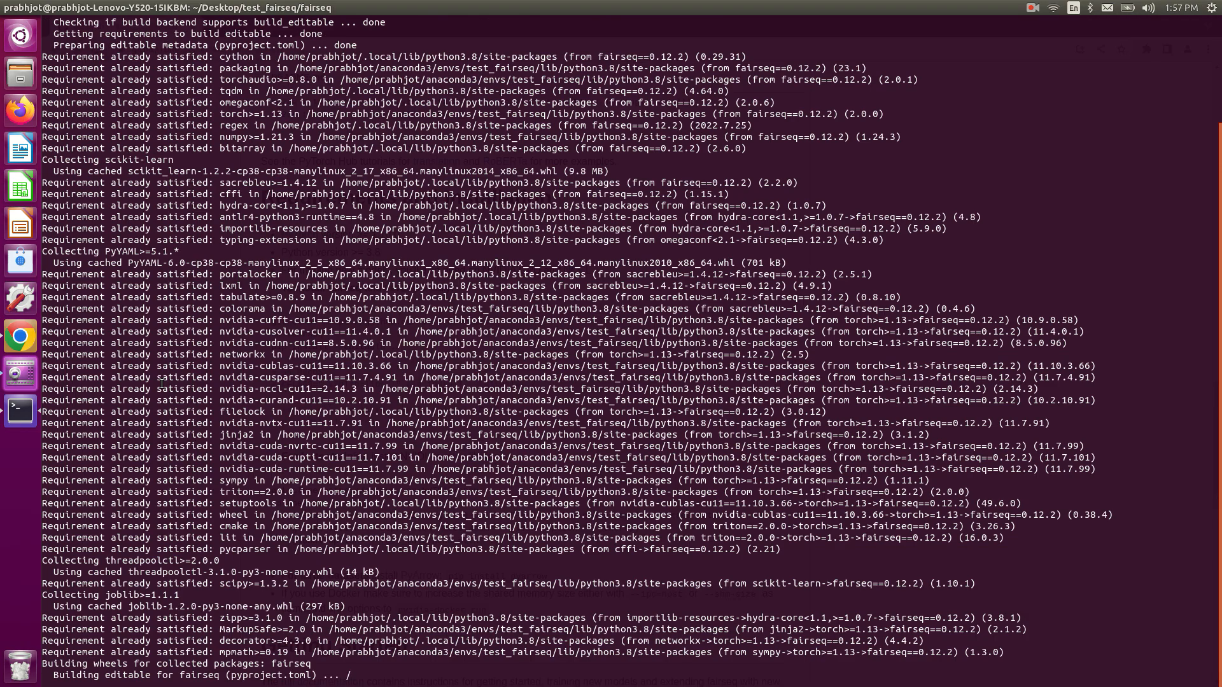
{"action": "scroll", "scroll_direction": "down", "scroll_amount": 3}
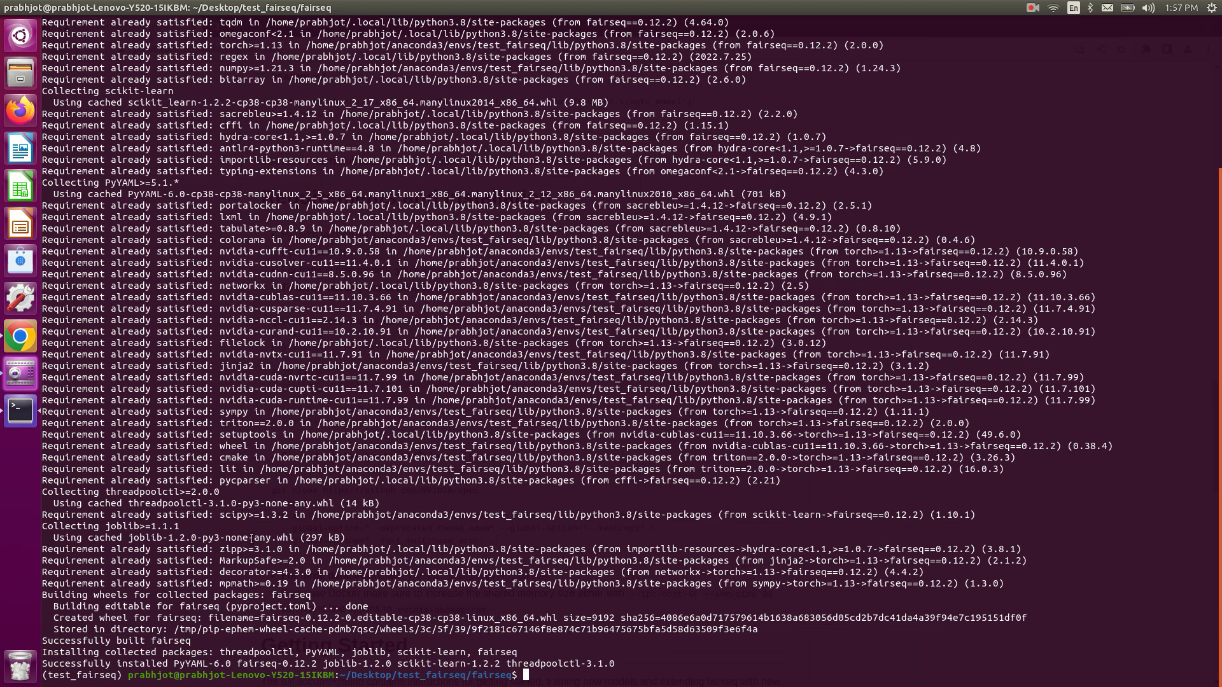
Step: Run conda list, then clear the screen to a fresh prompt in the fairseq folder
{"action": "type", "text": "conda list"}
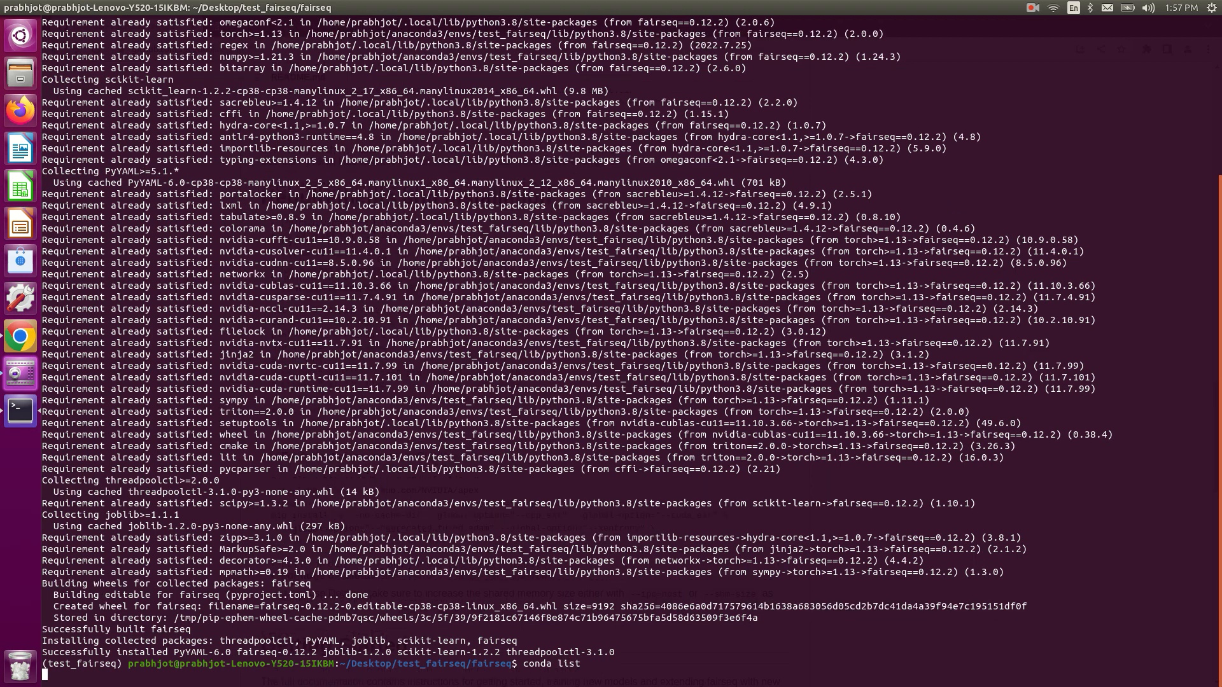
{"action": "key", "text": "Return"}
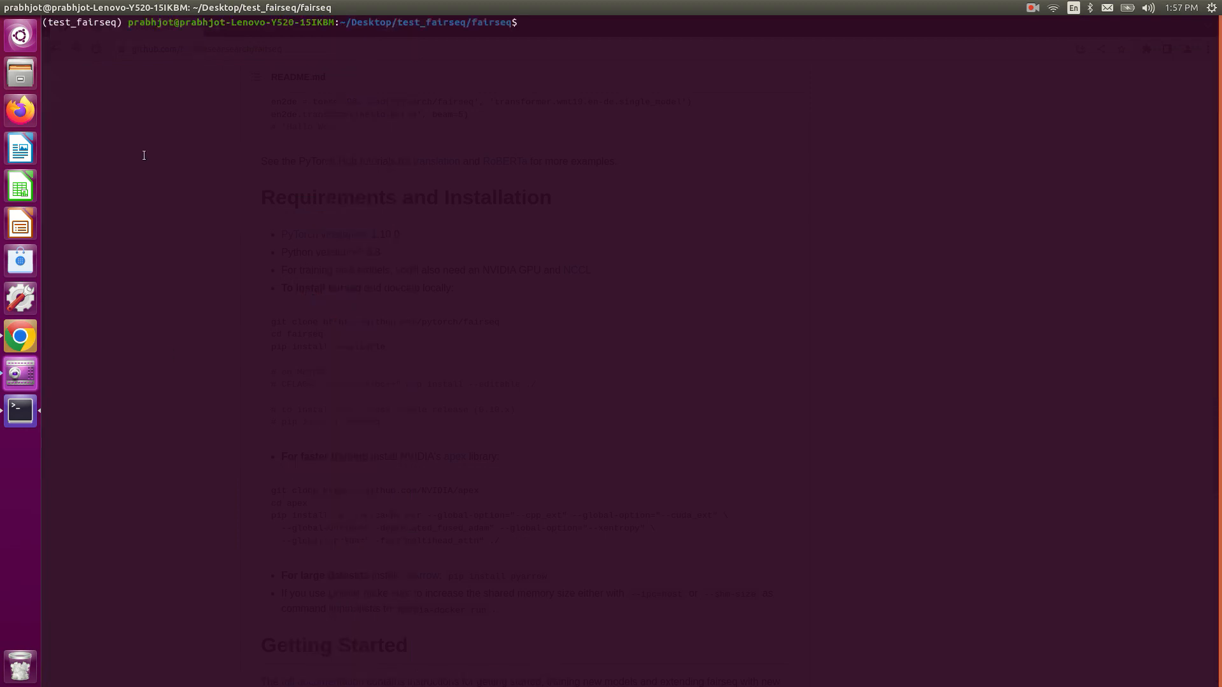
Step: Open the full fairseq documentation and select the wmt14 en-fr model curl download command
{"action": "left_click", "coordinate": [20, 336]}
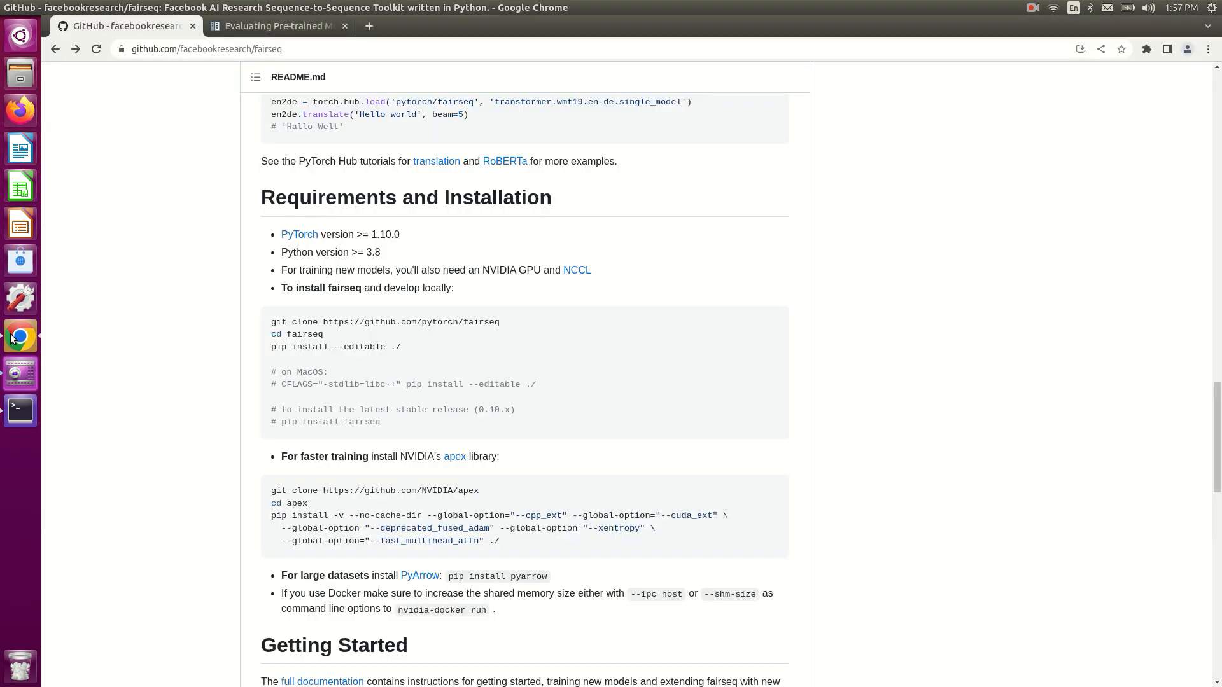
{"action": "mouse_move", "coordinate": [278, 302]}
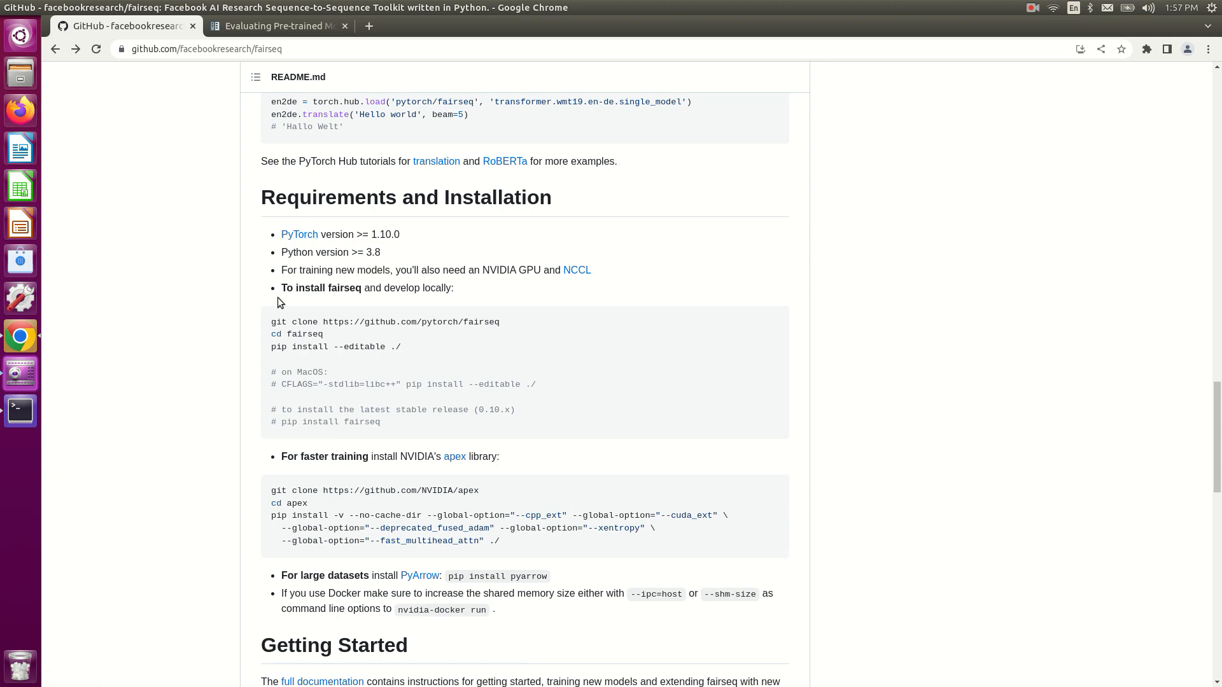
{"action": "mouse_move", "coordinate": [387, 372]}
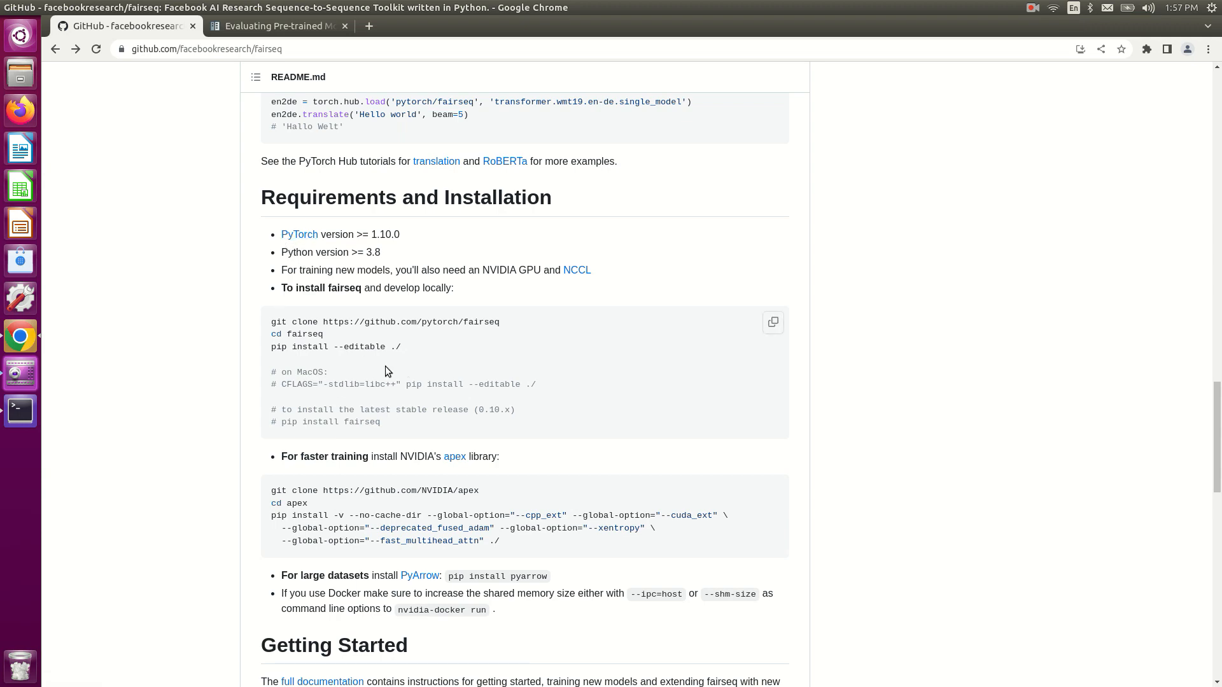
{"action": "scroll", "scroll_direction": "down", "scroll_amount": 3}
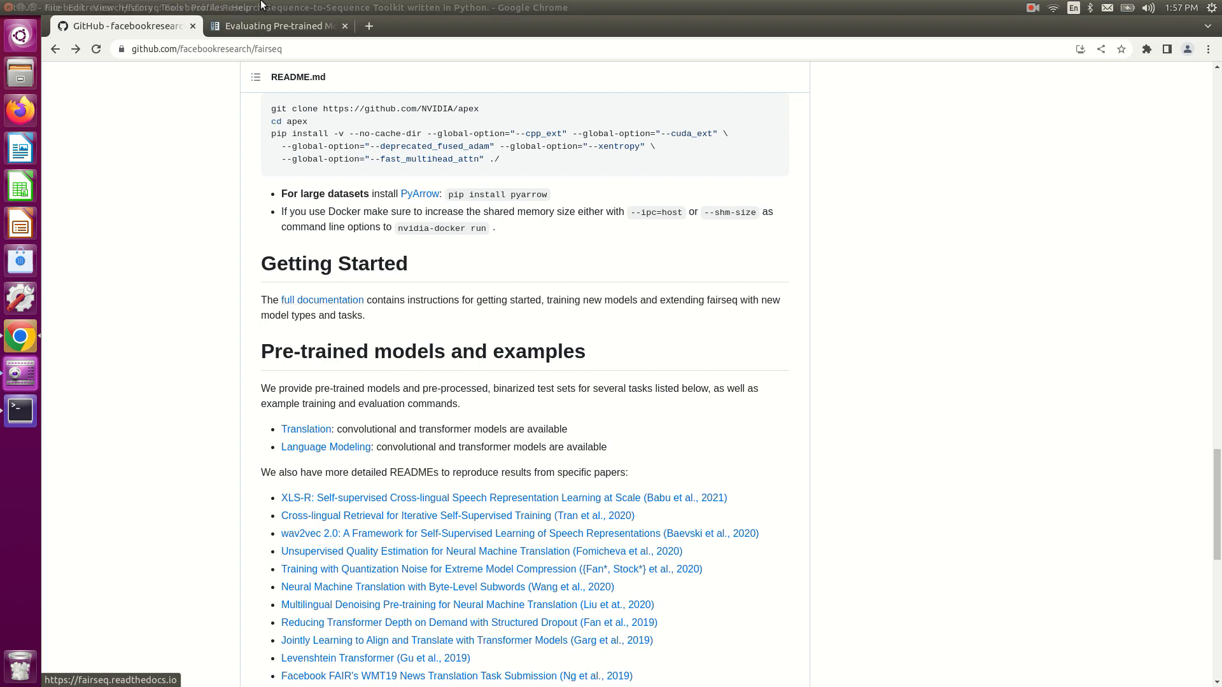
{"action": "left_click", "coordinate": [277, 26]}
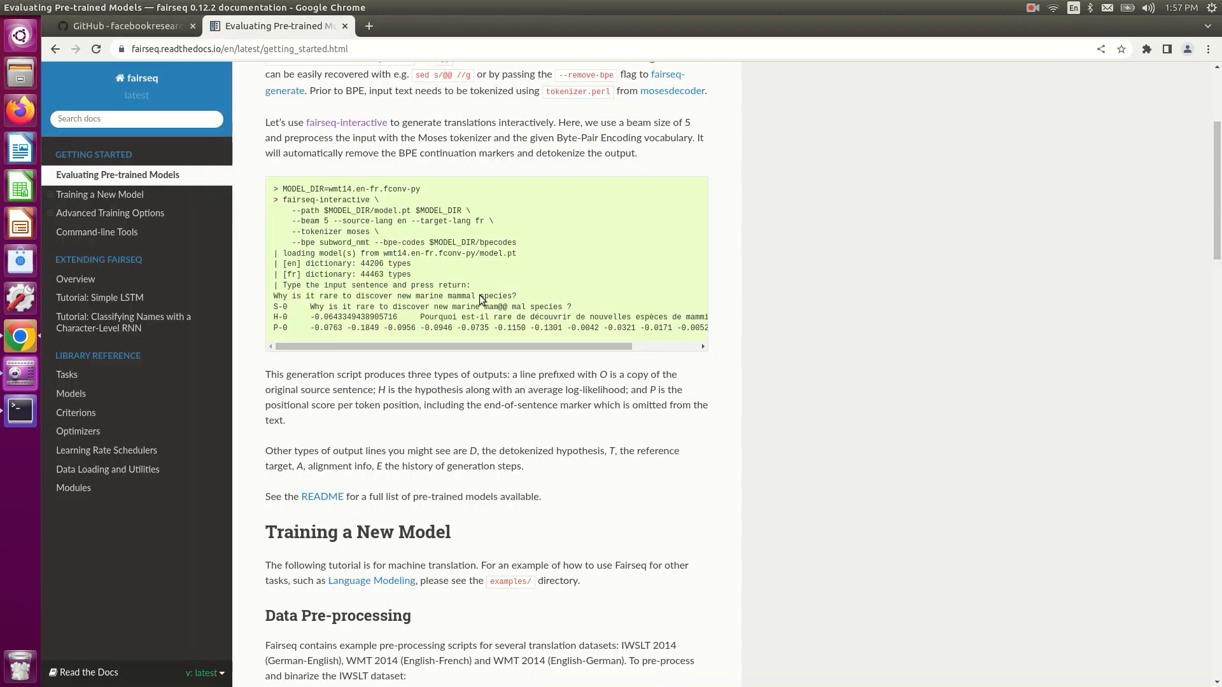
{"action": "scroll", "scroll_direction": "up", "scroll_amount": 3}
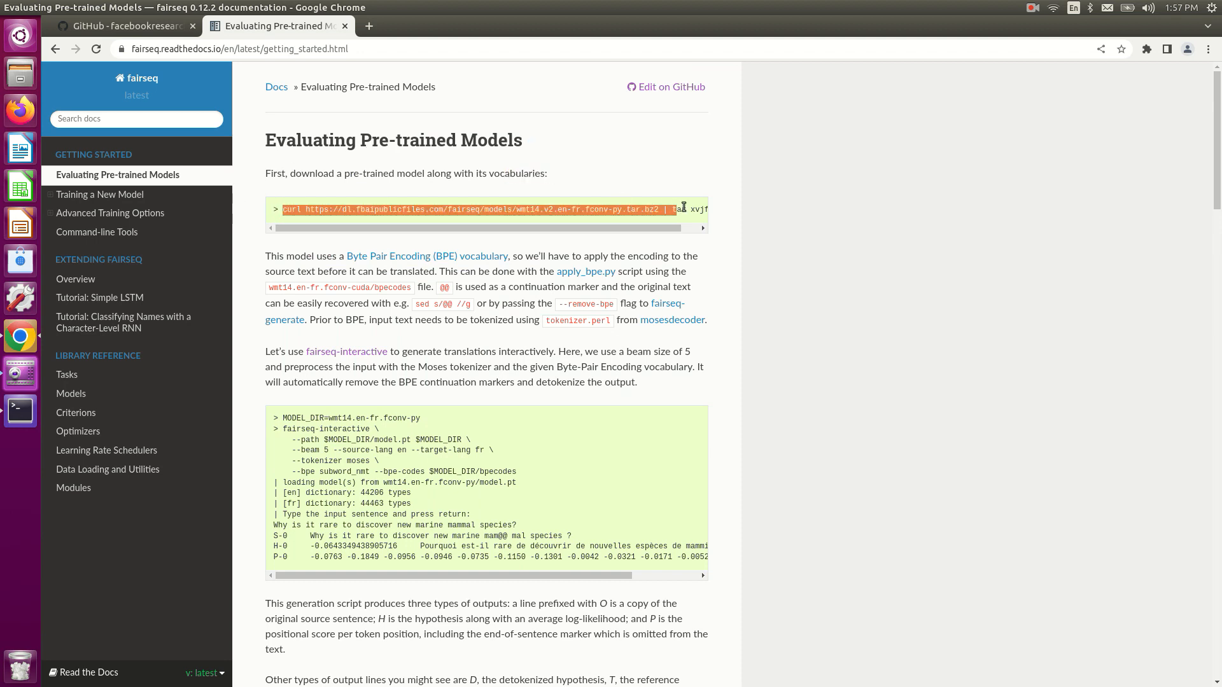
{"action": "scroll", "scroll_direction": "left", "scroll_amount": 3}
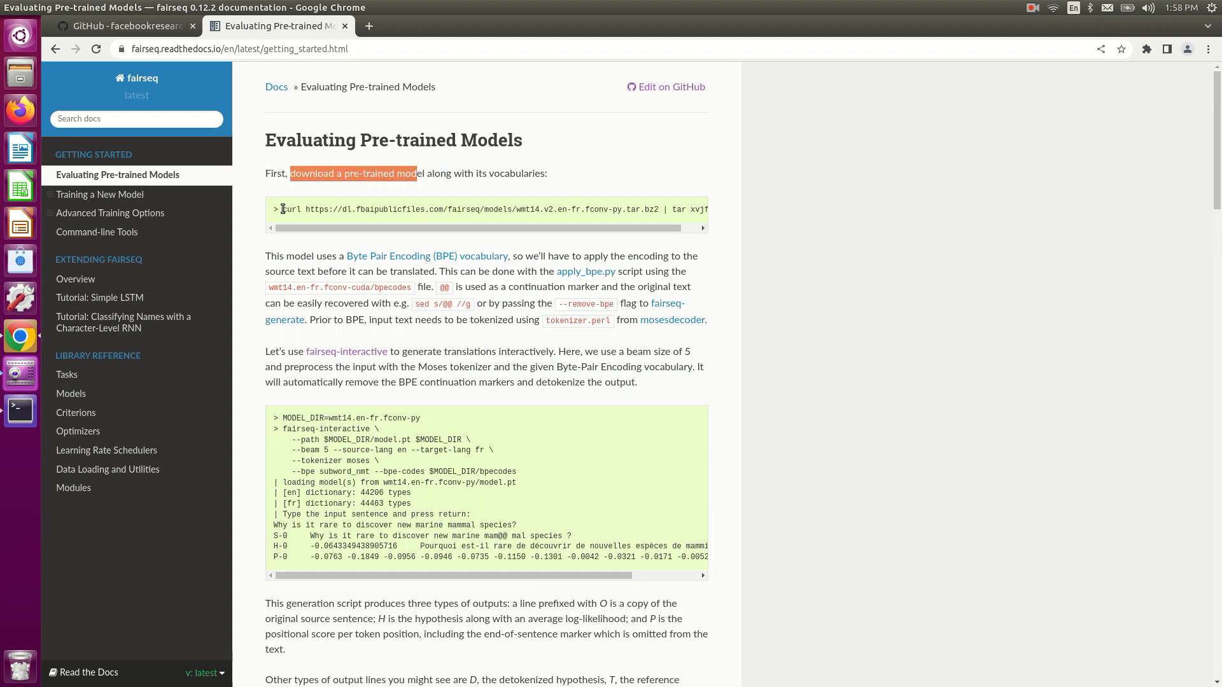
{"action": "triple_click", "coordinate": [483, 210]}
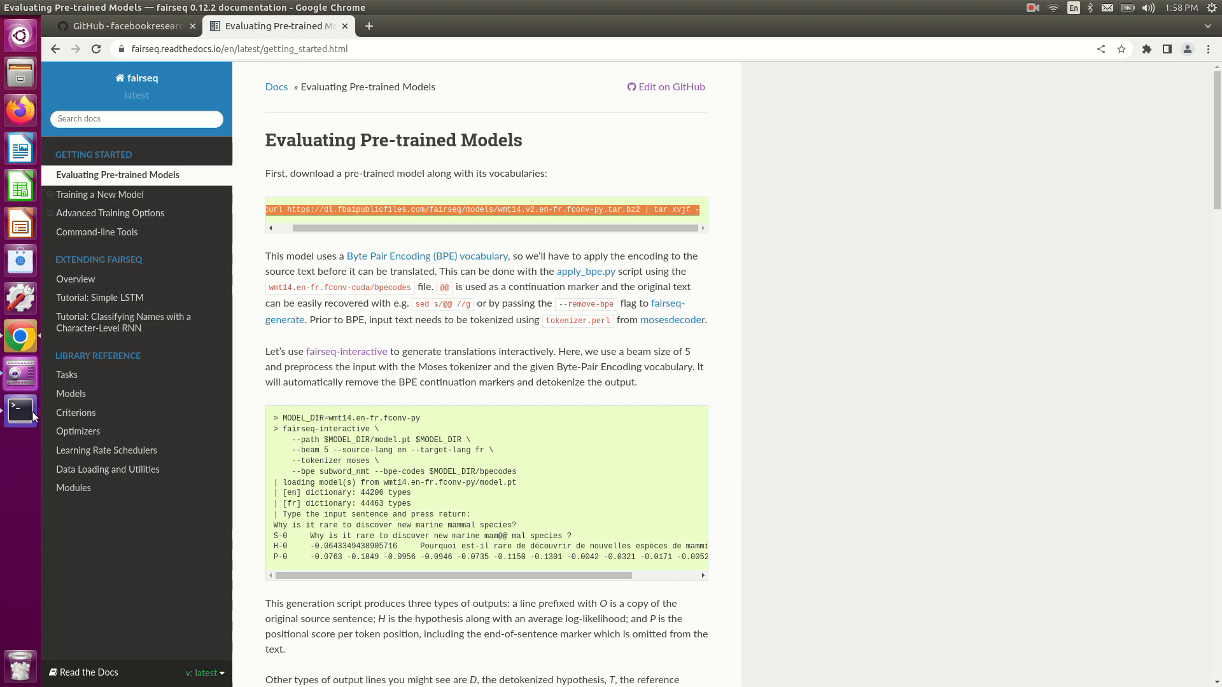
Step: From test_fairseq, curl and untar wmt14.v2.en-fr.fconv-py.tar.bz2, then check the files in Files
{"action": "left_click", "coordinate": [19, 411]}
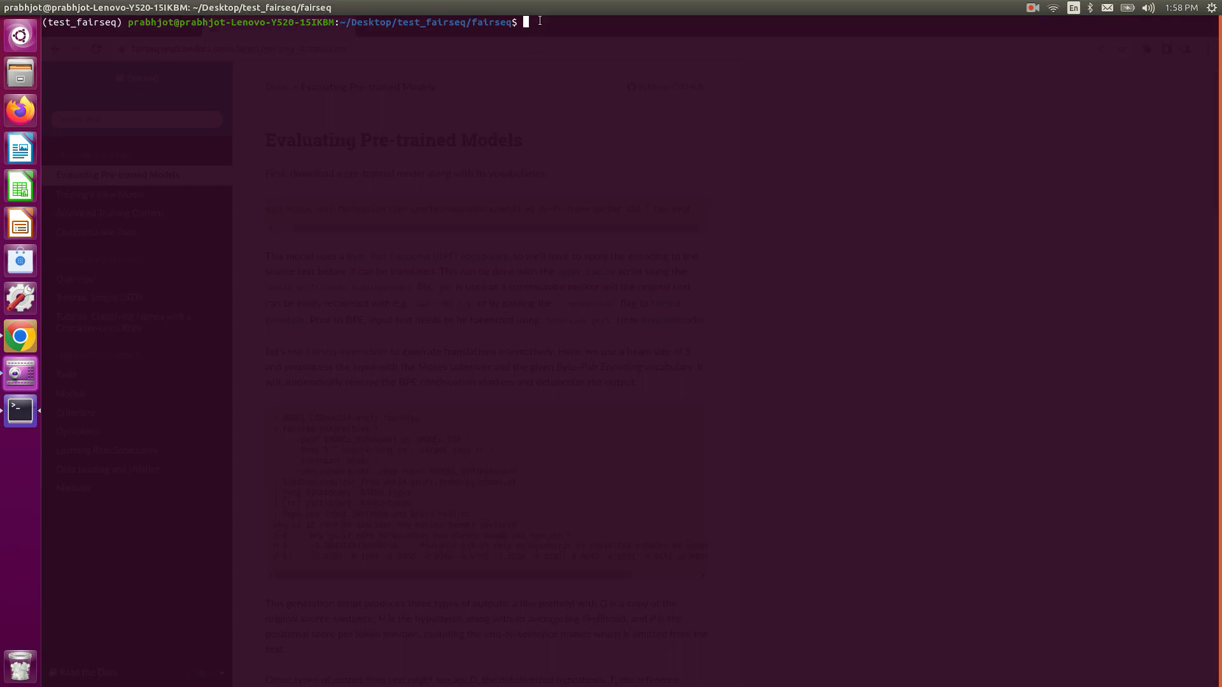
{"action": "type", "text": "cd .."}
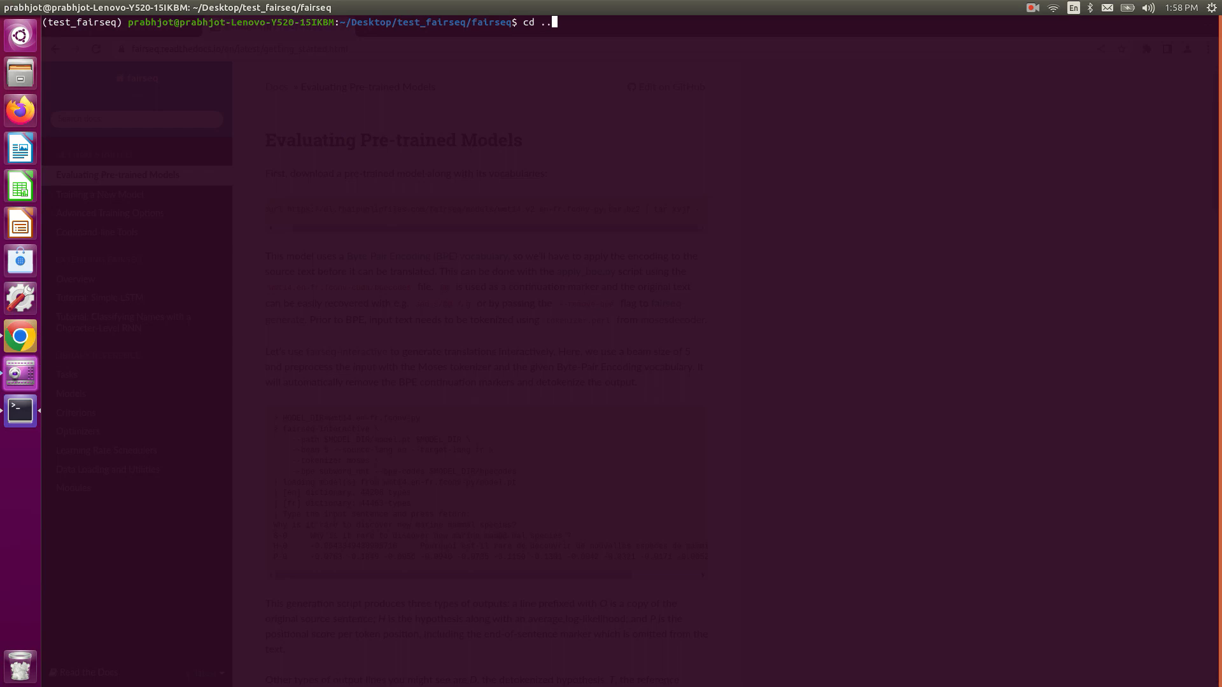
{"action": "key", "text": "Return"}
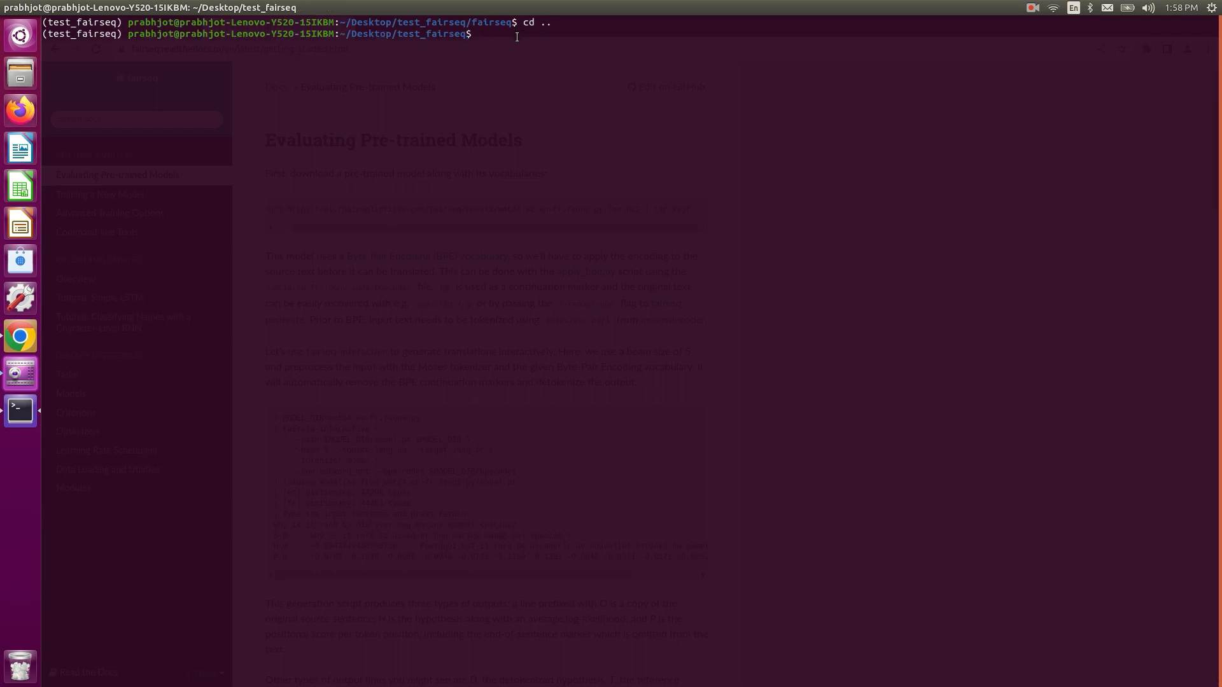
{"action": "type", "text": "curl https://dl.fbaipublicfiles.com/fairseq/models/wmt14.v2.en-fr.fconv-py.tar.bz2 | tar xvjf -"}
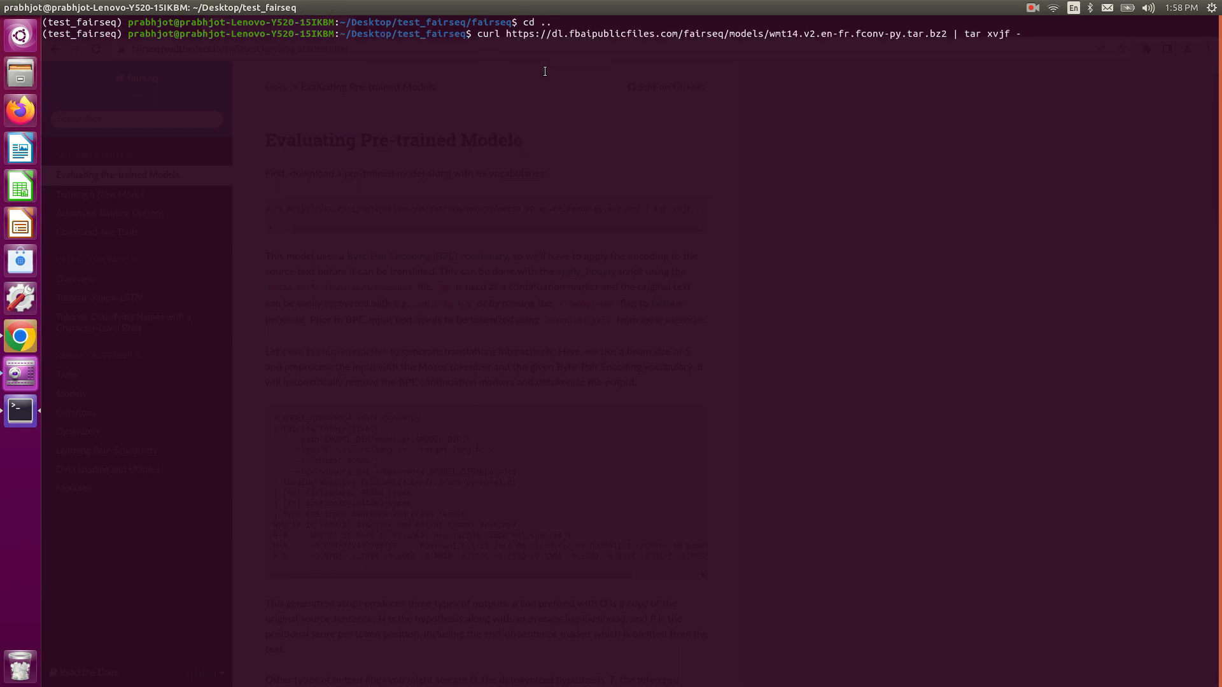
{"action": "key", "text": "Return"}
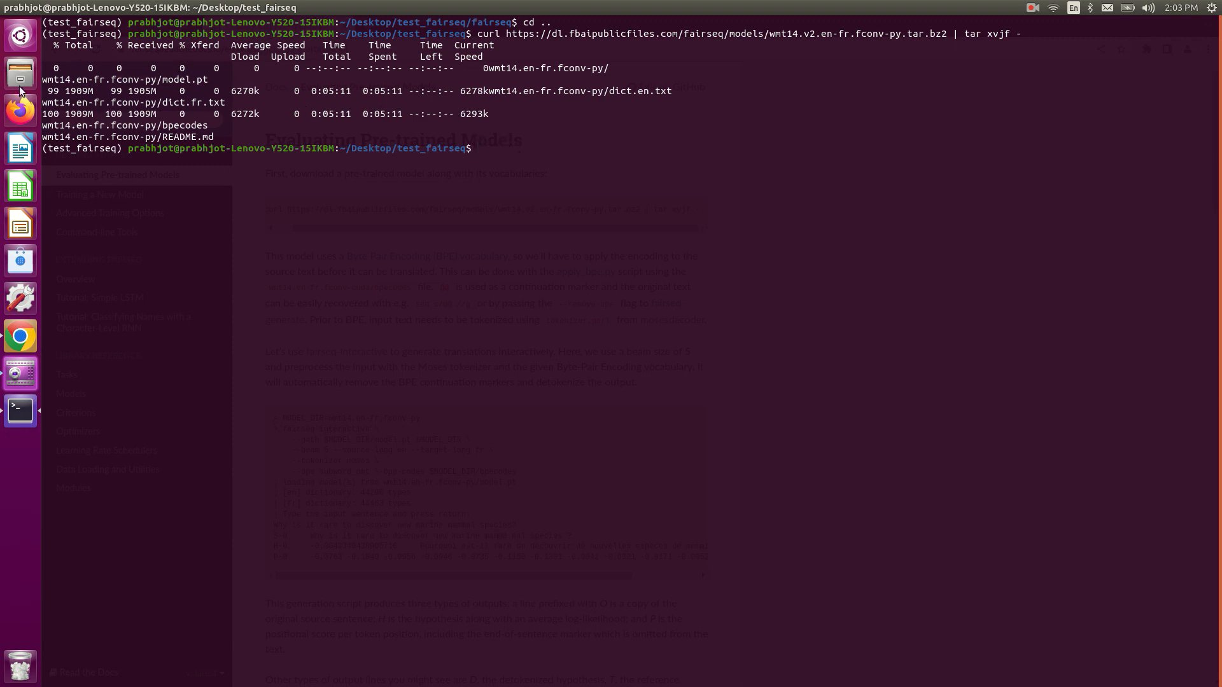
{"action": "left_click", "coordinate": [19, 71]}
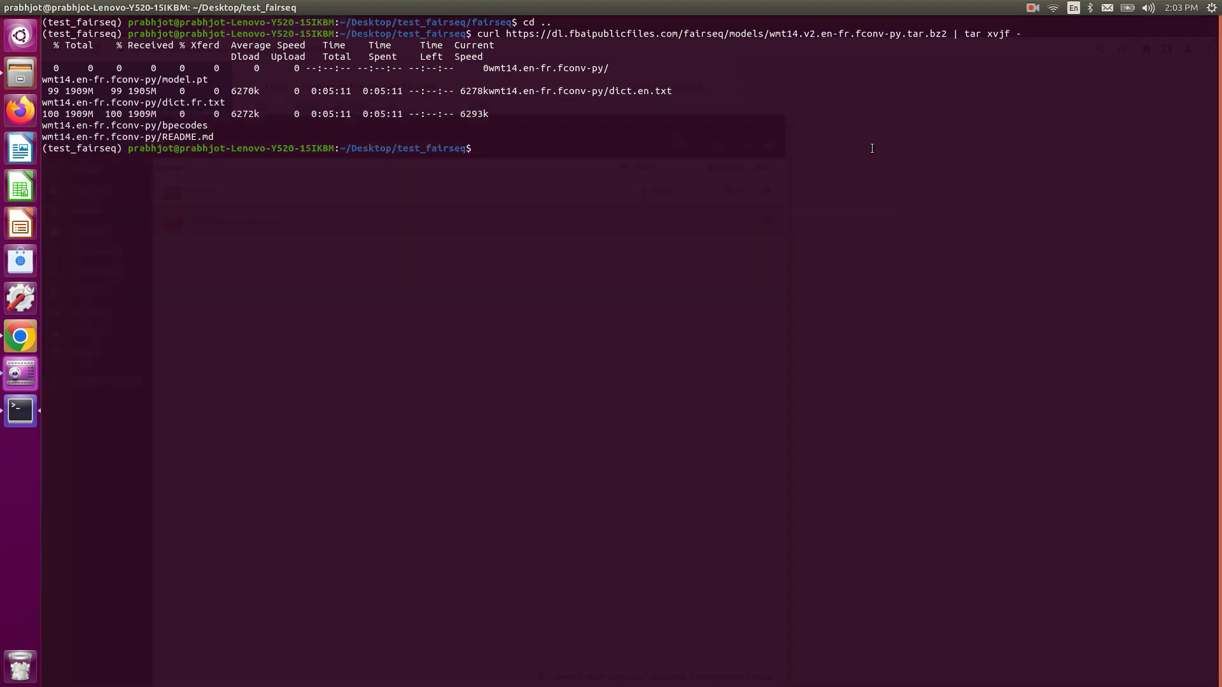
{"action": "mouse_move", "coordinate": [32, 115]}
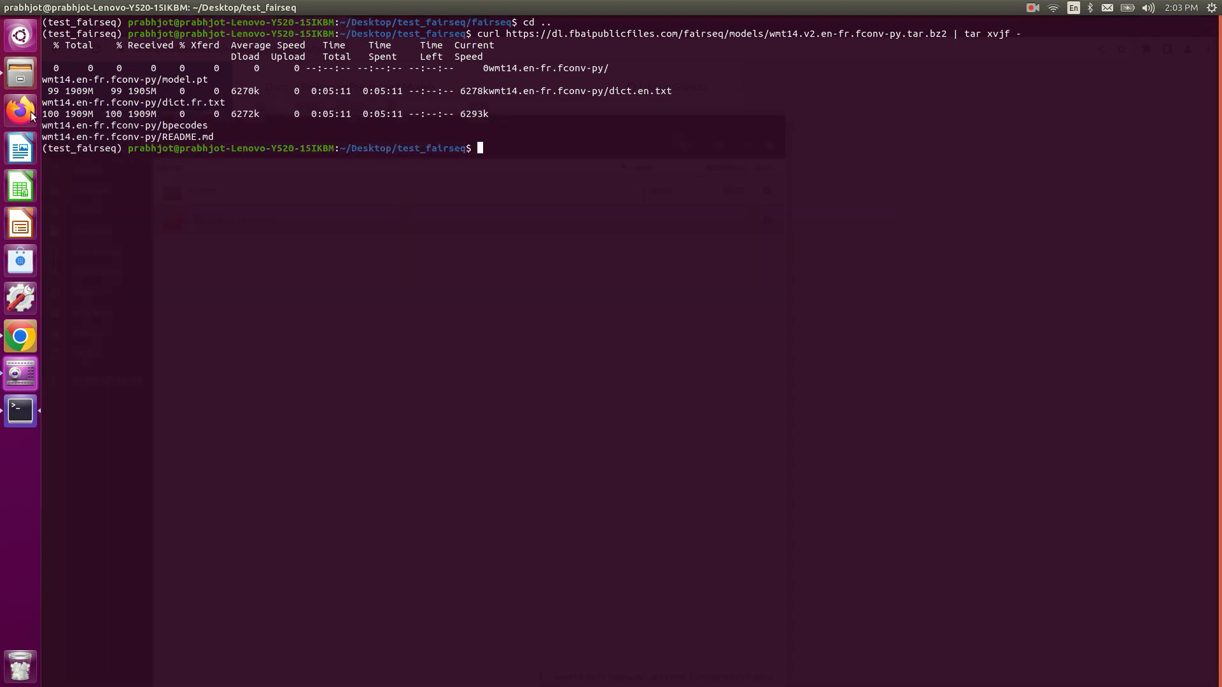
Step: Scroll the docs to the fairseq-interactive example and select the MODEL_DIR=wmt14.en-fr.fconv-py line
{"action": "left_click", "coordinate": [20, 336]}
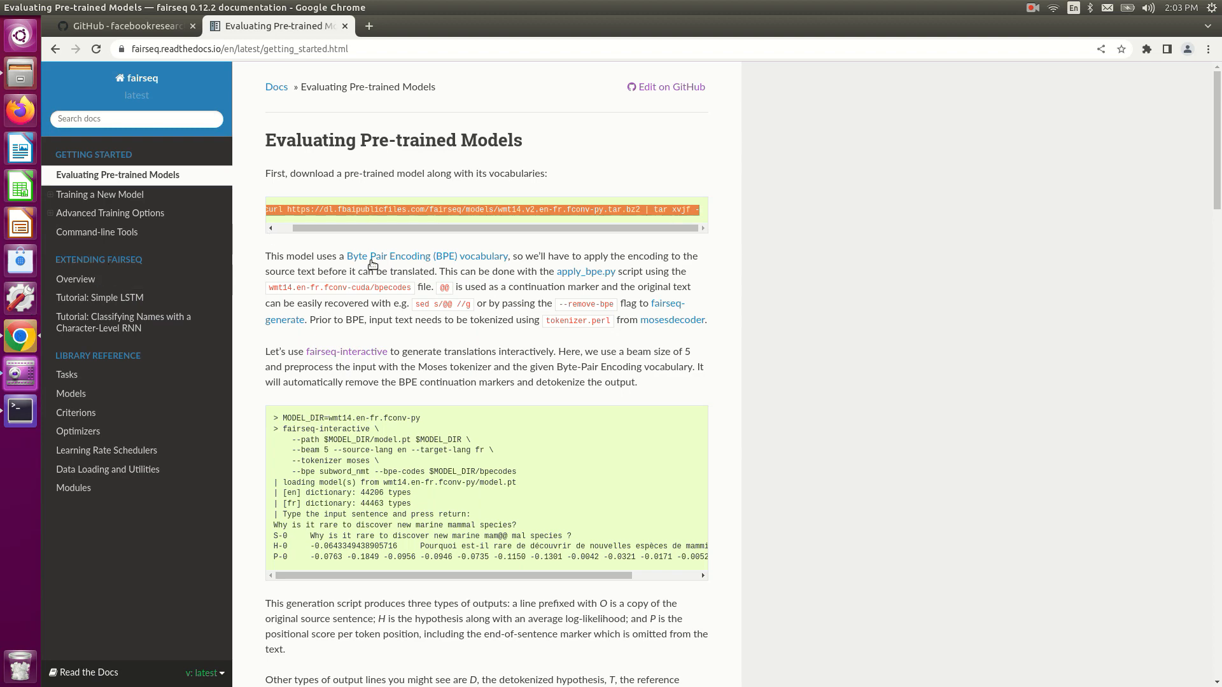
{"action": "scroll", "scroll_direction": "down", "scroll_amount": 3}
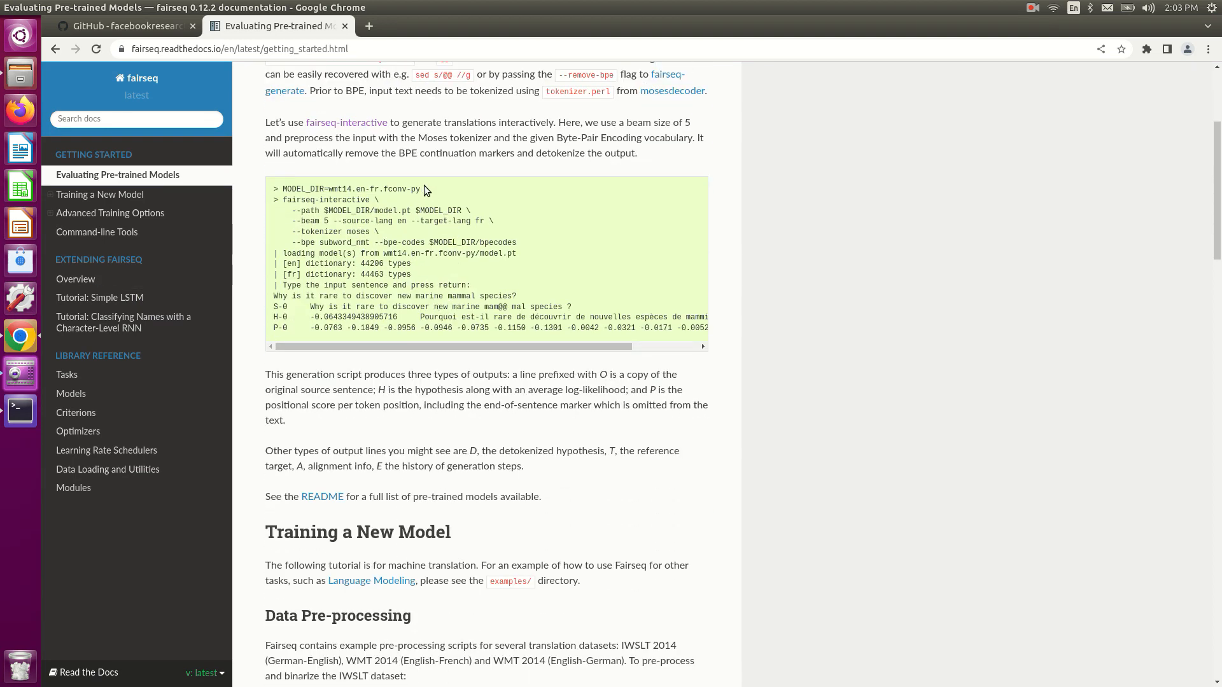
{"action": "double_click", "coordinate": [327, 199]}
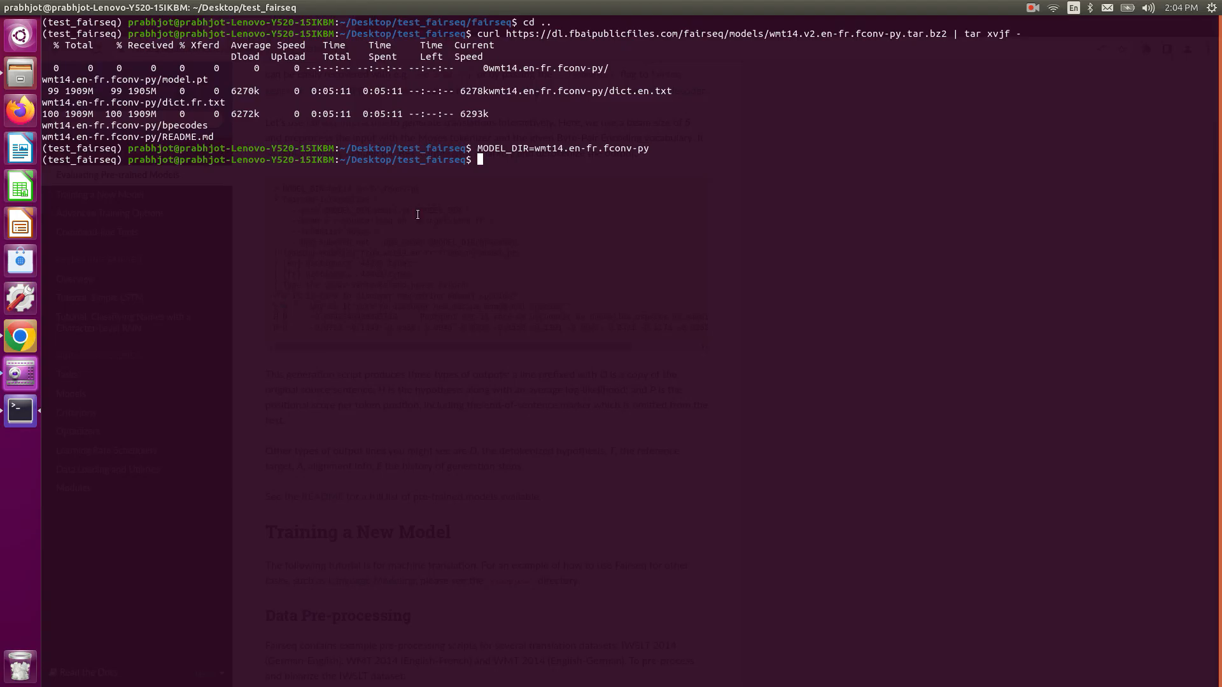
Step: Run the multi-line fairseq-interactive command, then pip install sacremoses after the ImportError
{"action": "type", "text": "fairseq-interactive \\"}
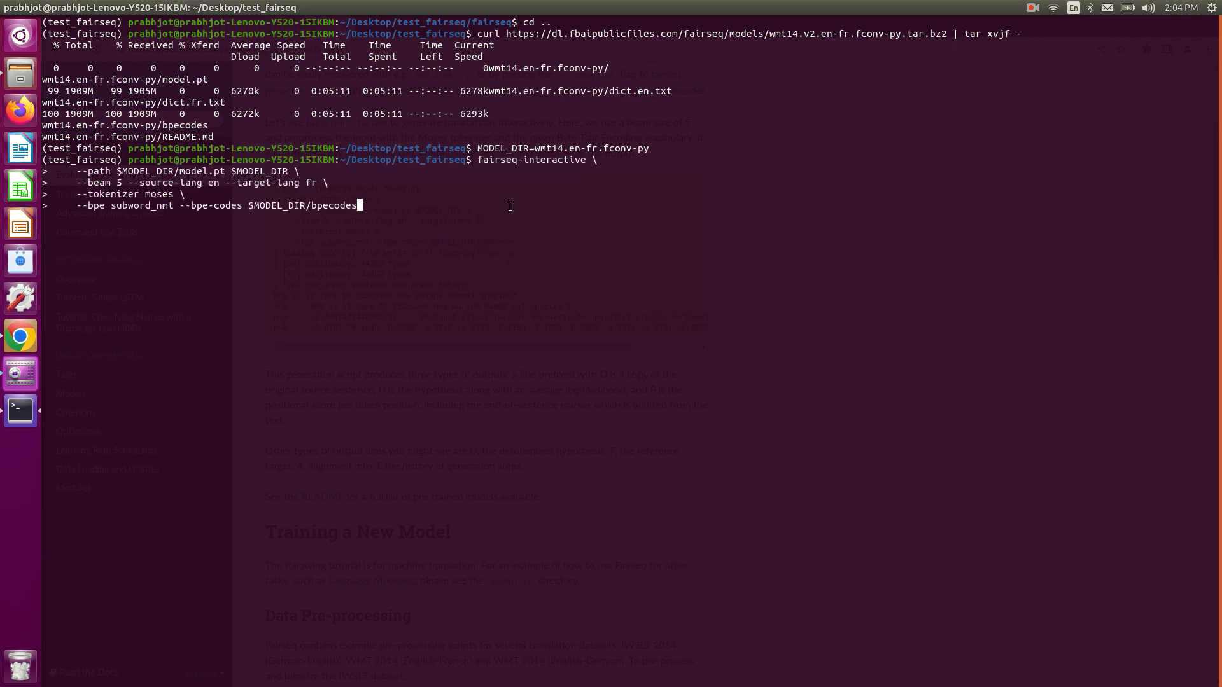
{"action": "key", "text": "Return"}
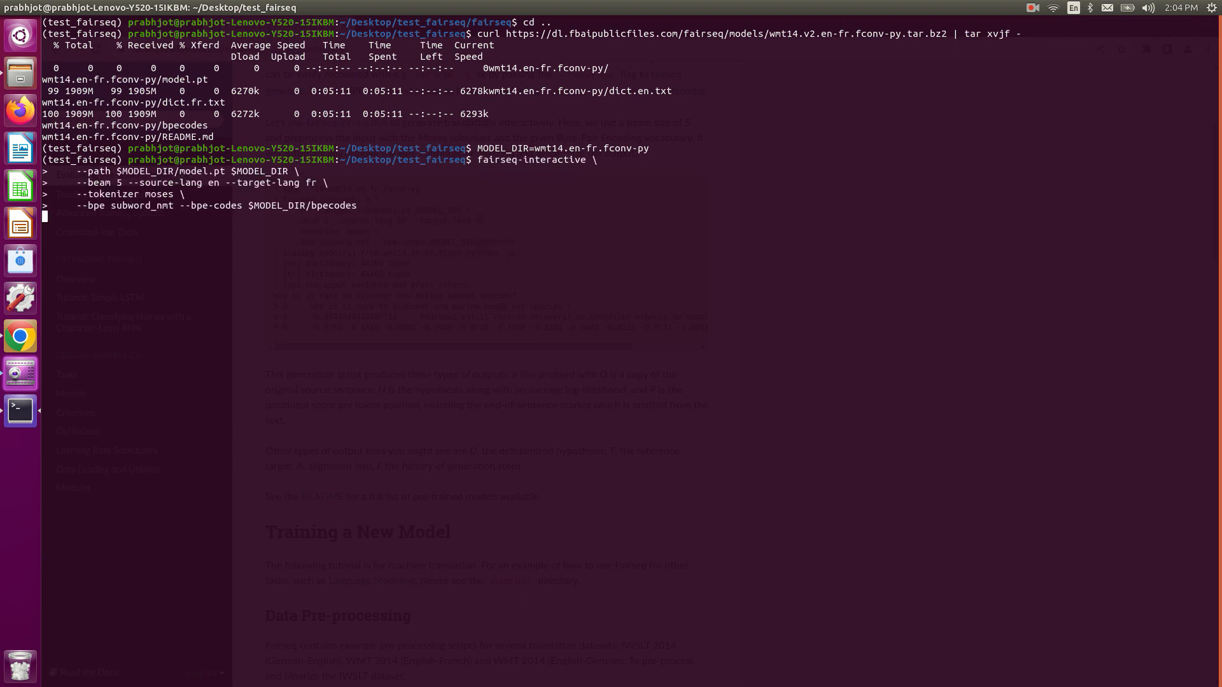
{"action": "key", "text": "Return"}
{"action": "type", "text": "pip install sacremoses"}
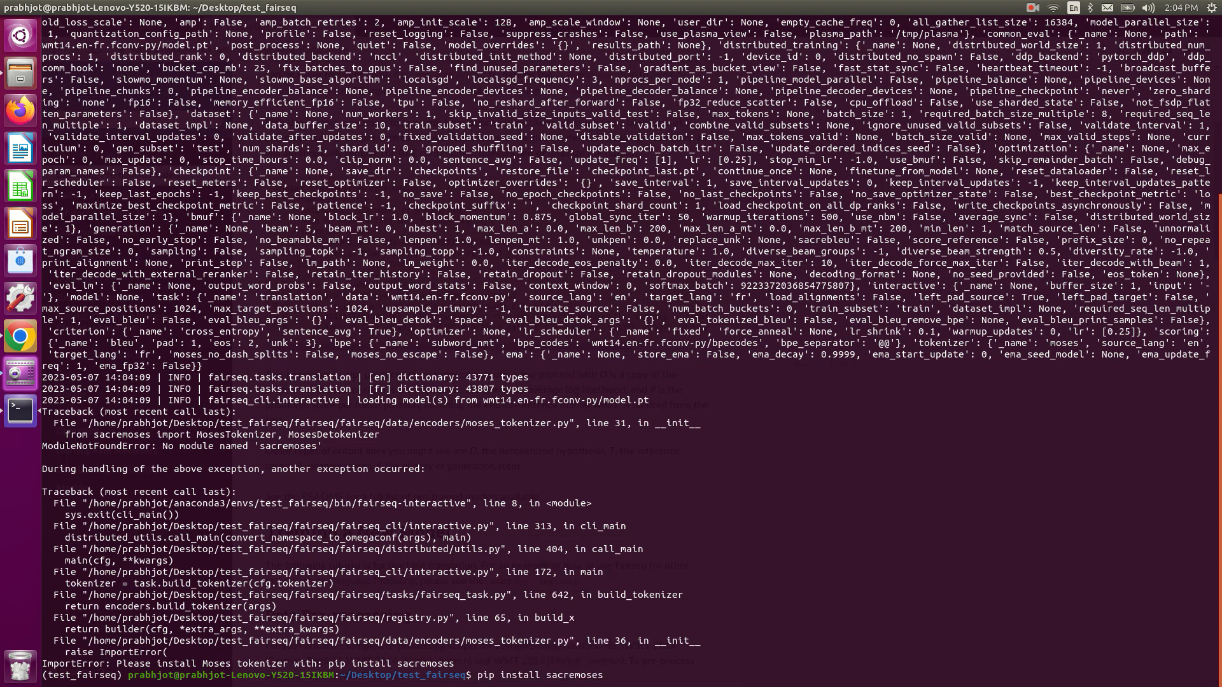
{"action": "key", "text": "Return"}
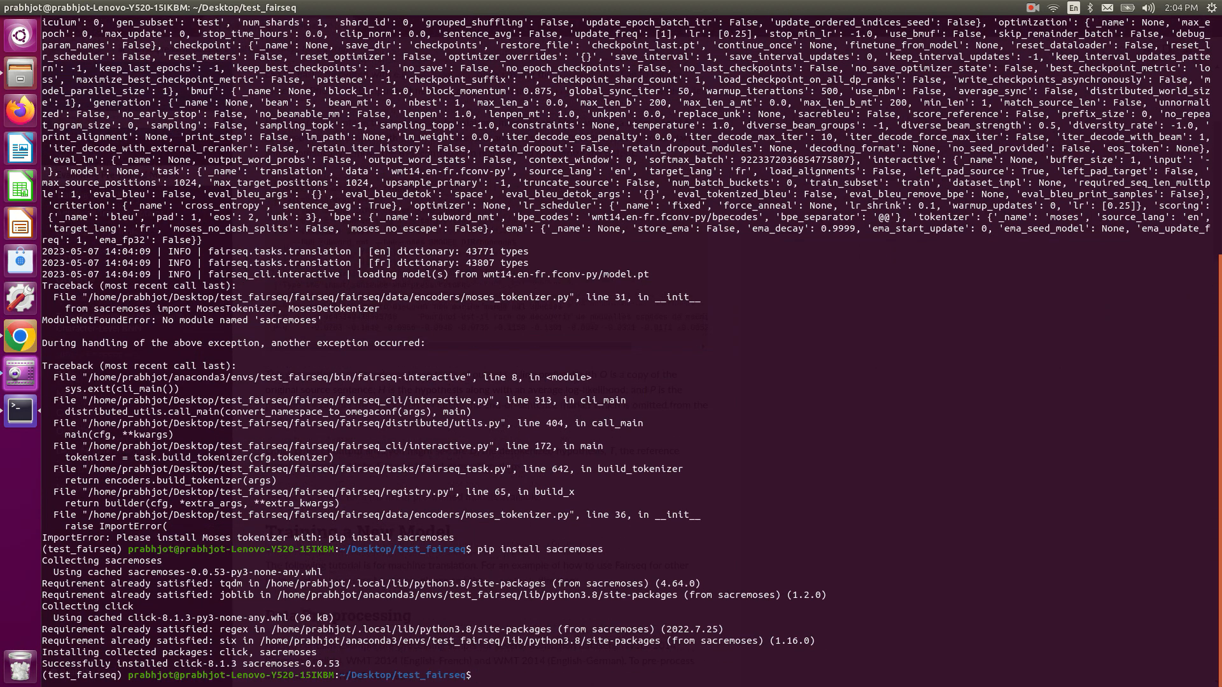
Step: Clear, rerun the translator, install subword-nmt from the error, and start clearing again
{"action": "type", "text": "clear"}
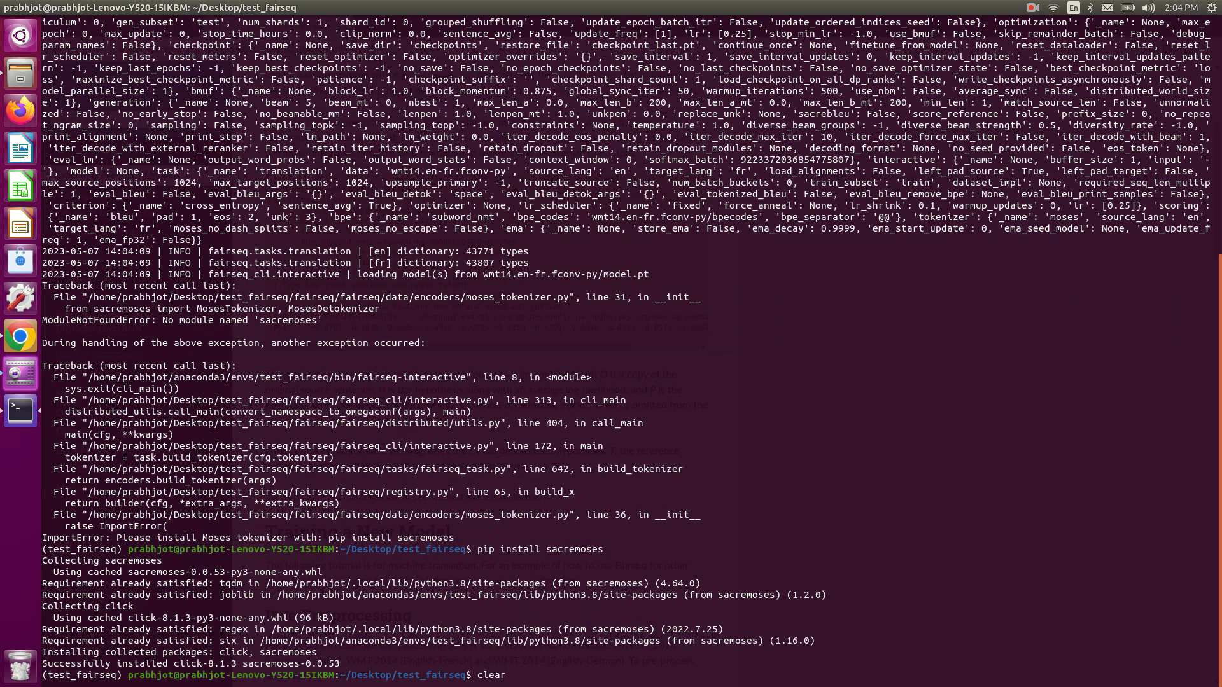
{"action": "key", "text": "Return"}
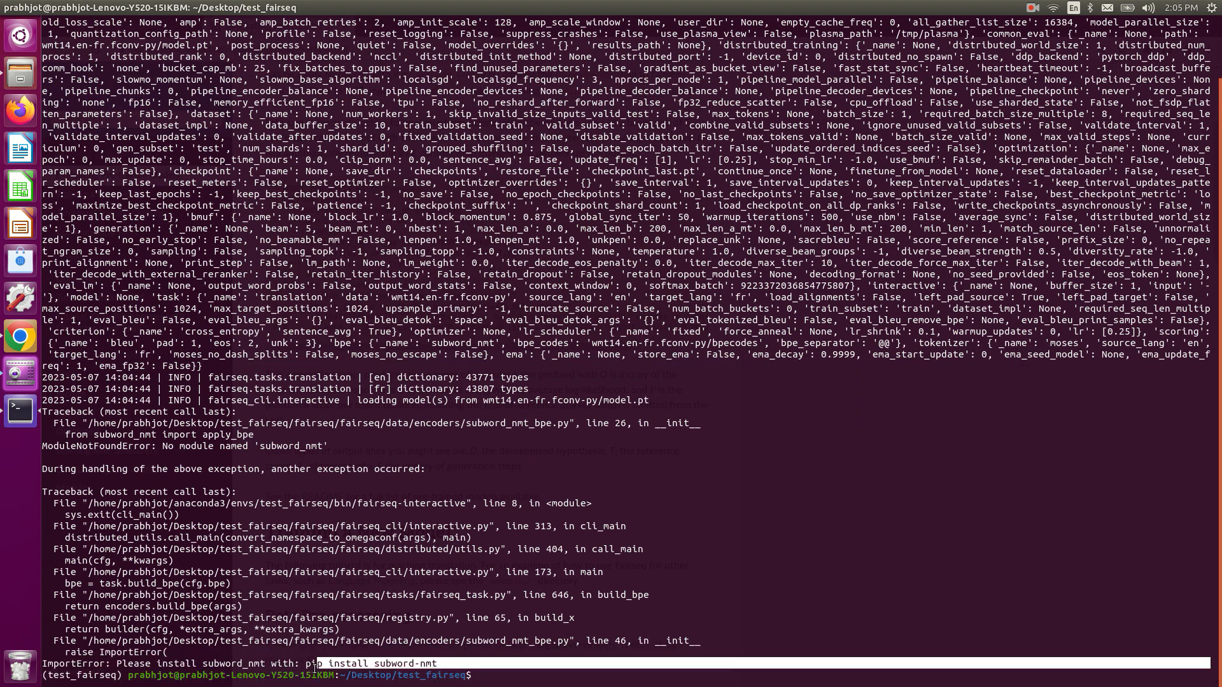
{"action": "right_click", "coordinate": [346, 580]}
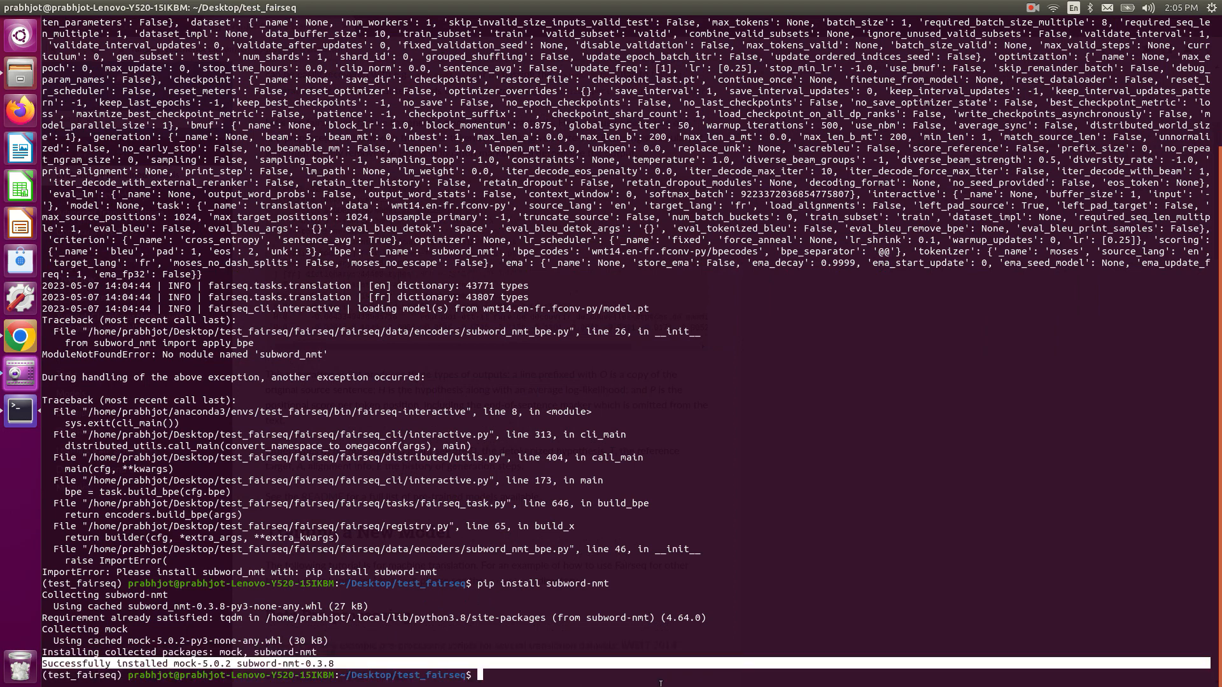
{"action": "type", "text": "cl"}
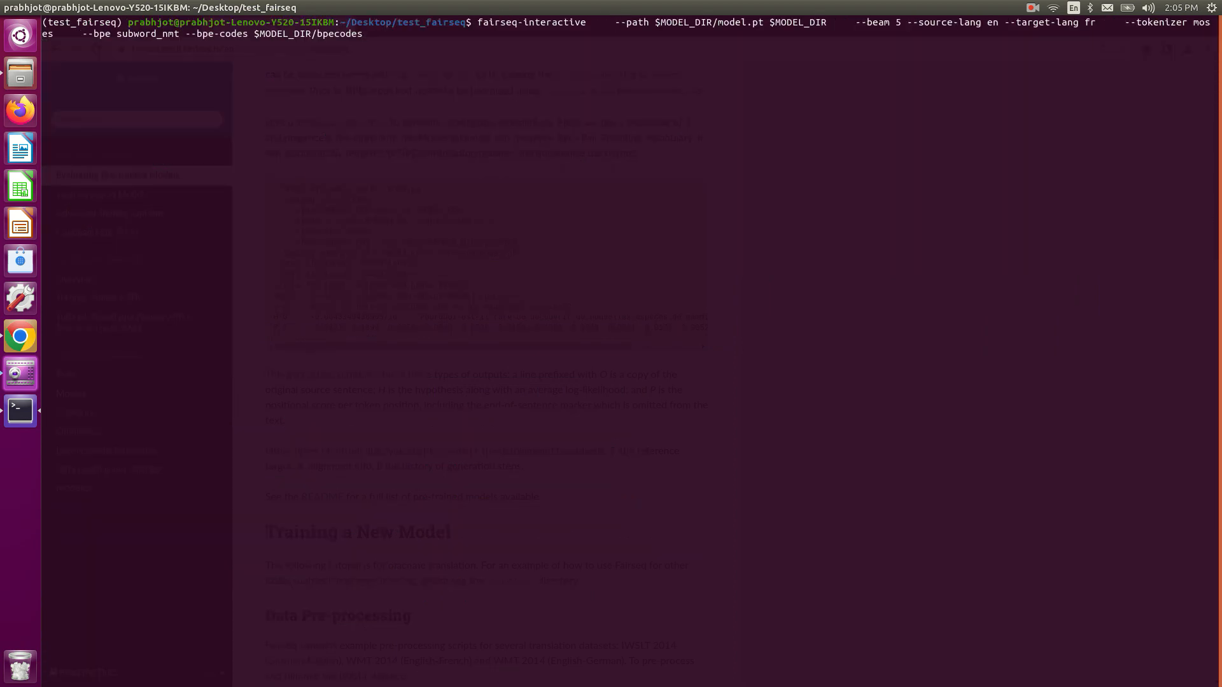
Step: Relaunch fairseq-interactive and translate 'I am happy because I successfully installed fairseq.' into French
{"action": "key", "text": "Return"}
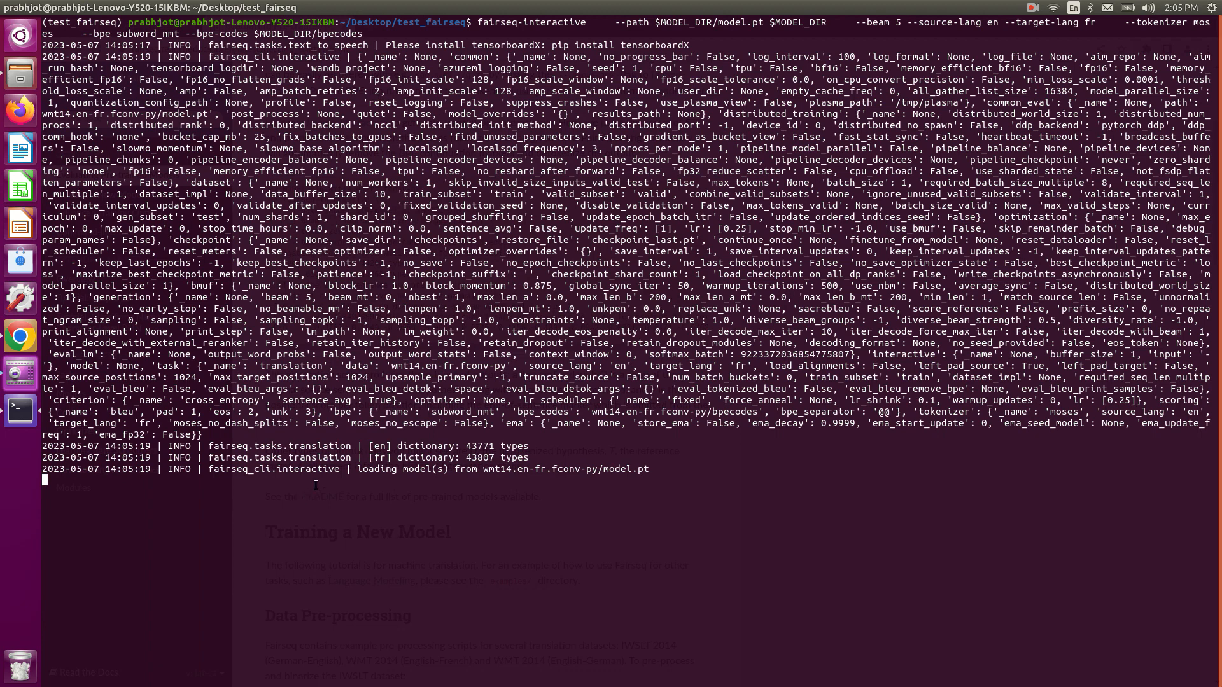
{"action": "mouse_move", "coordinate": [204, 524]}
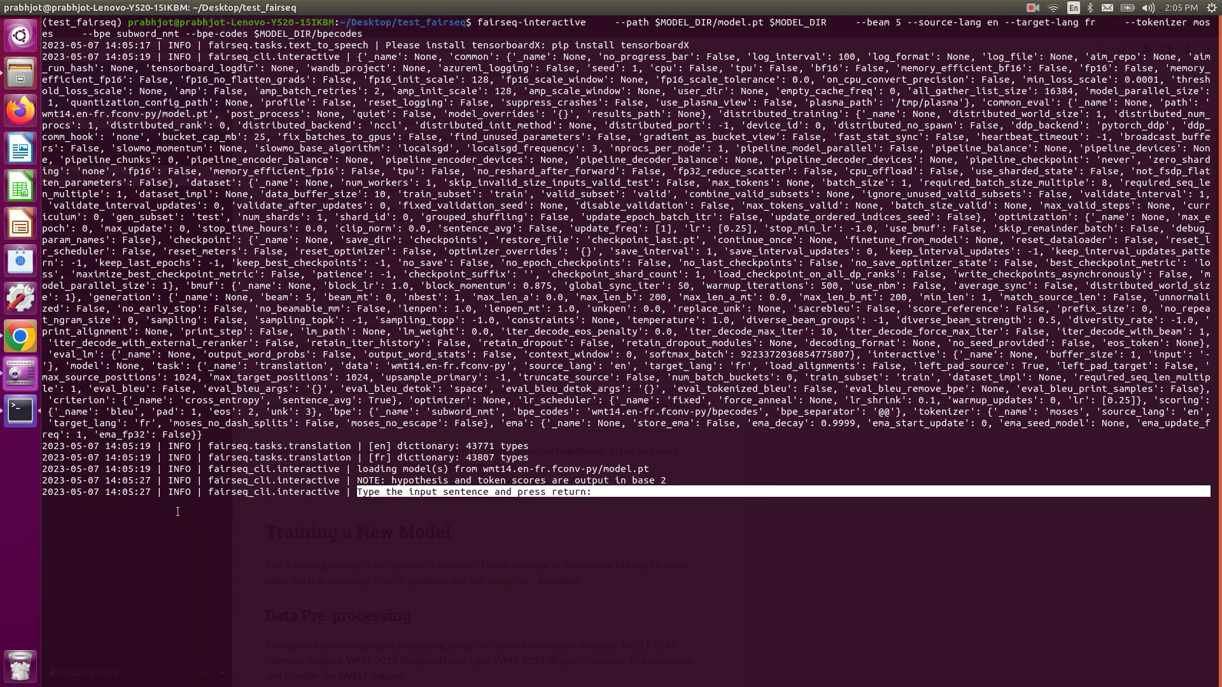
{"action": "type", "text": "I am"}
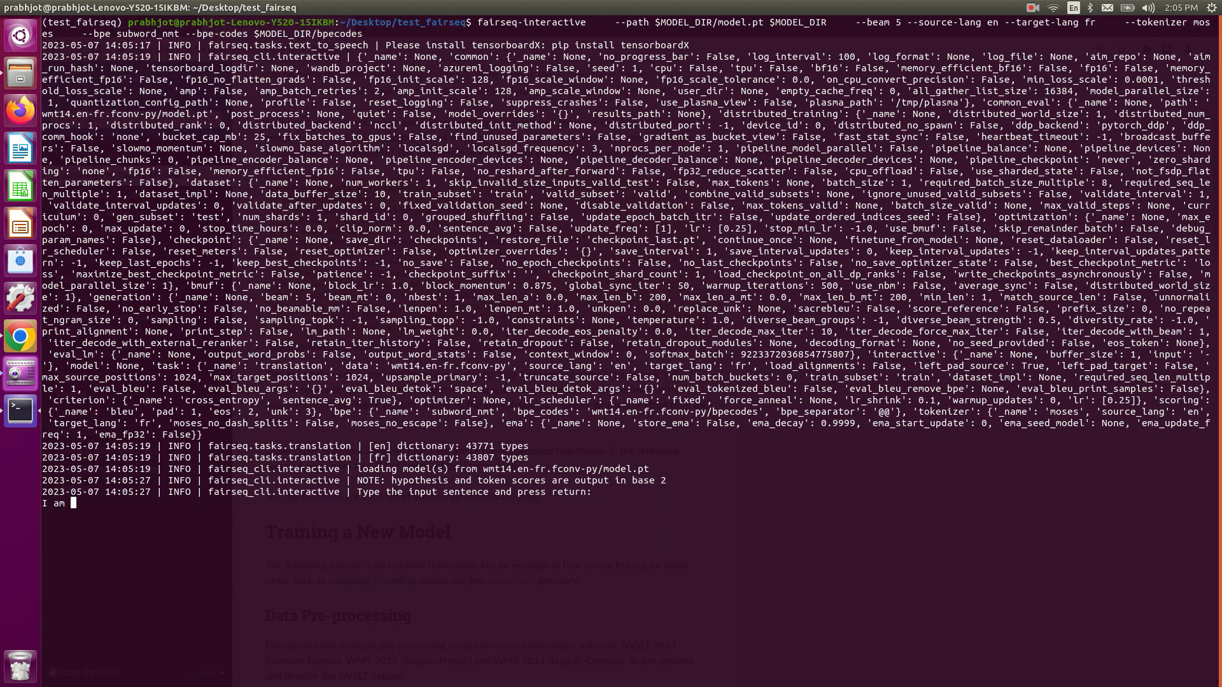
{"action": "type", "text": "happy"}
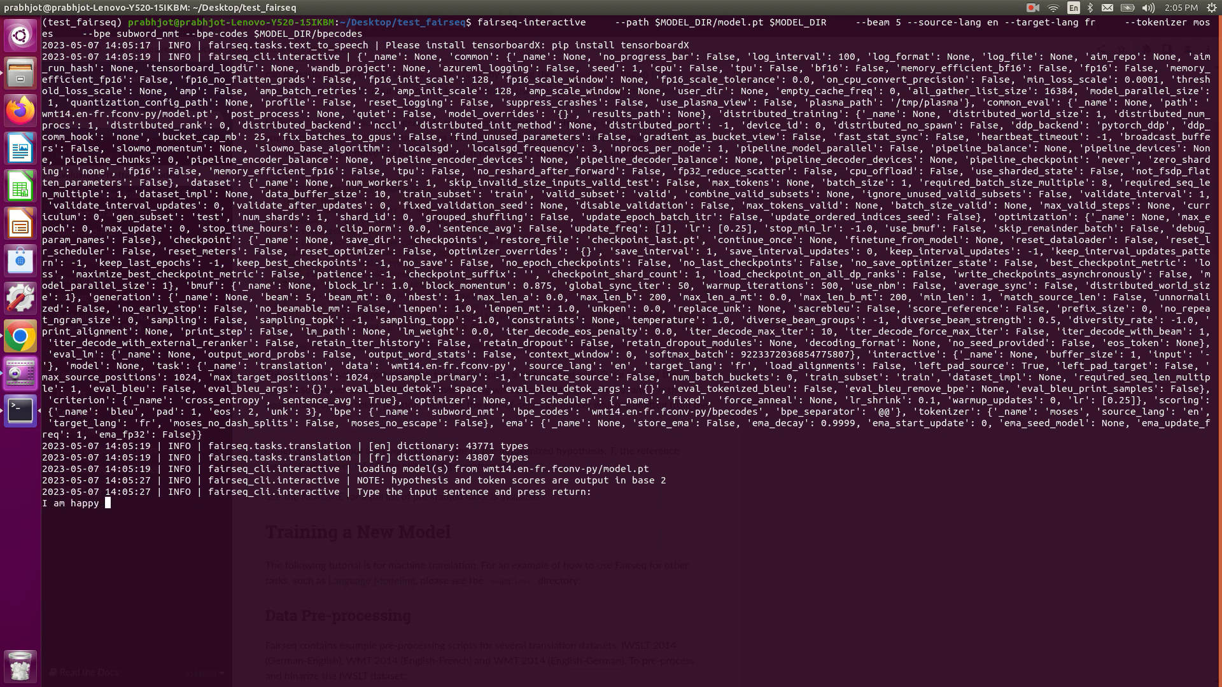
{"action": "type", "text": "because I s"}
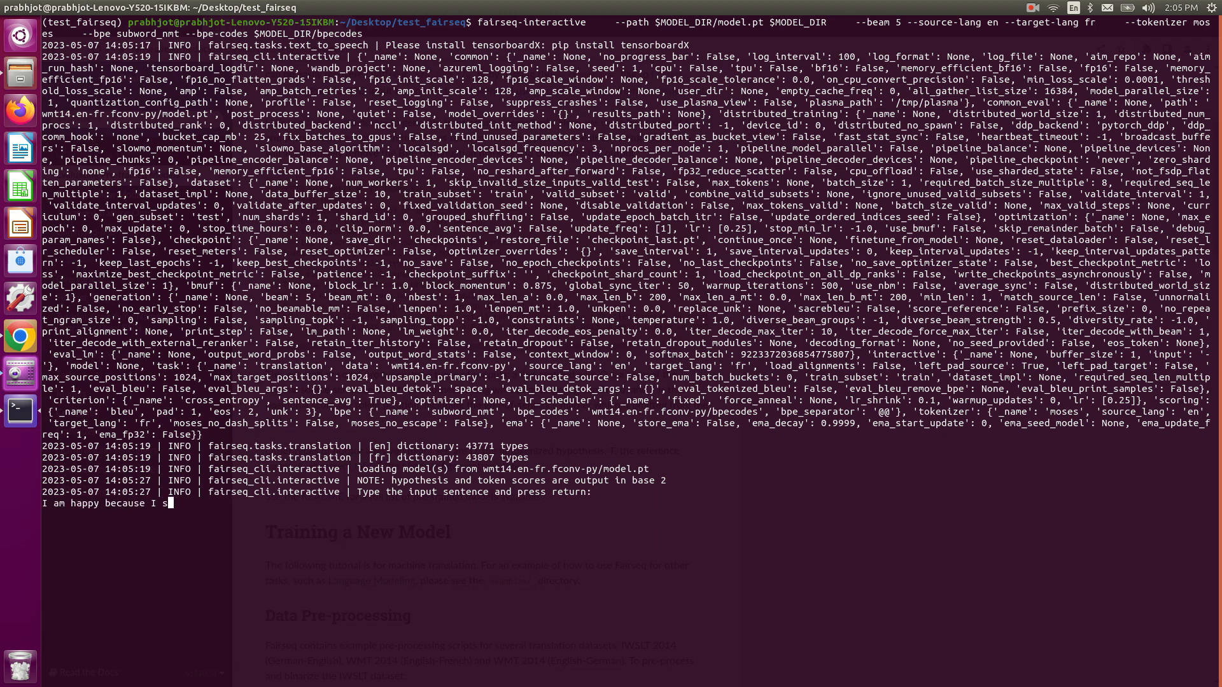
{"action": "type", "text": "uccessfully"}
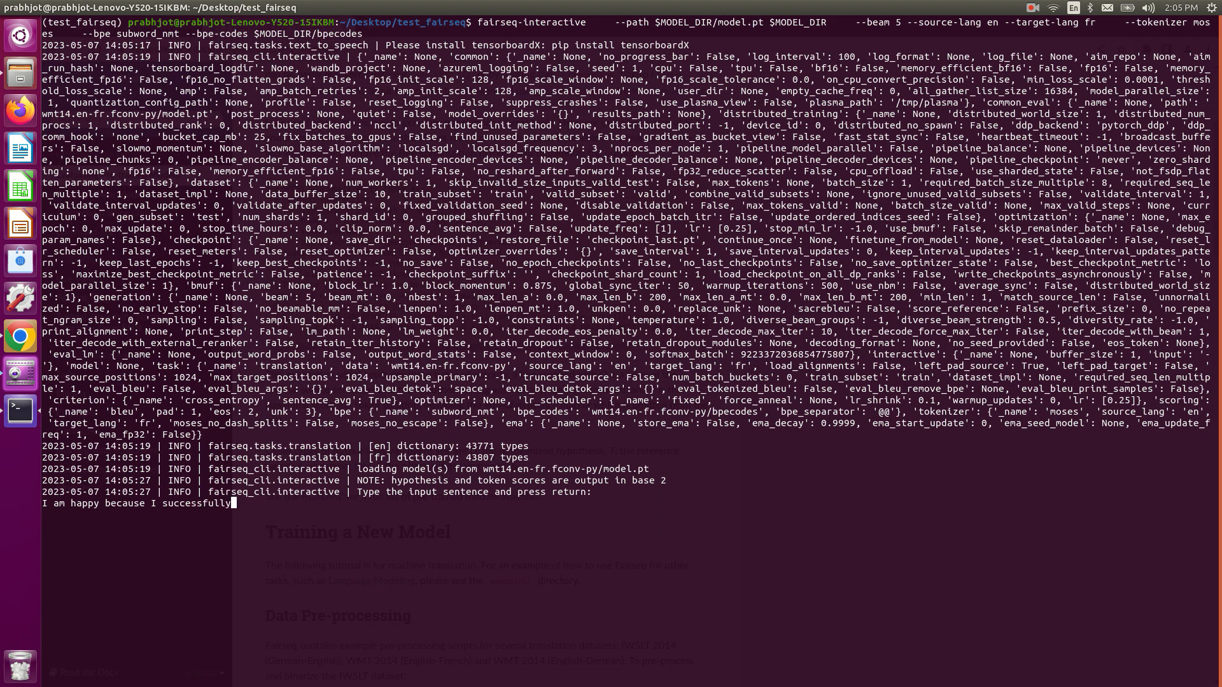
{"action": "type", "text": "intalled f"}
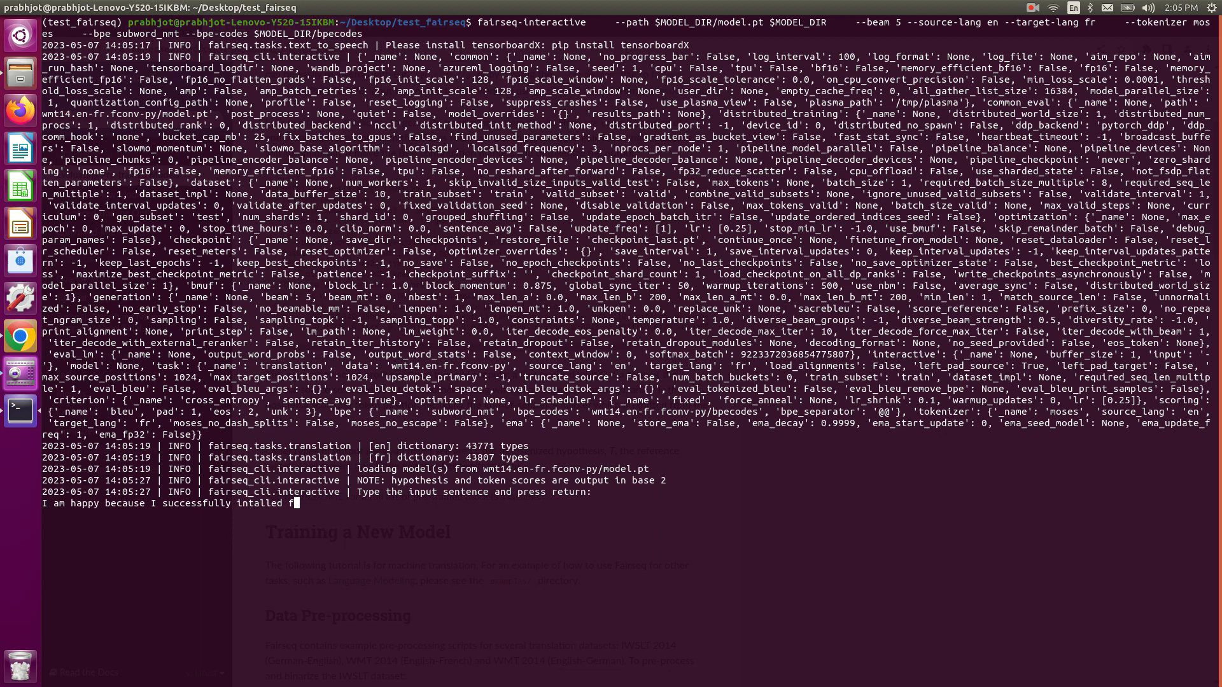
{"action": "type", "text": "airseq"}
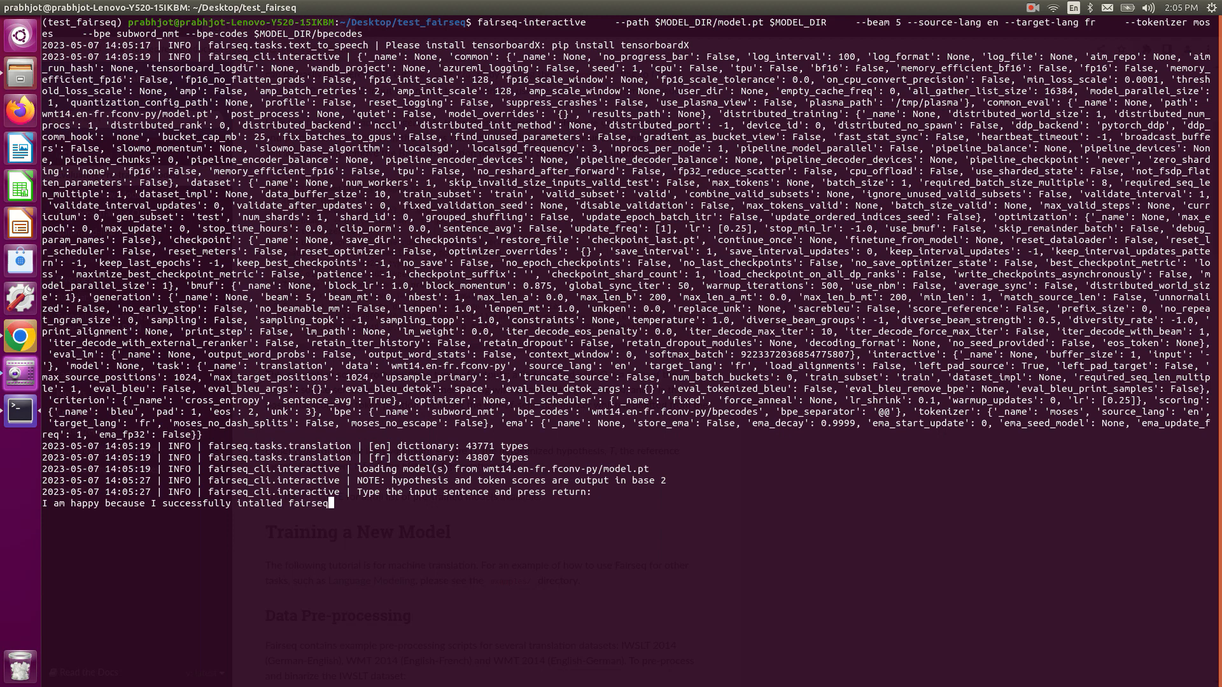
{"action": "type", "text": "."}
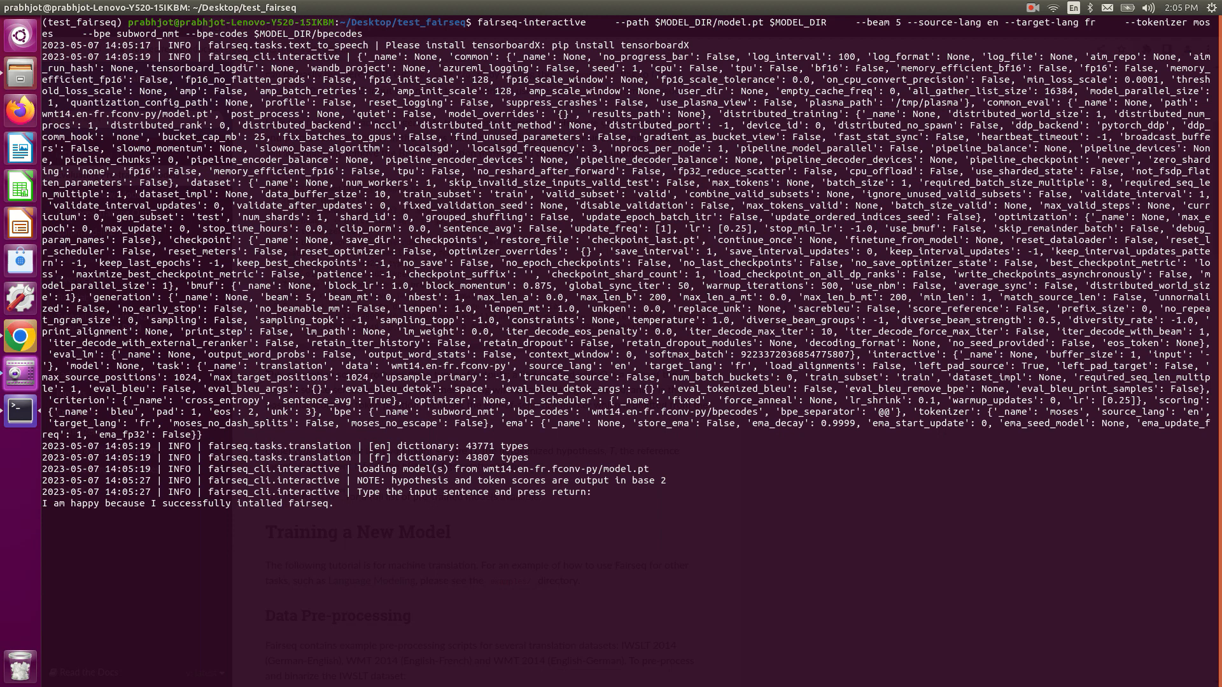
{"action": "key", "text": "Return"}
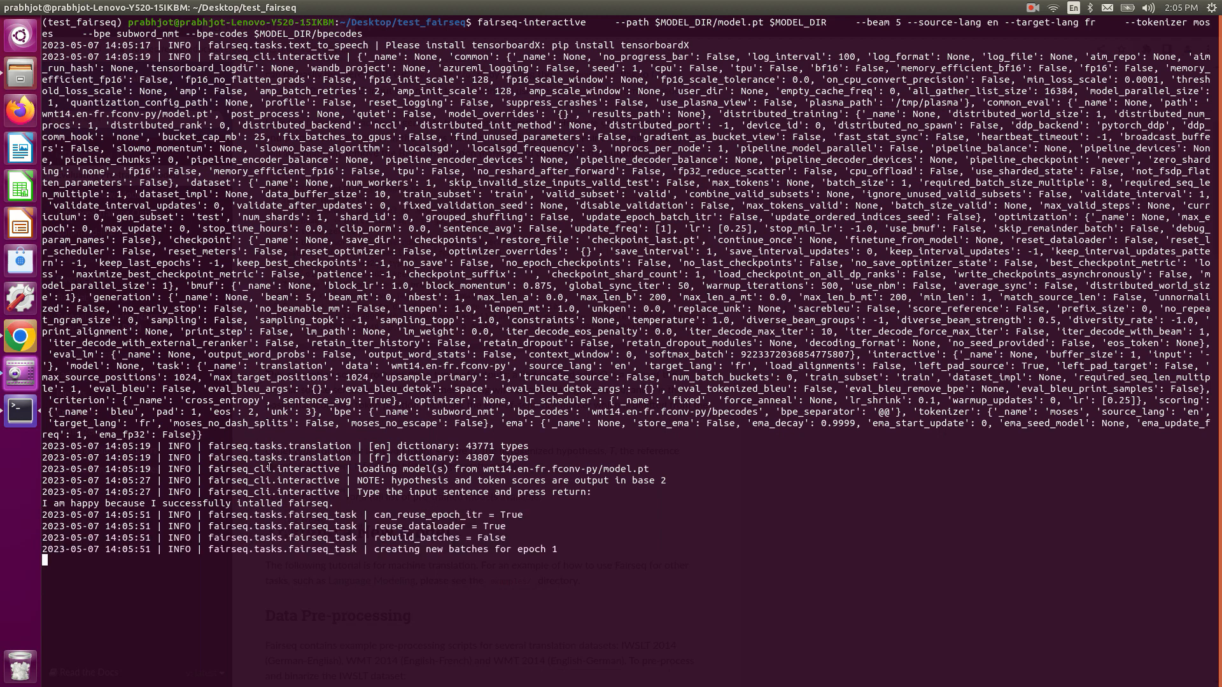
{"action": "key", "text": "Return"}
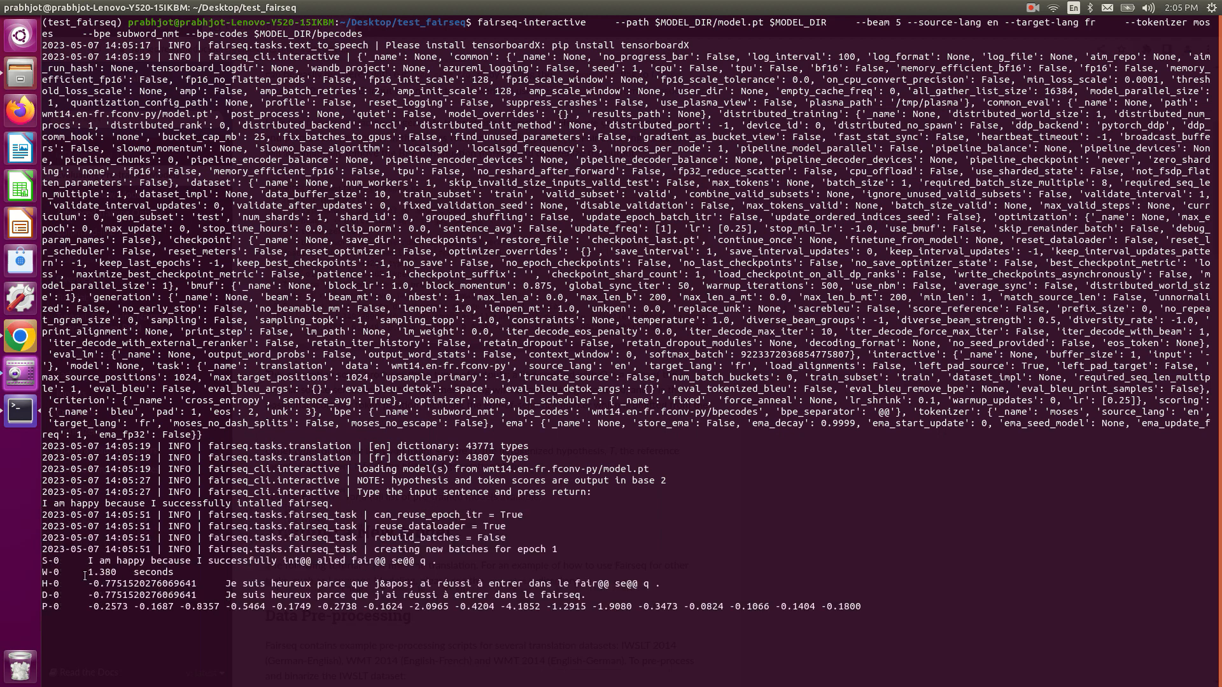